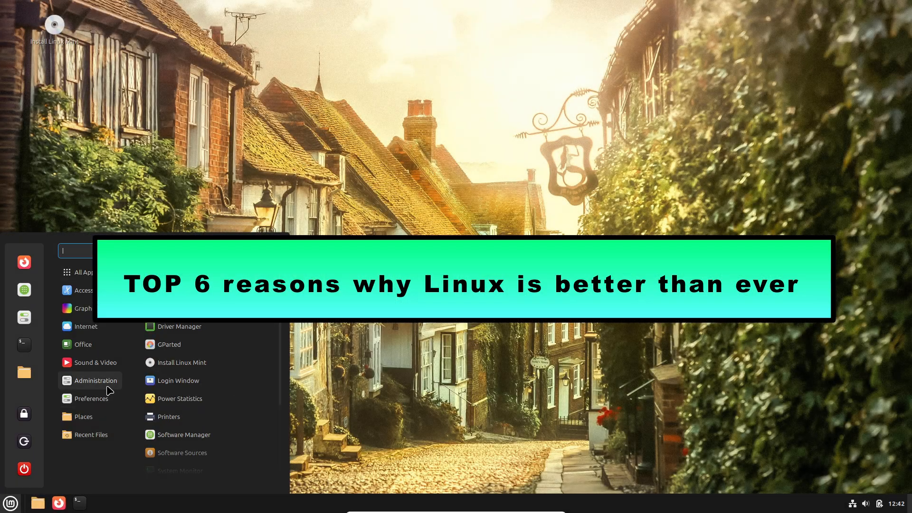
View the System Info summary window and dismiss it
{"action": "type", "text": "inl"}
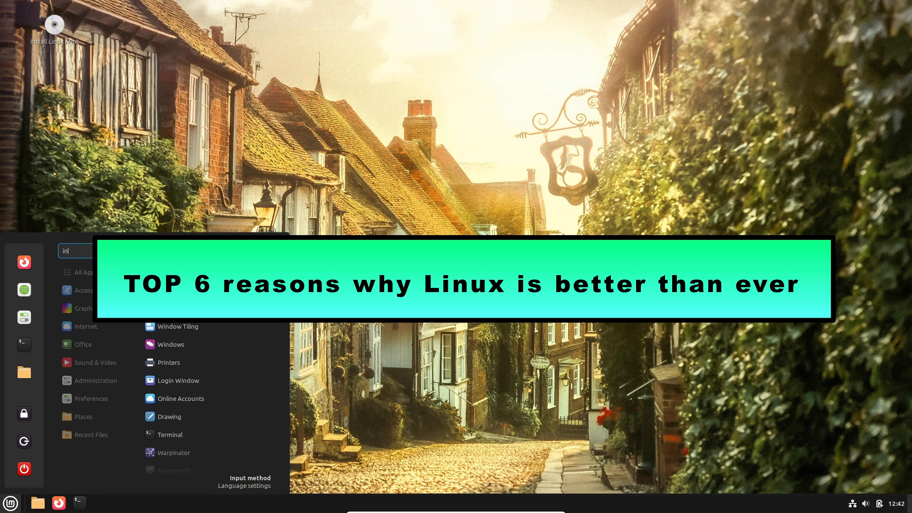
{"action": "left_click", "coordinate": [173, 470]}
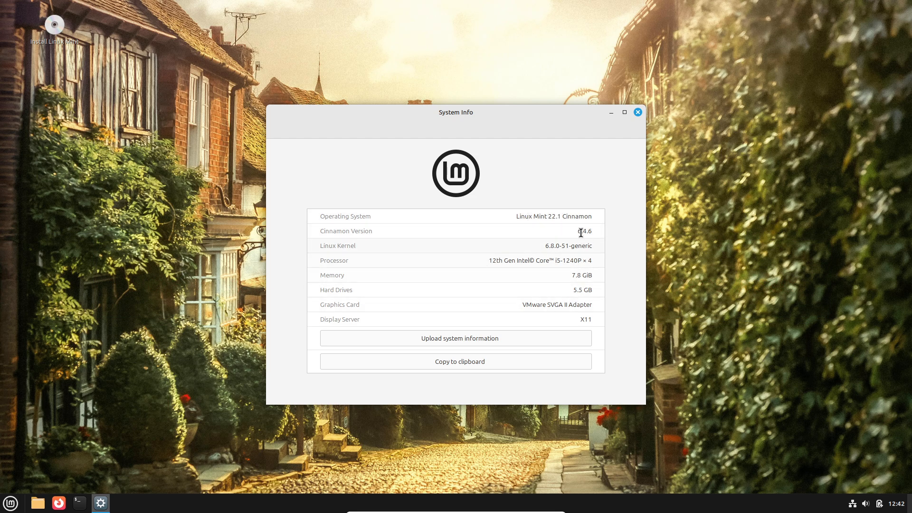
{"action": "left_click", "coordinate": [637, 112]}
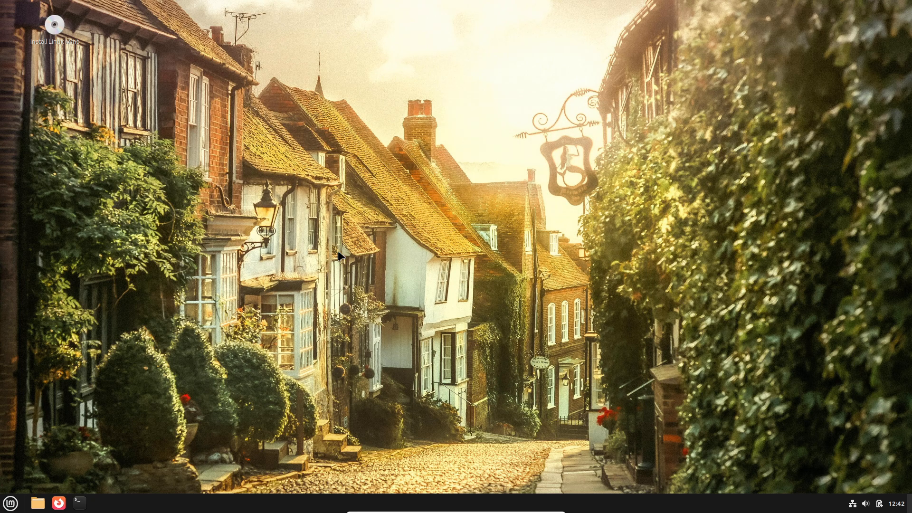
In a new GNOME Terminal, set a larger custom font via the profile preferences
{"action": "left_click", "coordinate": [79, 502]}
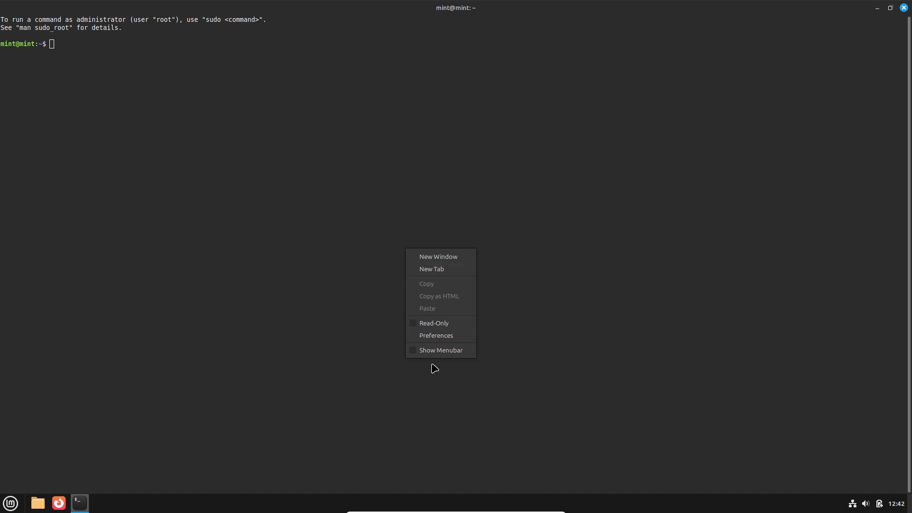
{"action": "left_click", "coordinate": [435, 334]}
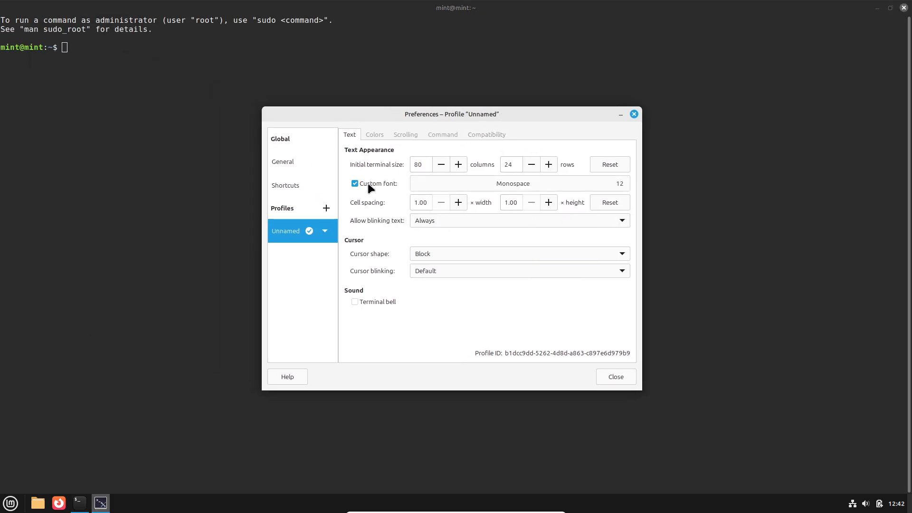
{"action": "left_click", "coordinate": [512, 183]}
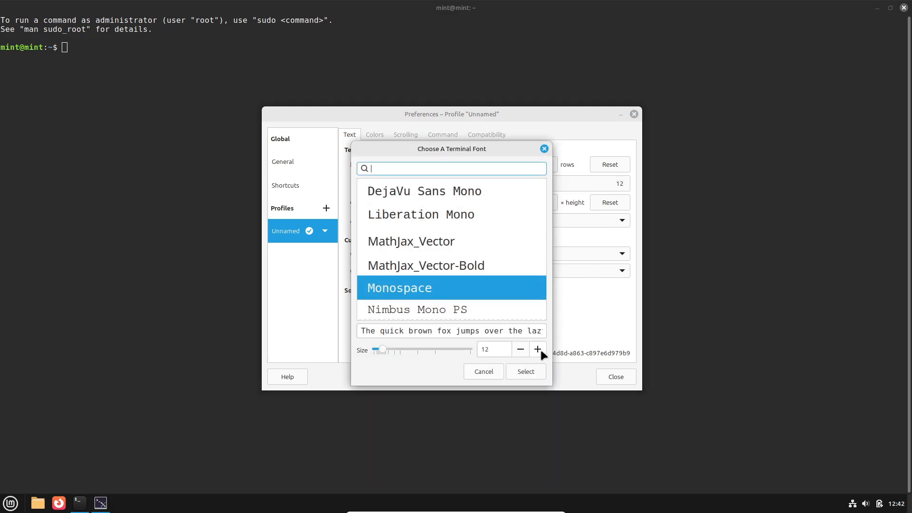
{"action": "left_click", "coordinate": [524, 371]}
{"action": "type", "text": "sudo apt inst"}
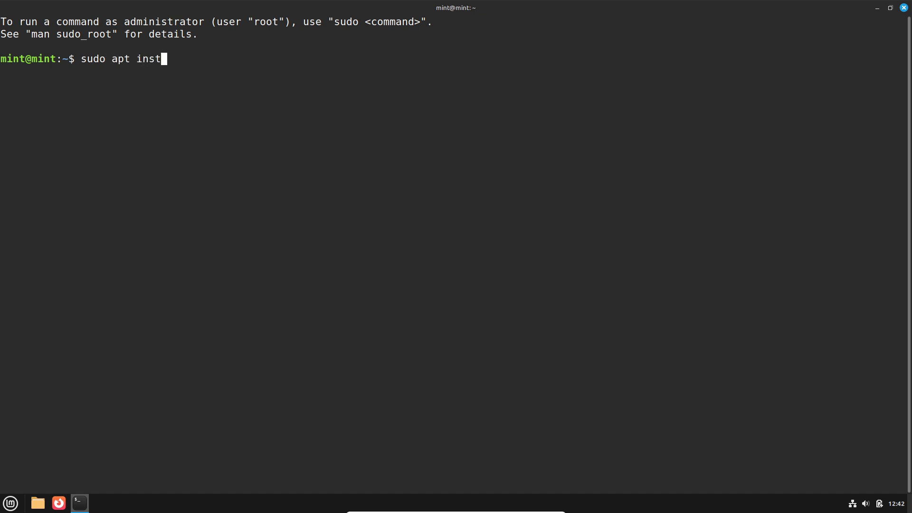
Run sudo apt install neofetch, then neofetch and inxi to show the system overview
{"action": "type", "text": "all neofetch"}
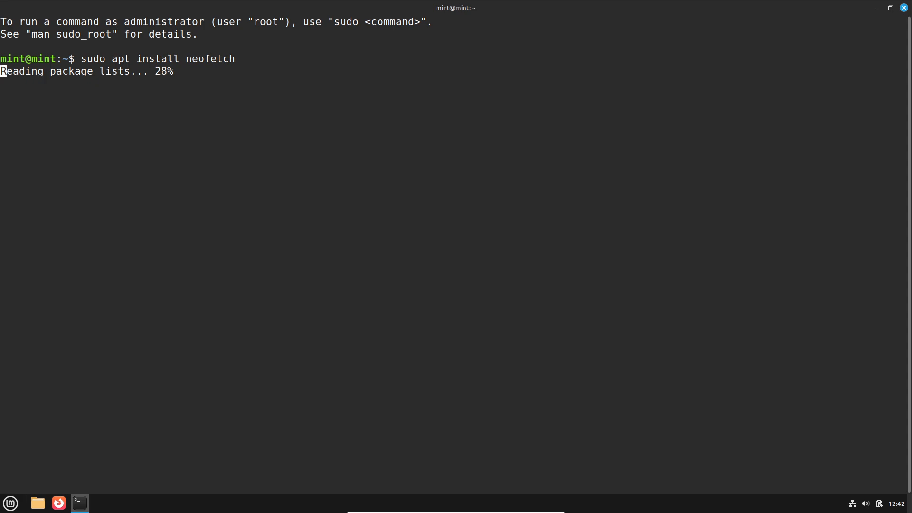
{"action": "mouse_move", "coordinate": [479, 316]}
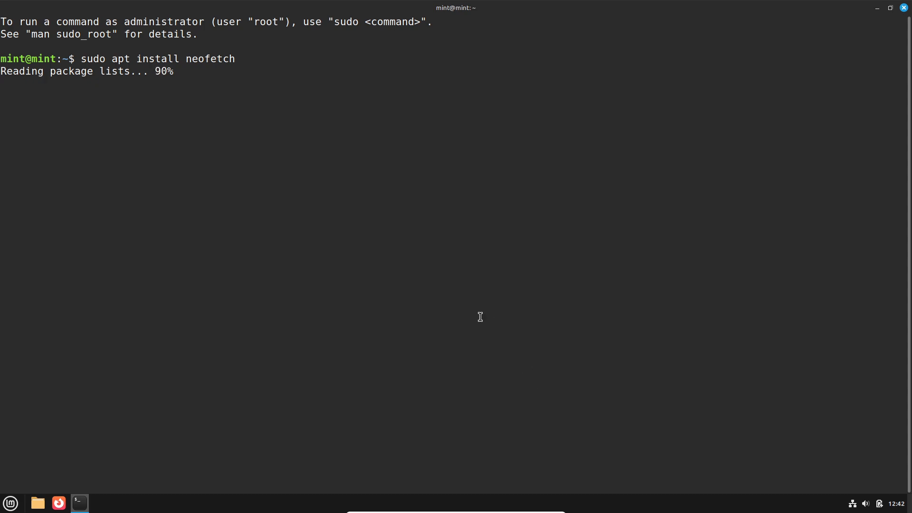
{"action": "right_click", "coordinate": [376, 205]}
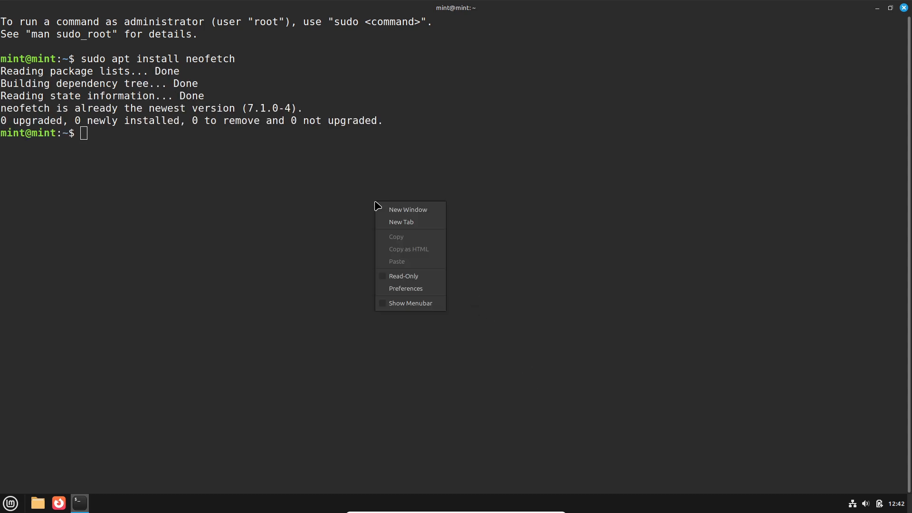
{"action": "type", "text": "neofetch"}
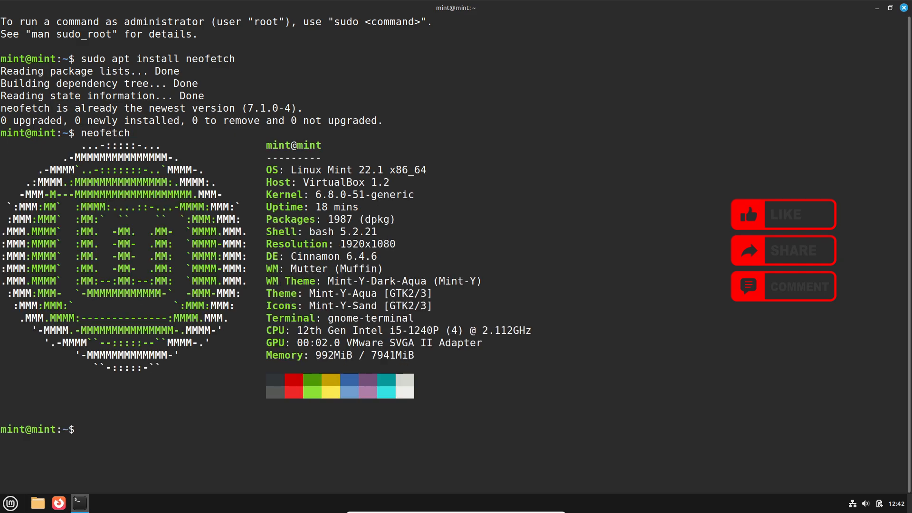
{"action": "type", "text": "inxi"}
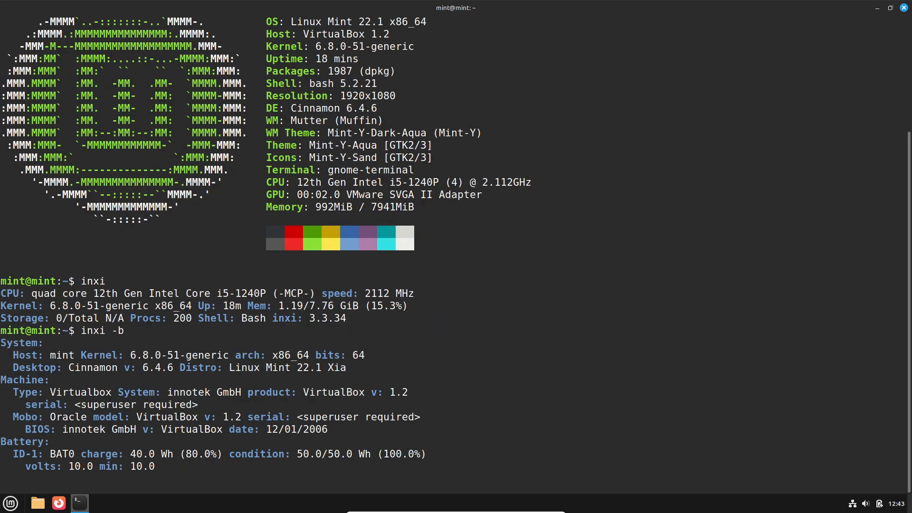
Run inxi -F, inxi -G, cat /etc/issue, uname and python3 --version to review hardware, OS, kernel and Python details
{"action": "scroll", "scroll_direction": "down", "scroll_amount": 3}
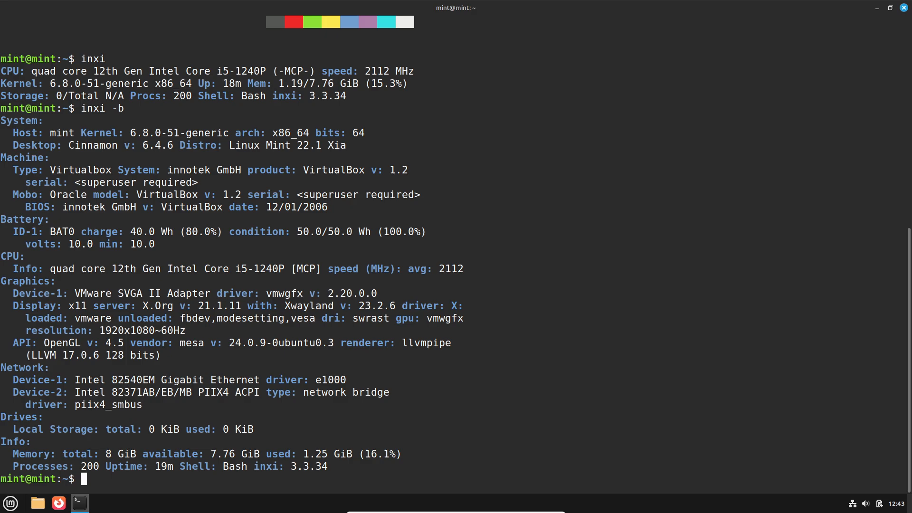
{"action": "type", "text": "inxi -F"}
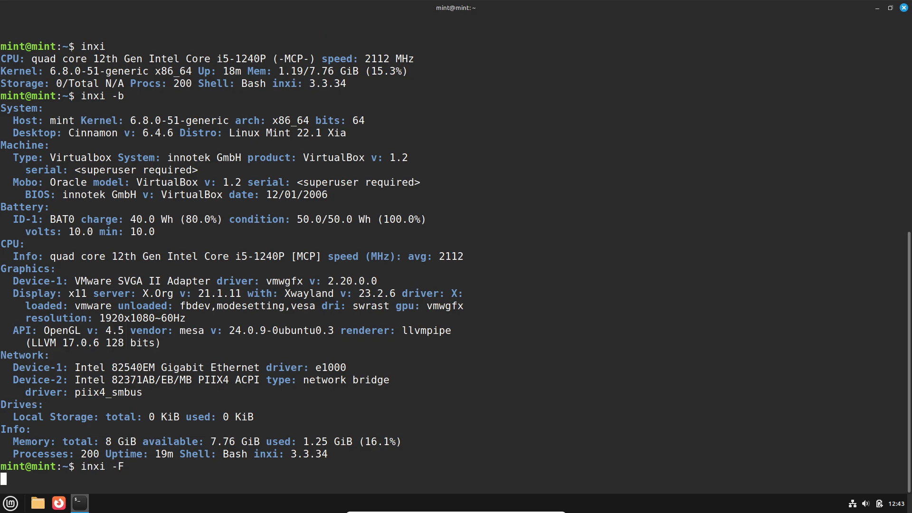
{"action": "key", "text": "Return"}
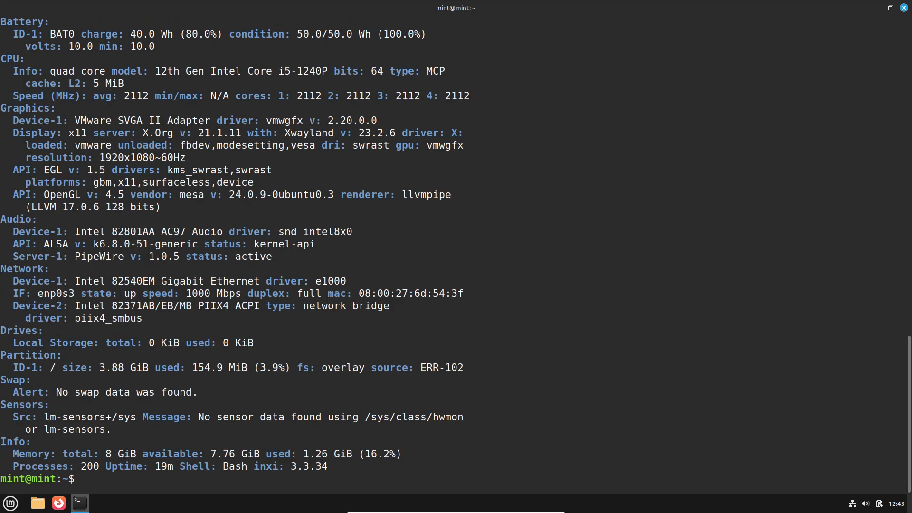
{"action": "type", "text": "inxi -G"}
{"action": "type", "text": "c"}
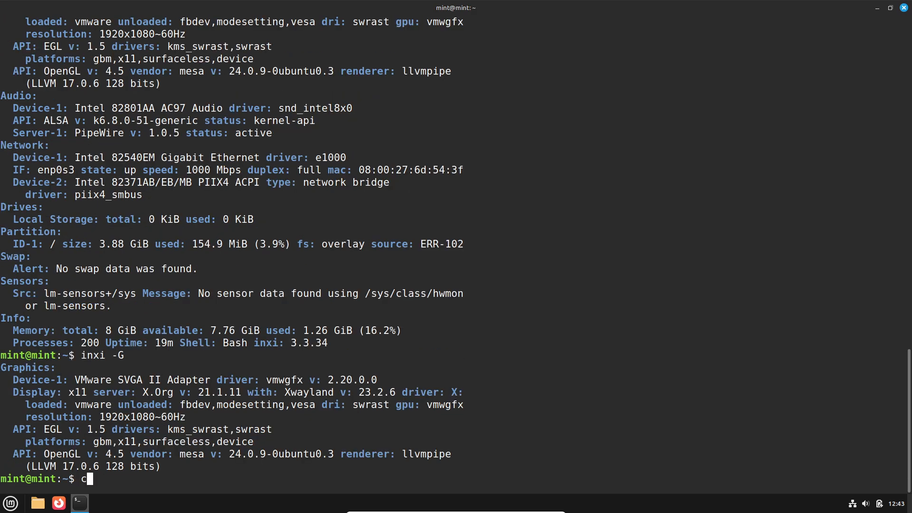
{"action": "type", "text": "at /etc/issue"}
{"action": "type", "text": "p"}
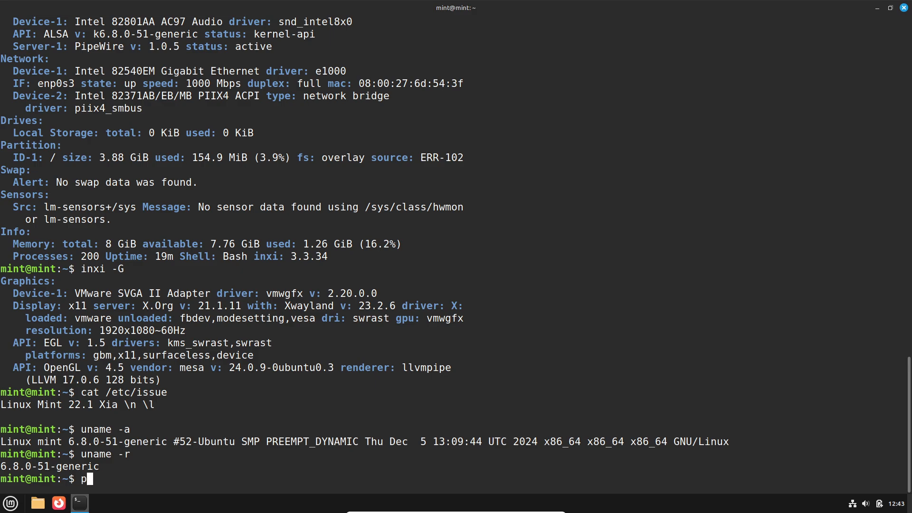
{"action": "type", "text": "ython3 --vers"}
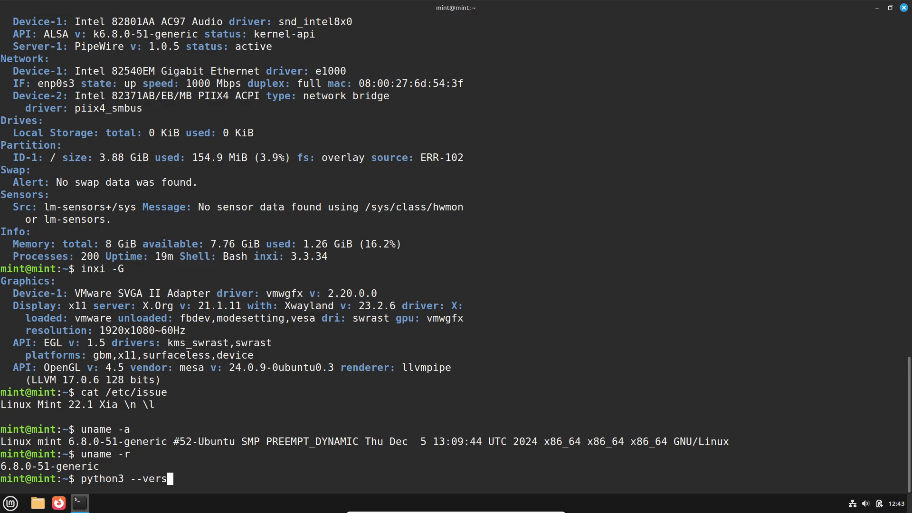
{"action": "key", "text": "Return"}
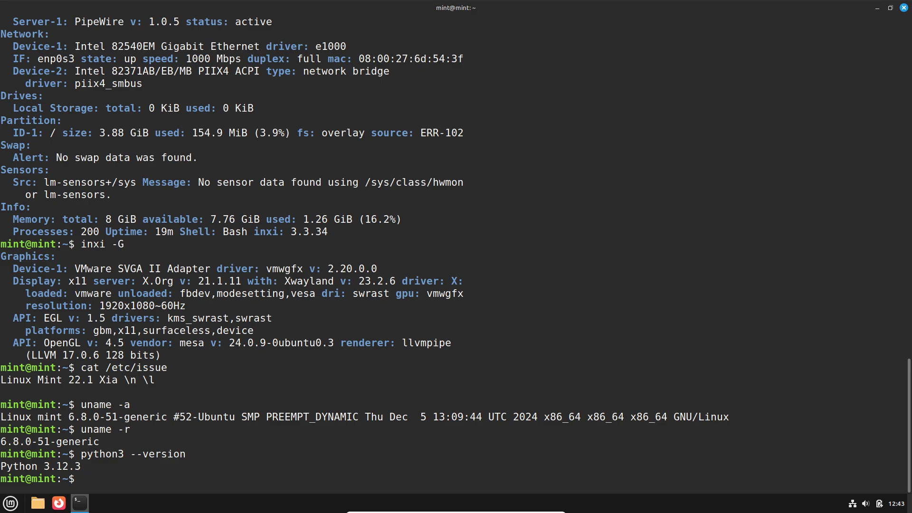
Install htop with the suggested apt command, run it, then close the terminal confirming despite htop running
{"action": "type", "text": "htop"}
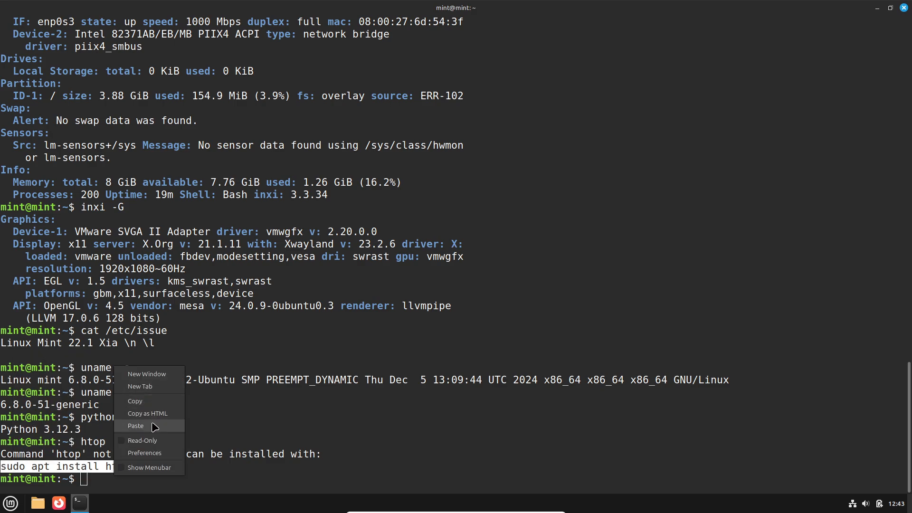
{"action": "left_click", "coordinate": [135, 425]}
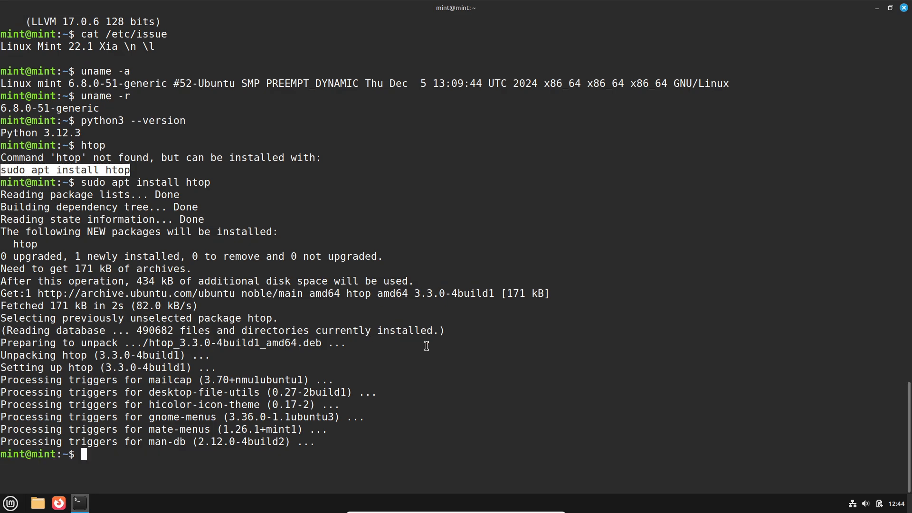
{"action": "type", "text": "hto"}
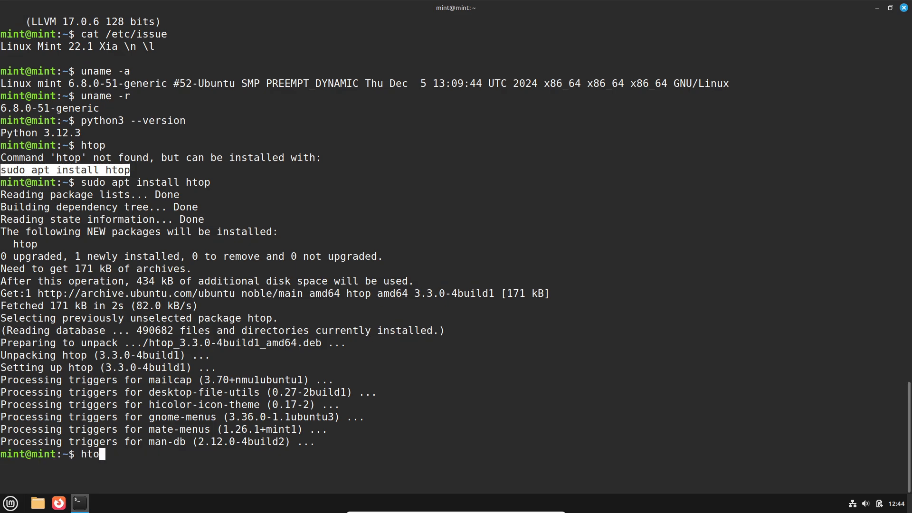
{"action": "key", "text": "Return"}
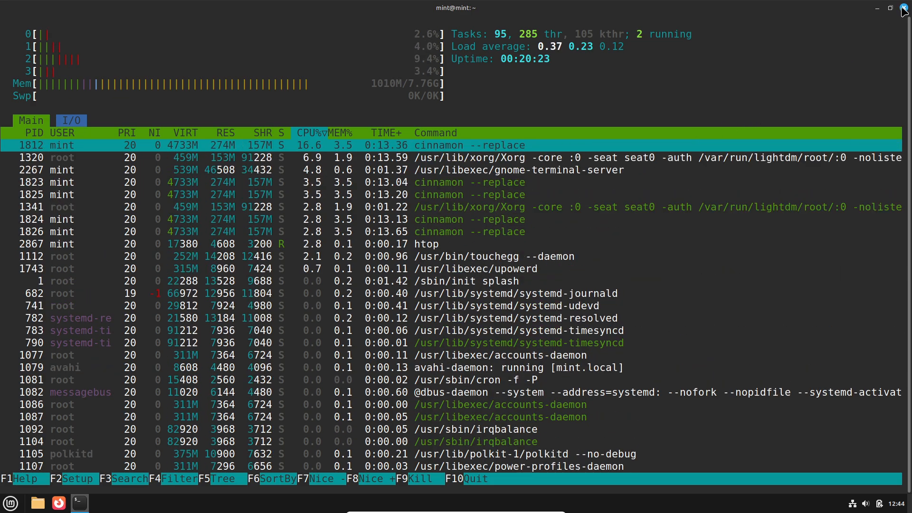
{"action": "left_click", "coordinate": [902, 8]}
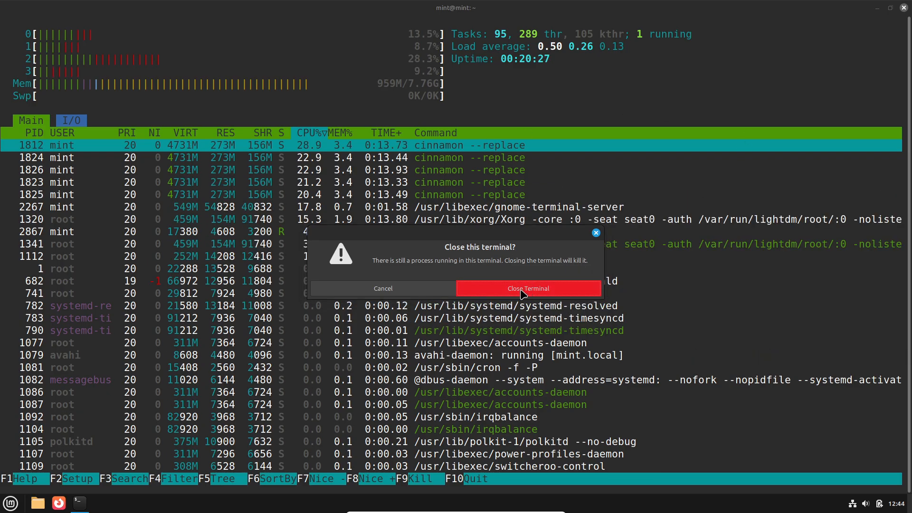
{"action": "left_click", "coordinate": [527, 287]}
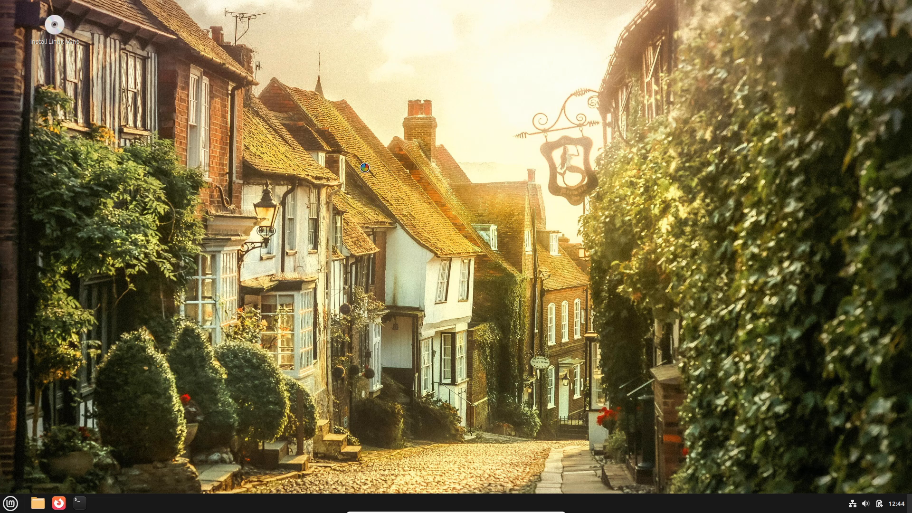
{"action": "mouse_move", "coordinate": [313, 222]}
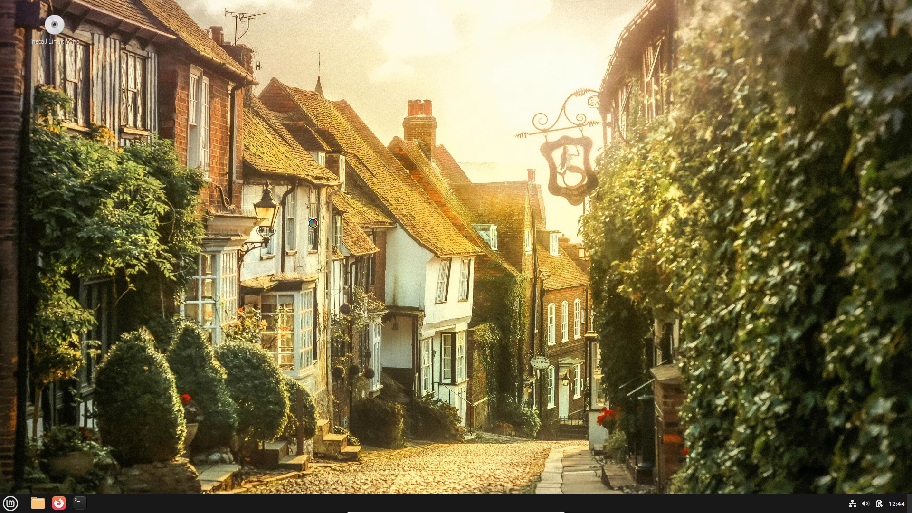
{"action": "mouse_move", "coordinate": [857, 507]}
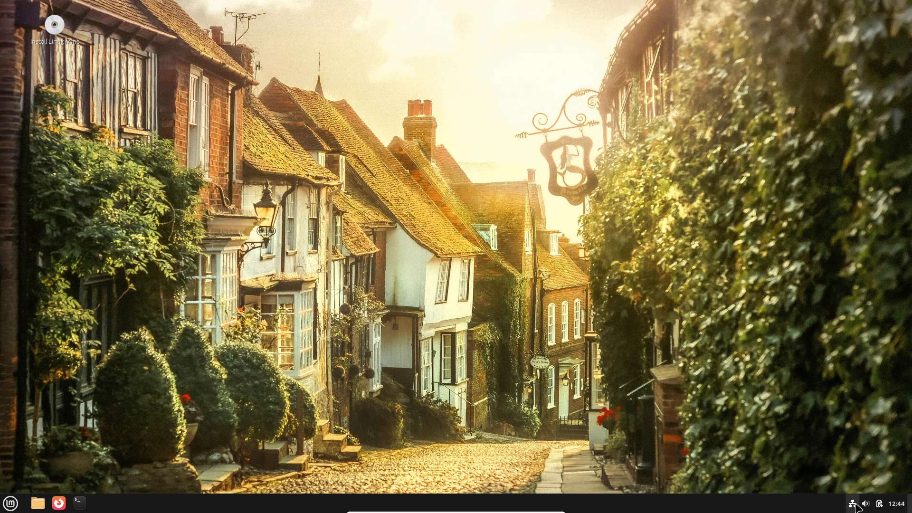
Maximize Sound settings and view the Applications page, then return to the Sounds event list
{"action": "left_click", "coordinate": [852, 502]}
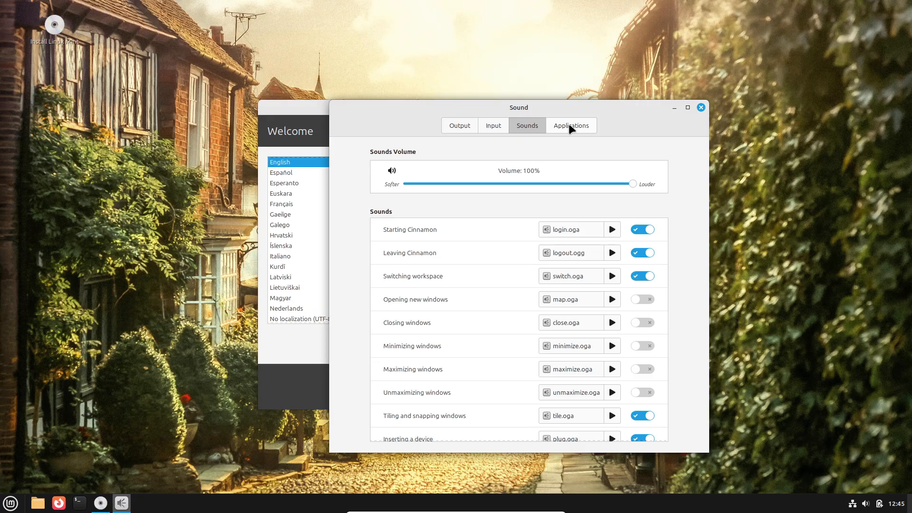
{"action": "left_click", "coordinate": [687, 108]}
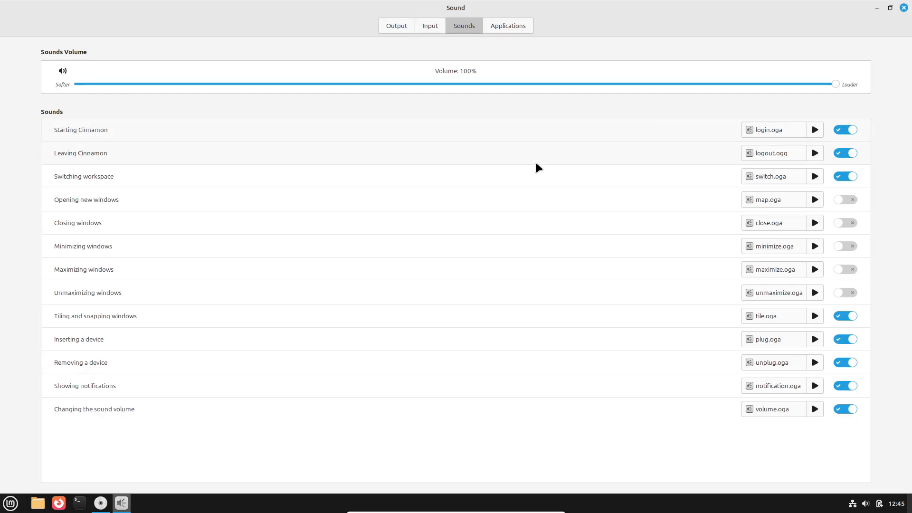
{"action": "left_click", "coordinate": [507, 26]}
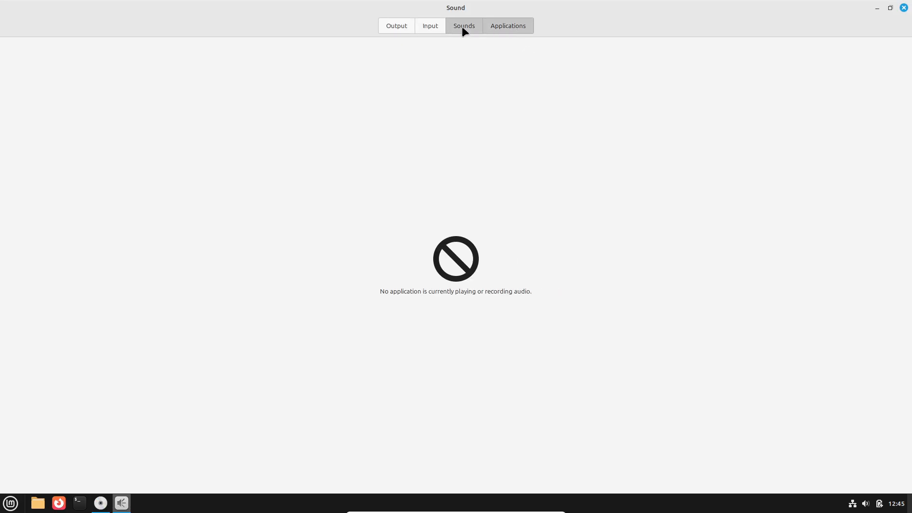
{"action": "left_click", "coordinate": [429, 26]}
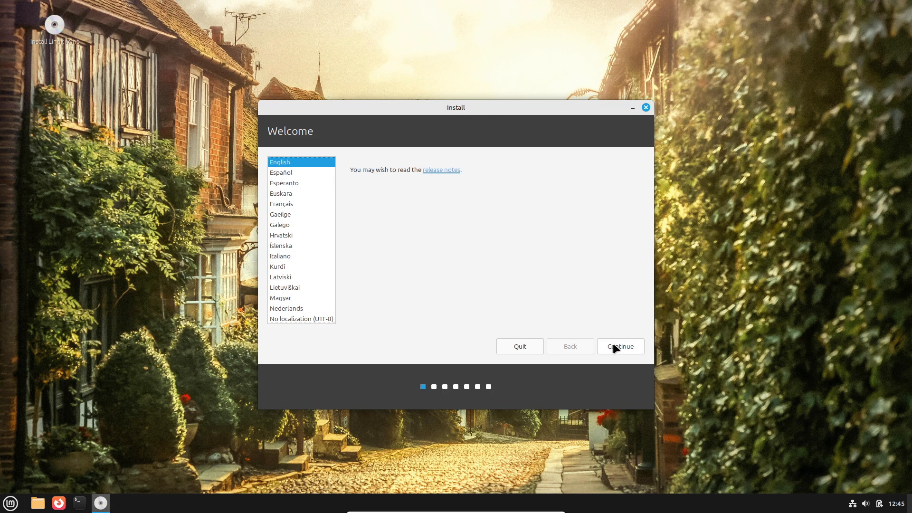
Continue past the Welcome screen keeping English and accept the English (US) keyboard layout
{"action": "left_click", "coordinate": [619, 346]}
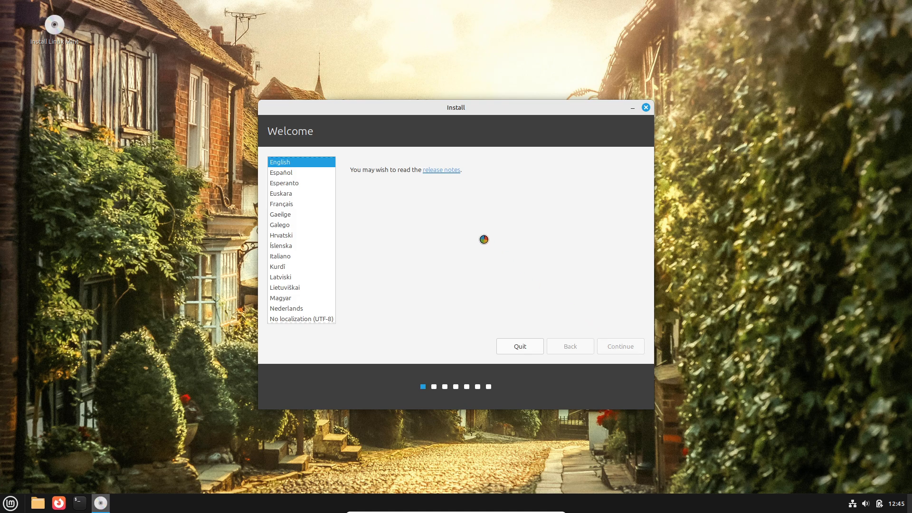
{"action": "left_click", "coordinate": [619, 346]}
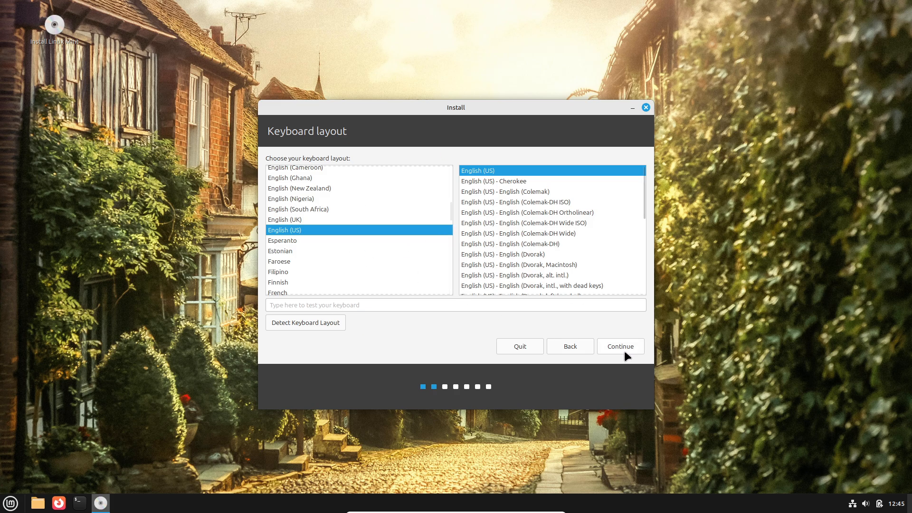
{"action": "left_click", "coordinate": [620, 347]}
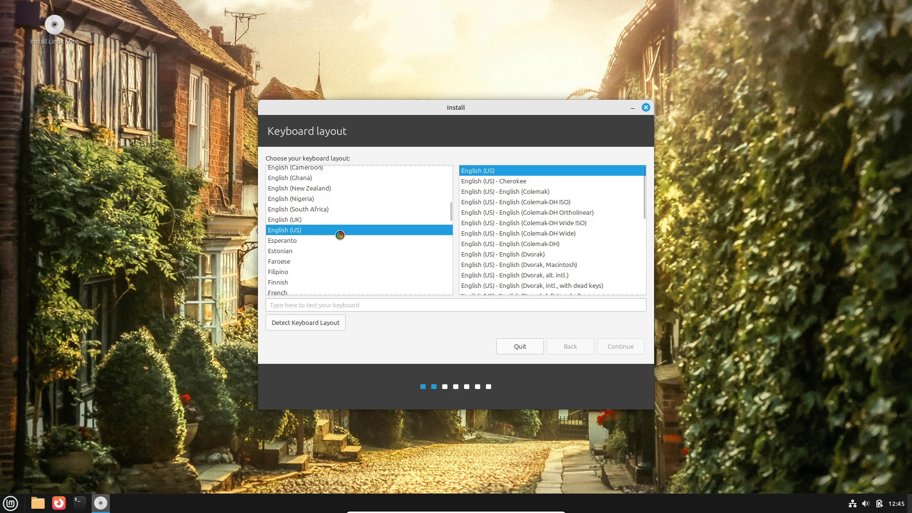
Advance to the disk-space warning, open Files from the panel and close the installer window
{"action": "left_click", "coordinate": [619, 347]}
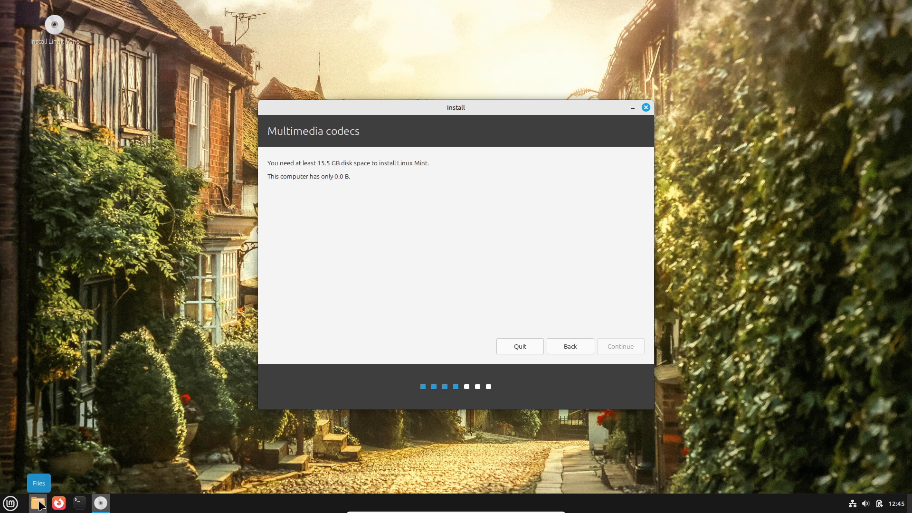
{"action": "left_click", "coordinate": [39, 502]}
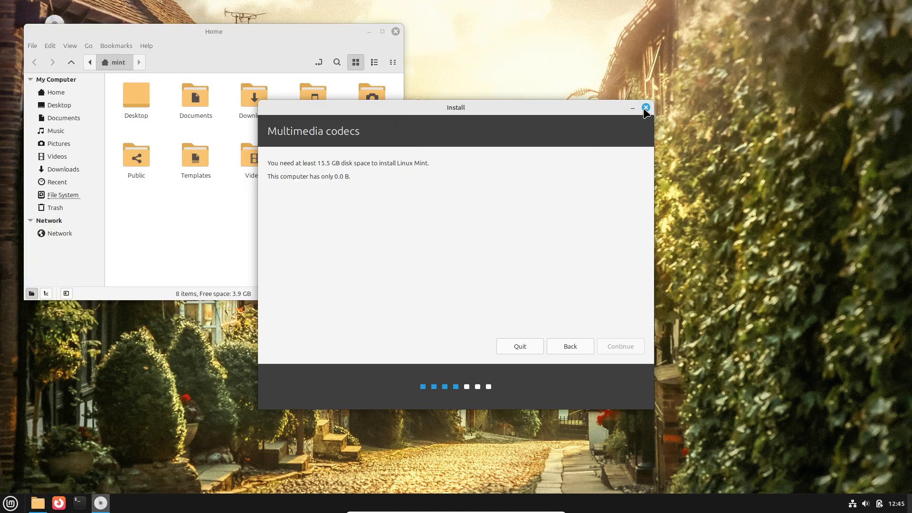
{"action": "left_click", "coordinate": [645, 108]}
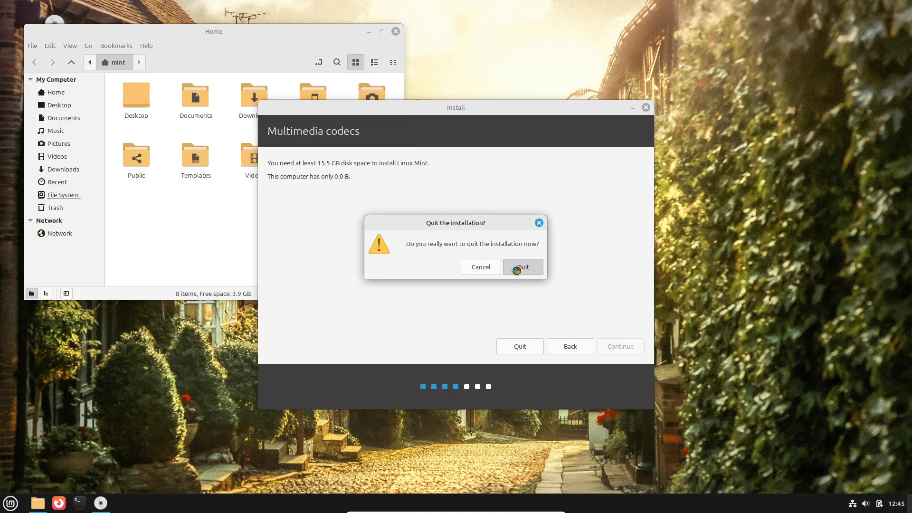
Confirm quitting the installation, then view Nemo's About dialog (version 6.4.3) and dismiss it
{"action": "left_click", "coordinate": [521, 266]}
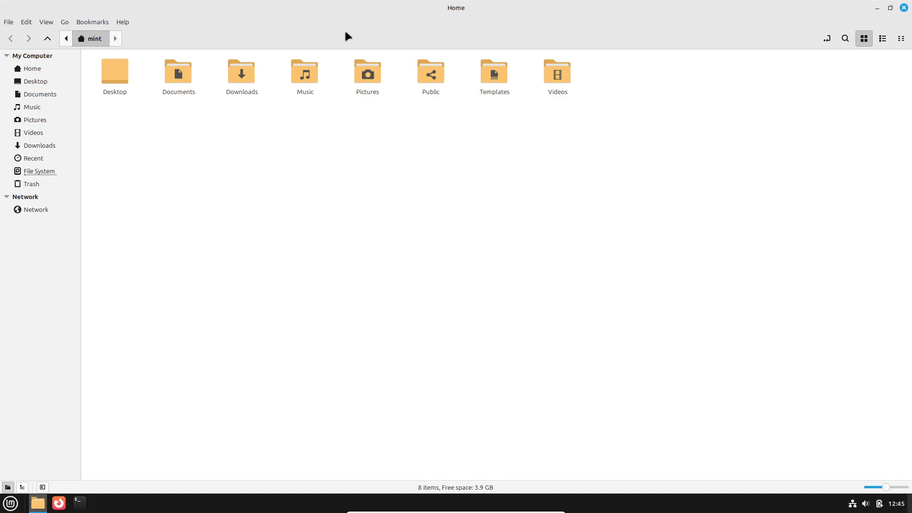
{"action": "left_click", "coordinate": [122, 22]}
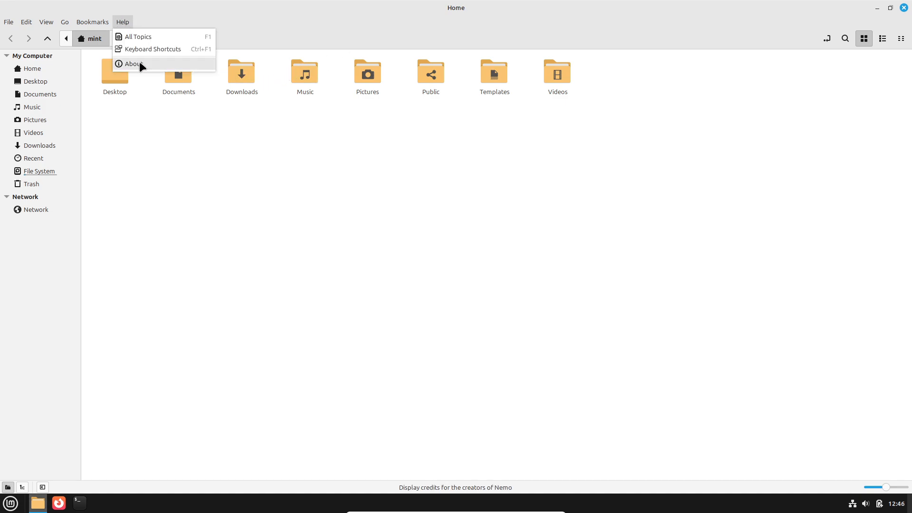
{"action": "left_click", "coordinate": [132, 64]}
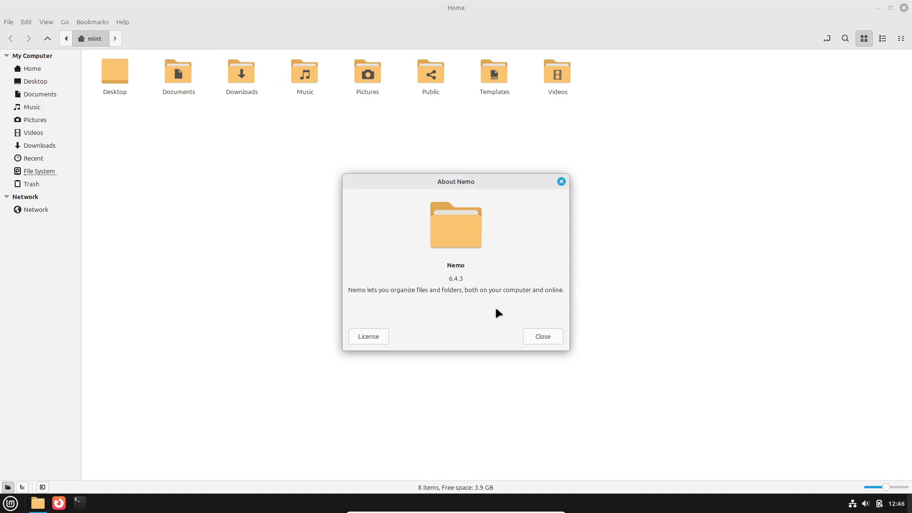
{"action": "left_click", "coordinate": [541, 336]}
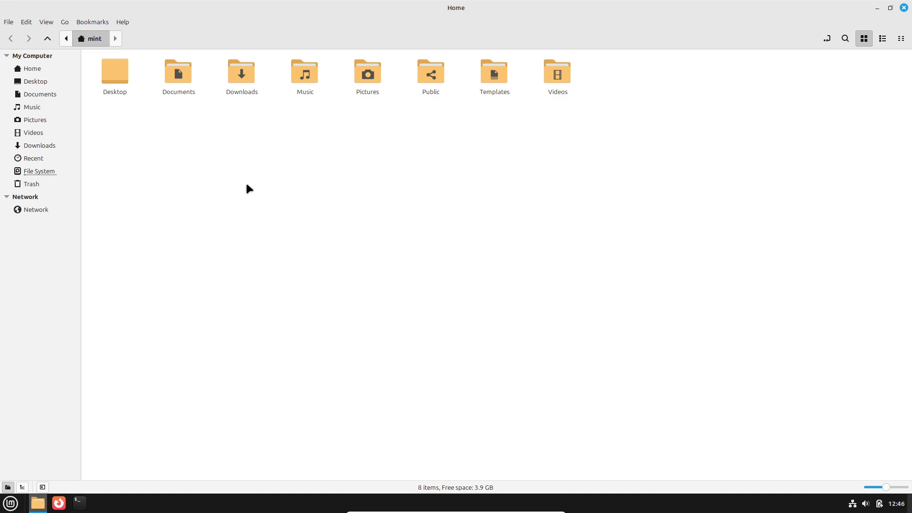
{"action": "mouse_move", "coordinate": [26, 21]}
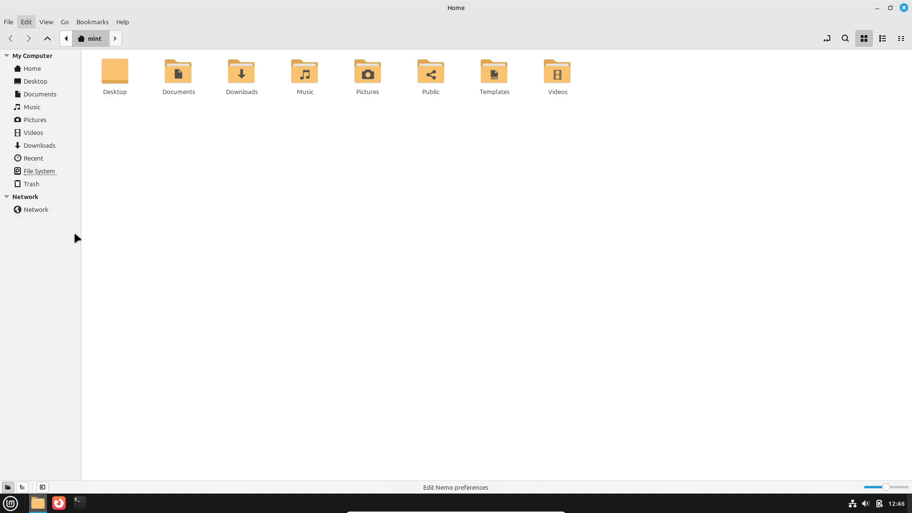
Review Nemo's Behavior, Display, Preview and Plugins preference pages, then close the preferences
{"action": "left_click", "coordinate": [27, 21]}
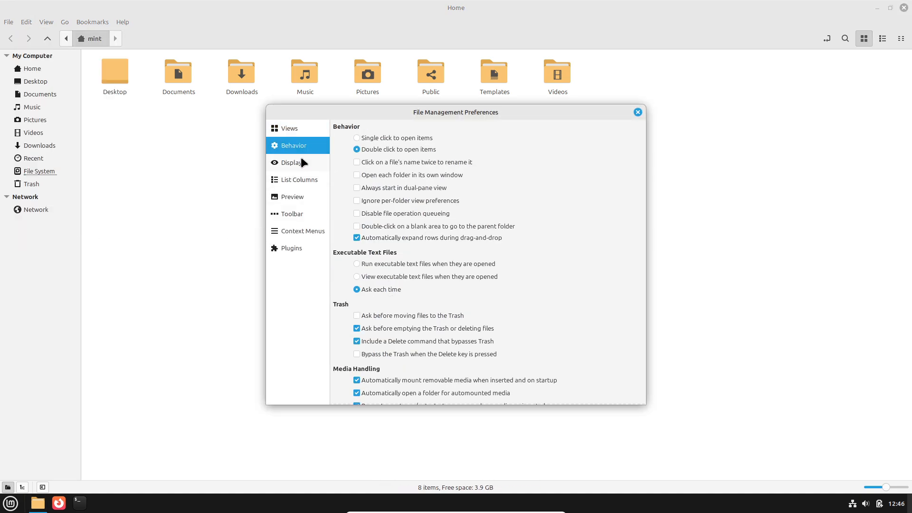
{"action": "left_click", "coordinate": [292, 162]}
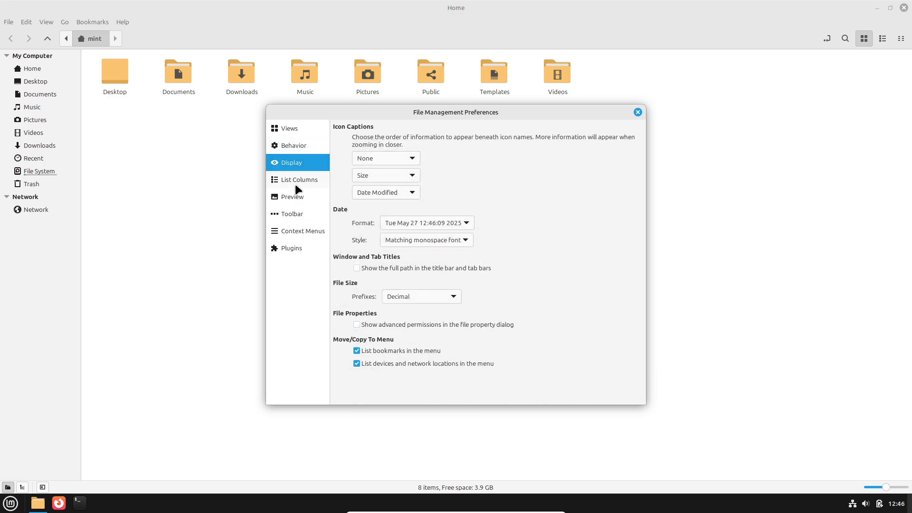
{"action": "left_click", "coordinate": [292, 197]}
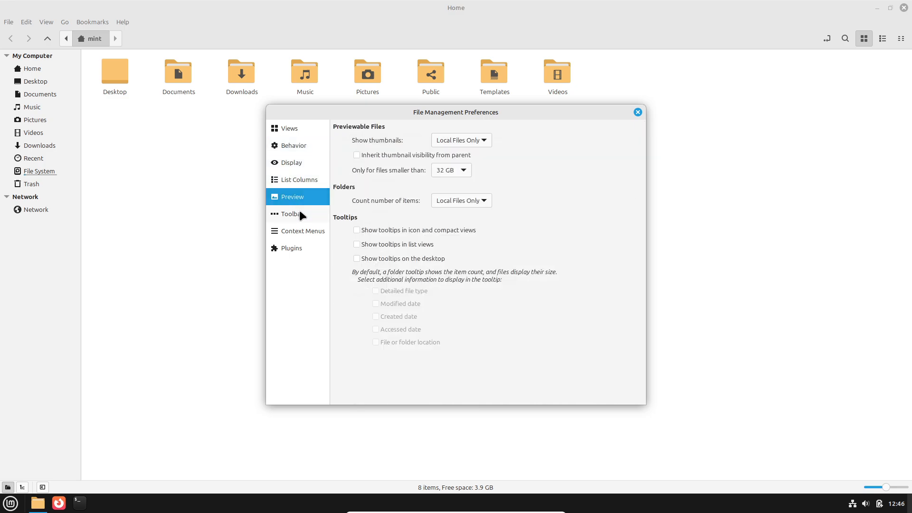
{"action": "left_click", "coordinate": [291, 248]}
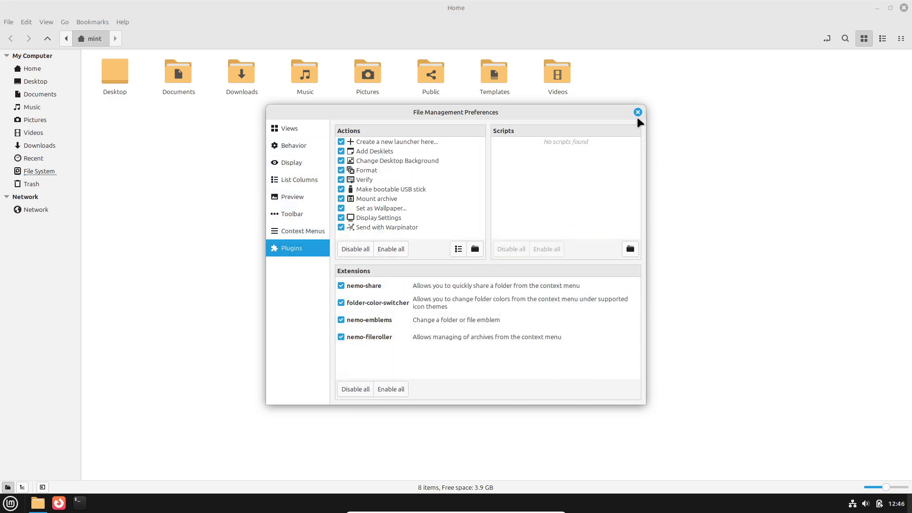
{"action": "left_click", "coordinate": [637, 112]}
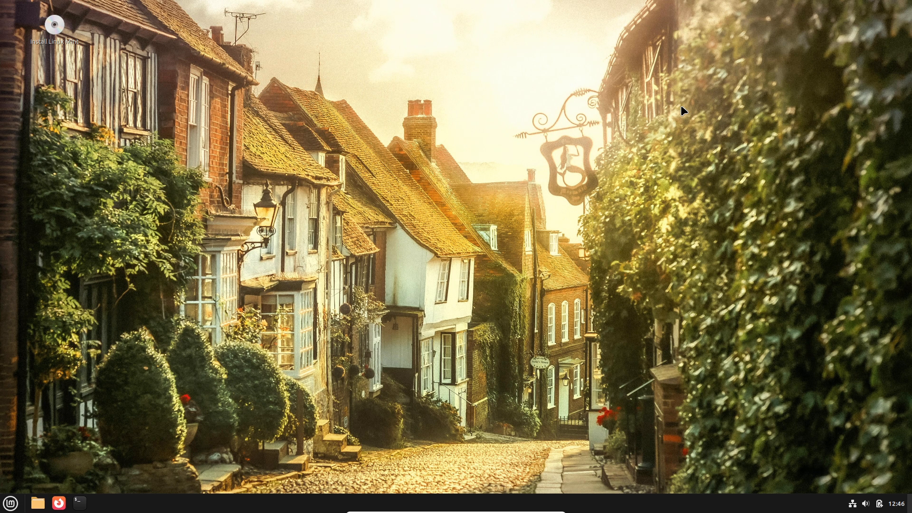
{"action": "right_click", "coordinate": [9, 503]}
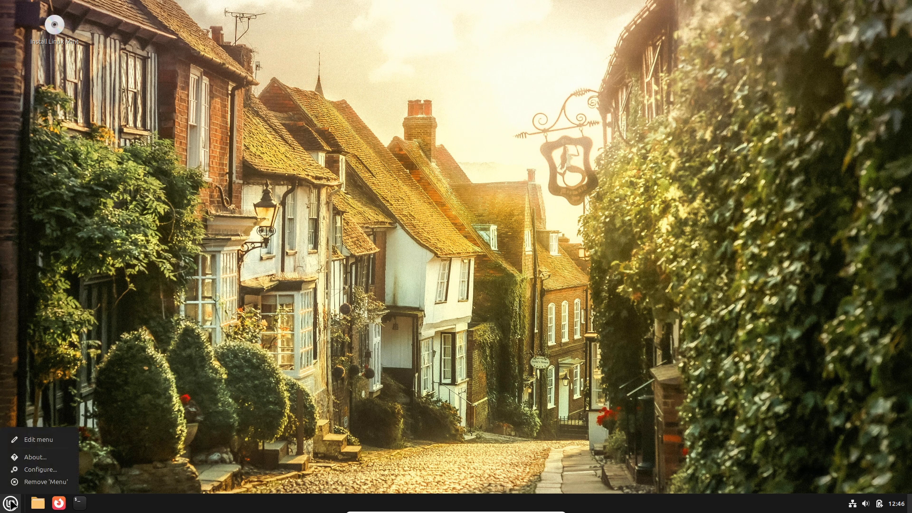
{"action": "left_click", "coordinate": [38, 439]}
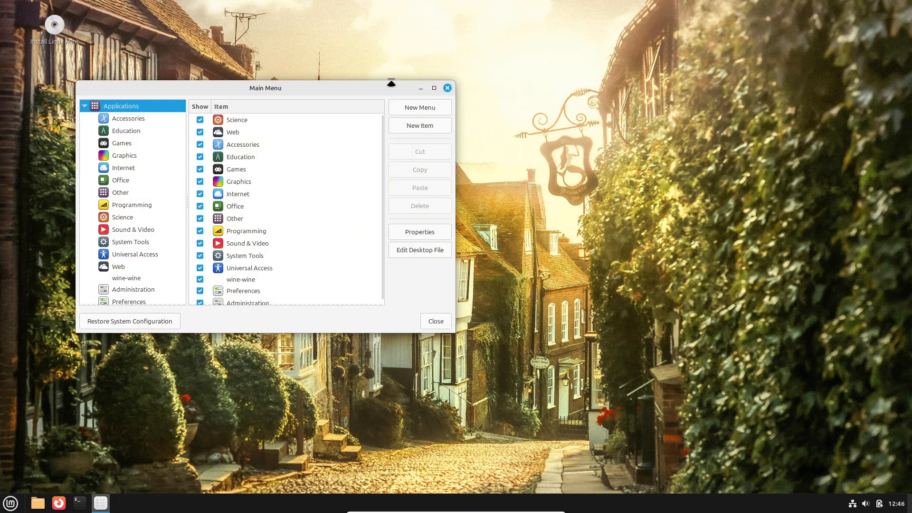
{"action": "left_click", "coordinate": [433, 88]}
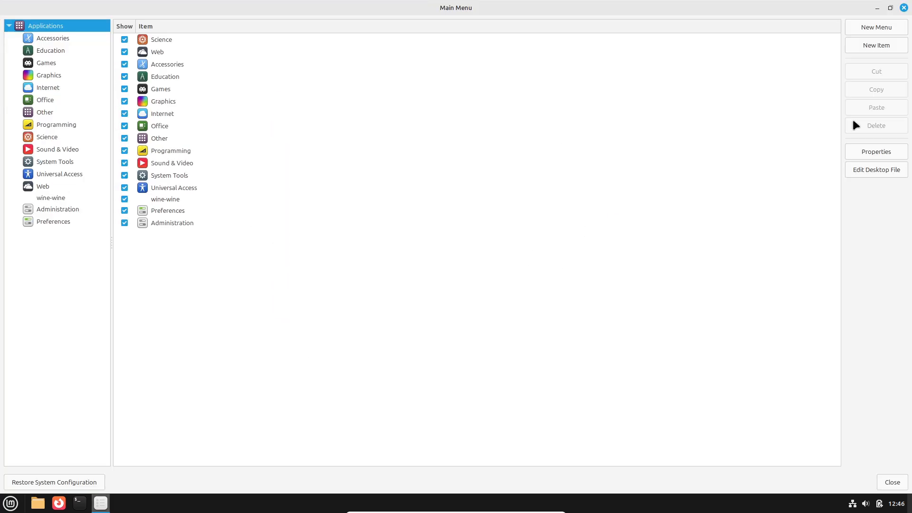
{"action": "left_click", "coordinate": [875, 151]}
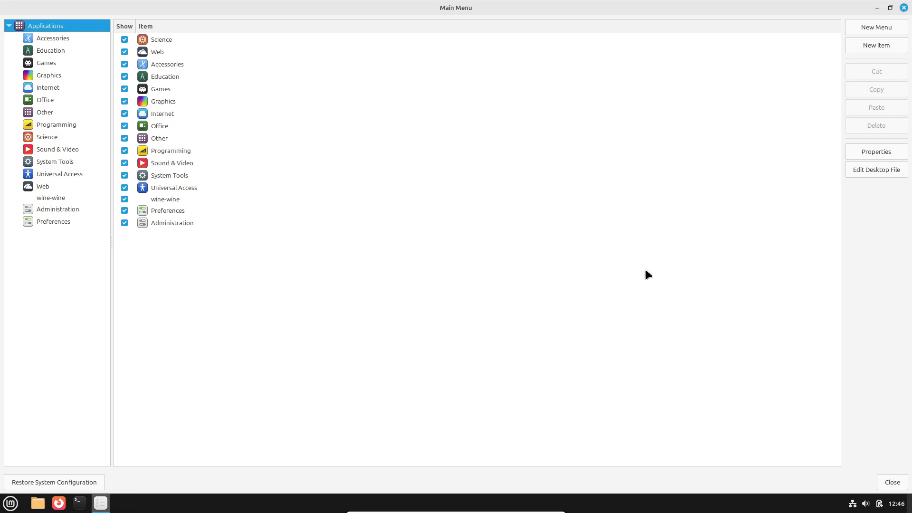
{"action": "mouse_move", "coordinate": [904, 7]}
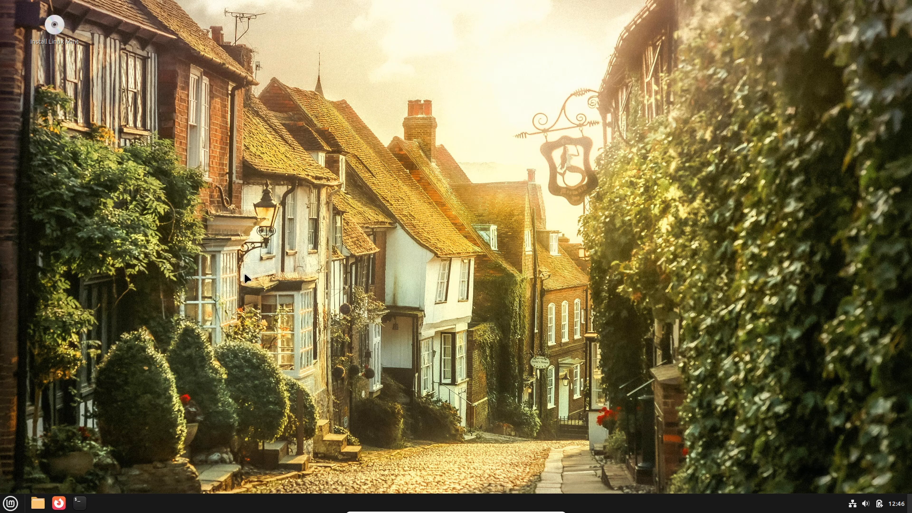
{"action": "right_click", "coordinate": [9, 502]}
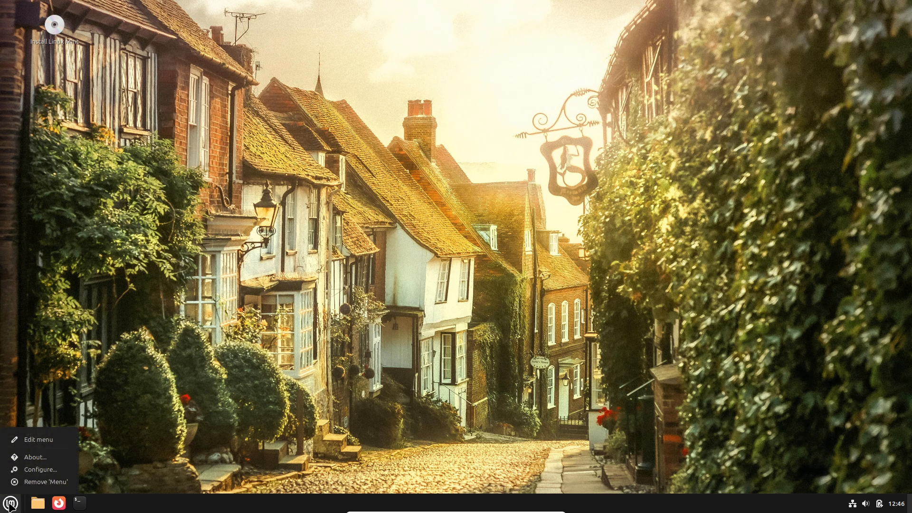
{"action": "left_click", "coordinate": [35, 456]}
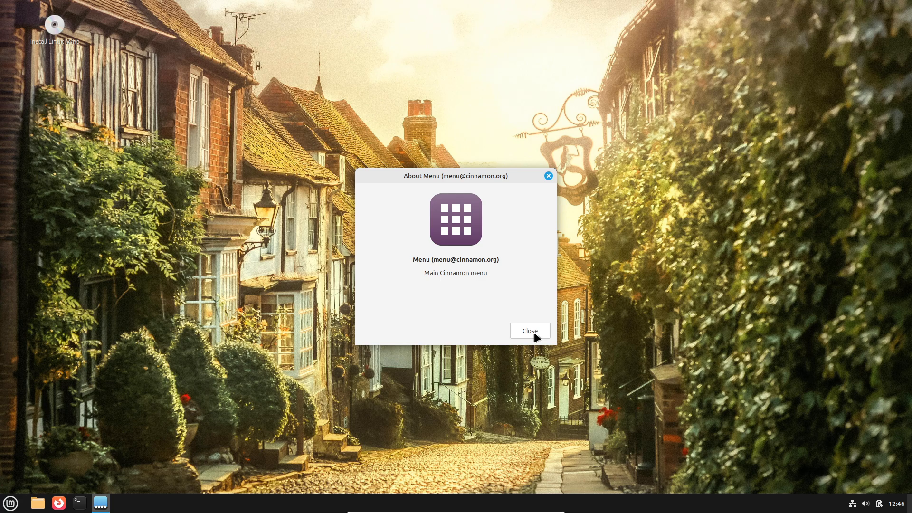
{"action": "left_click", "coordinate": [528, 330]}
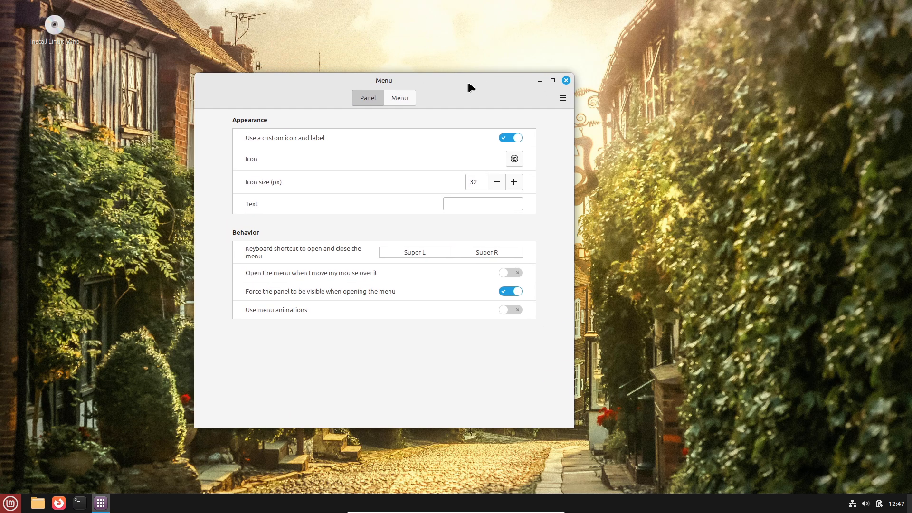
{"action": "mouse_move", "coordinate": [470, 174]}
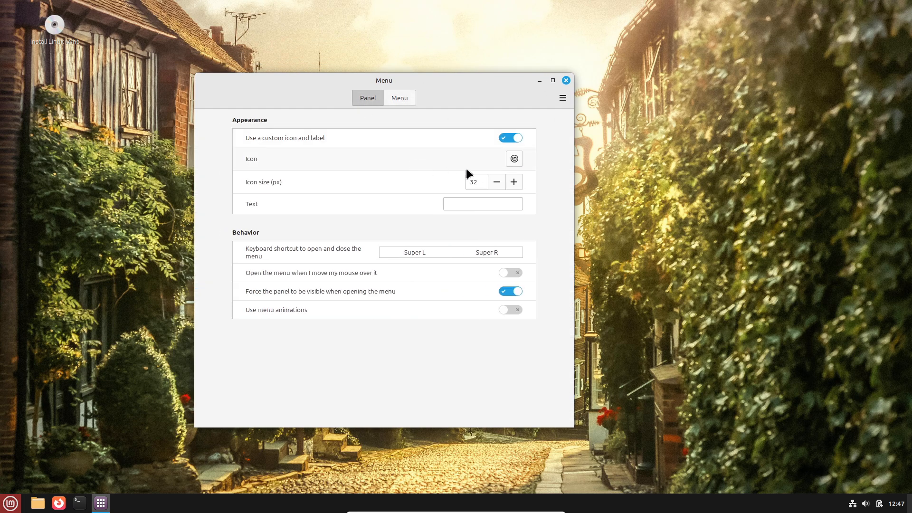
Browse the Linux Mint, Applications and Emblems icon categories, cancel the chooser and close the Menu settings
{"action": "left_click", "coordinate": [514, 158]}
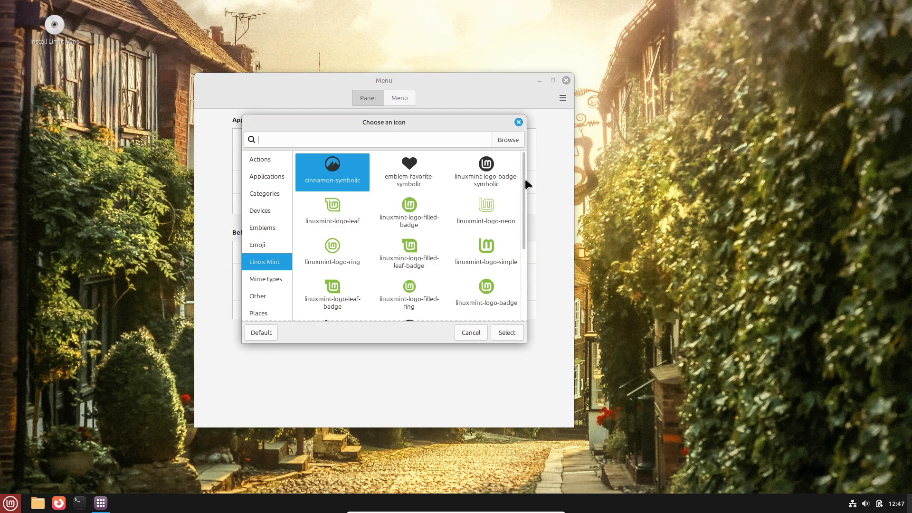
{"action": "scroll", "scroll_direction": "down", "scroll_amount": 3}
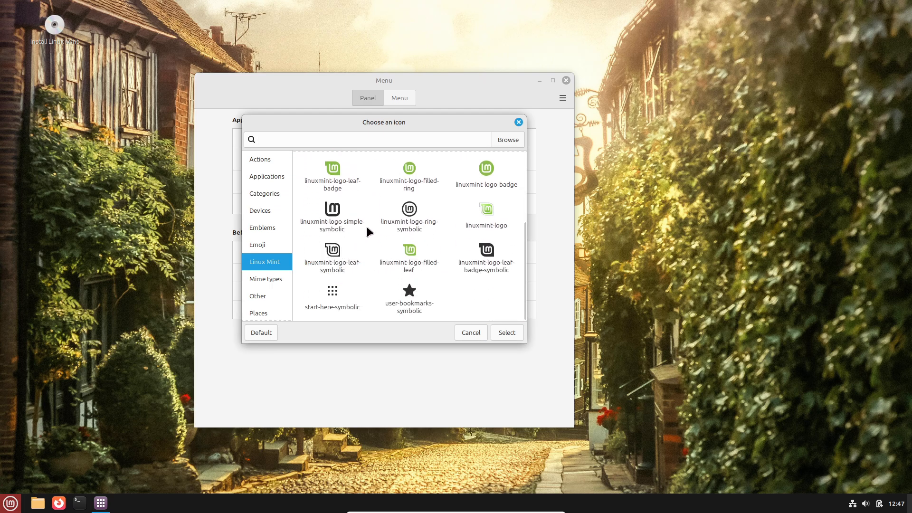
{"action": "left_click", "coordinate": [331, 258]}
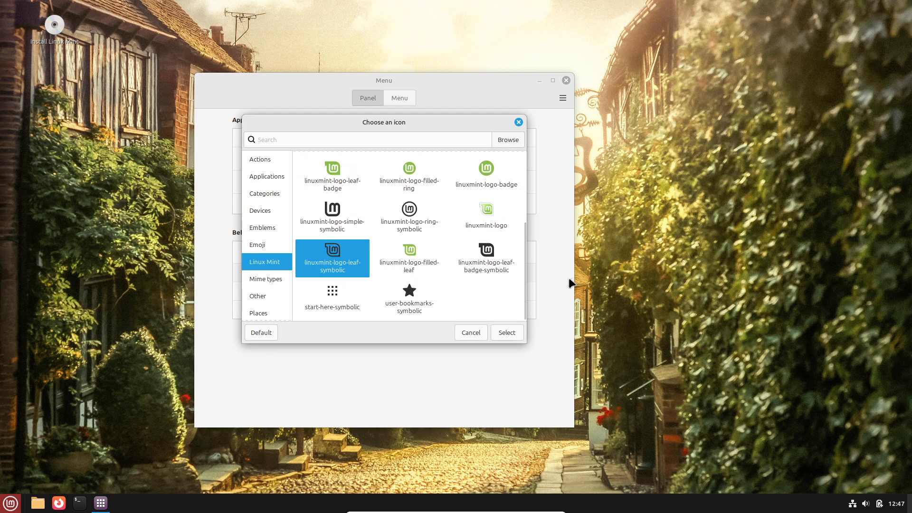
{"action": "mouse_move", "coordinate": [534, 250]}
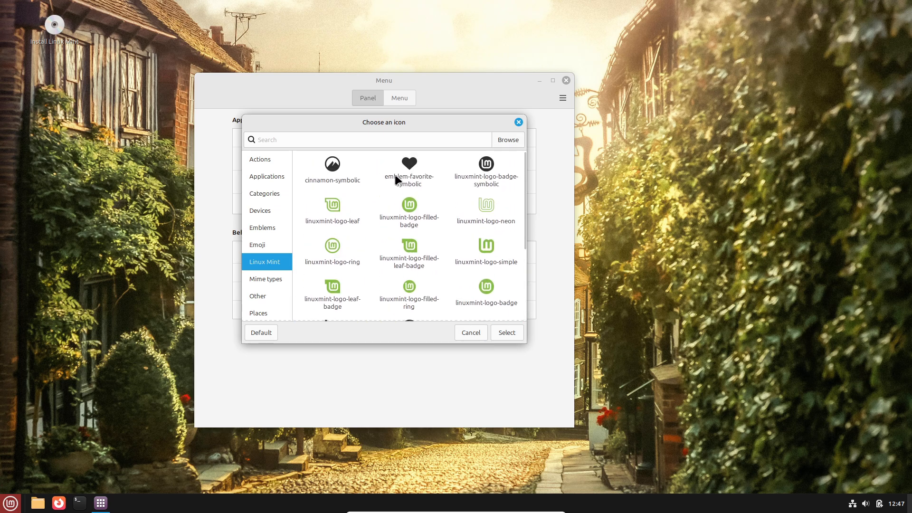
{"action": "left_click", "coordinate": [265, 279]}
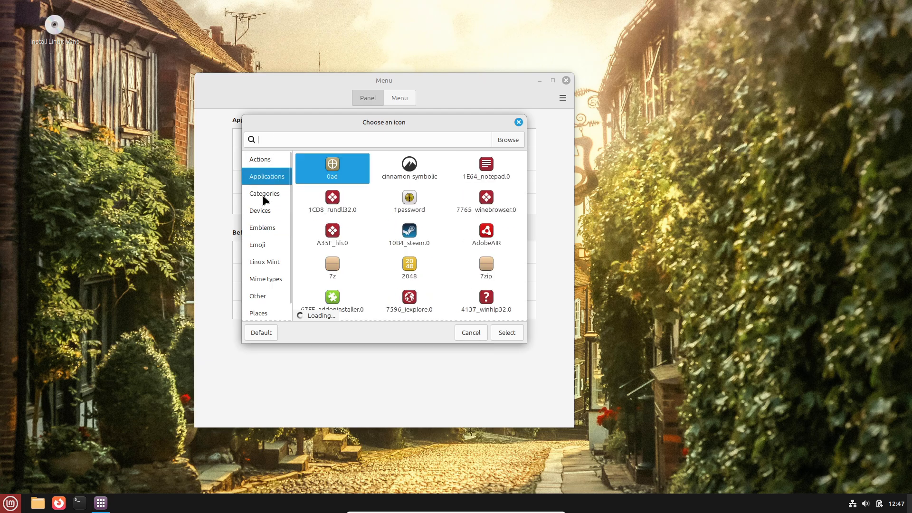
{"action": "left_click", "coordinate": [262, 227]}
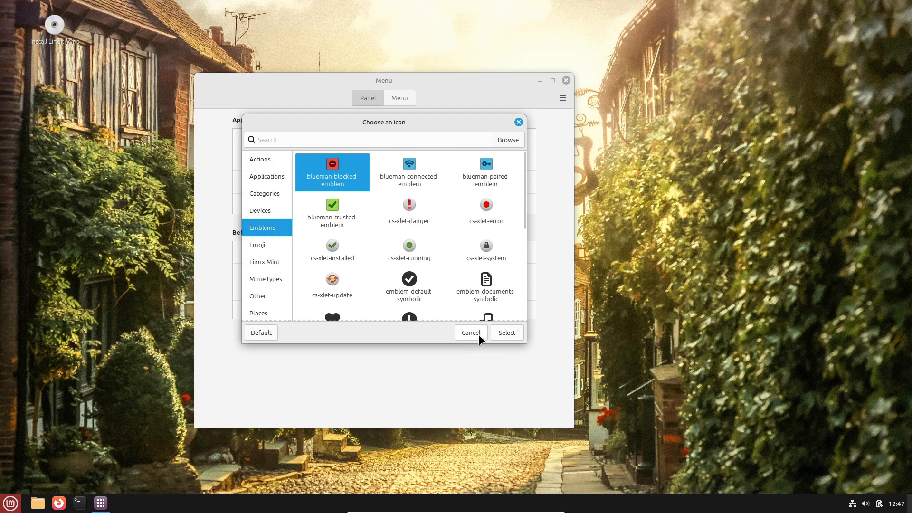
{"action": "left_click", "coordinate": [469, 332]}
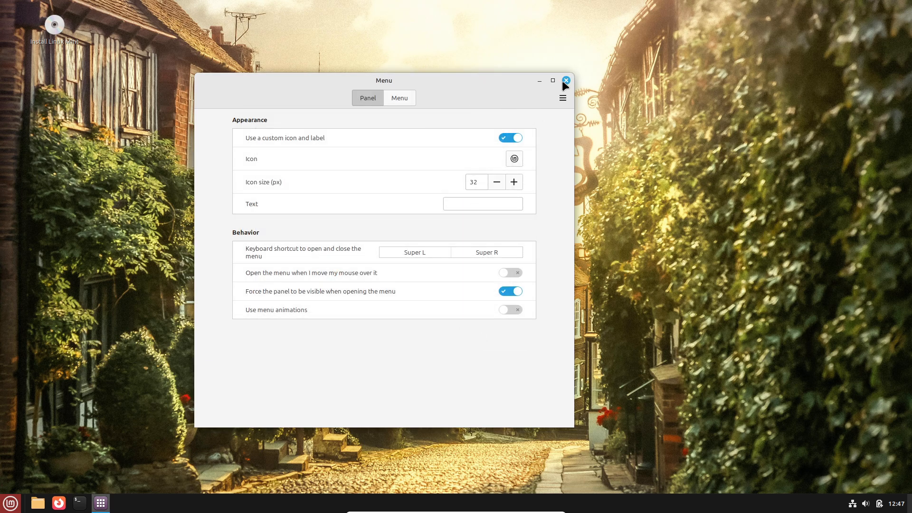
{"action": "left_click", "coordinate": [565, 81]}
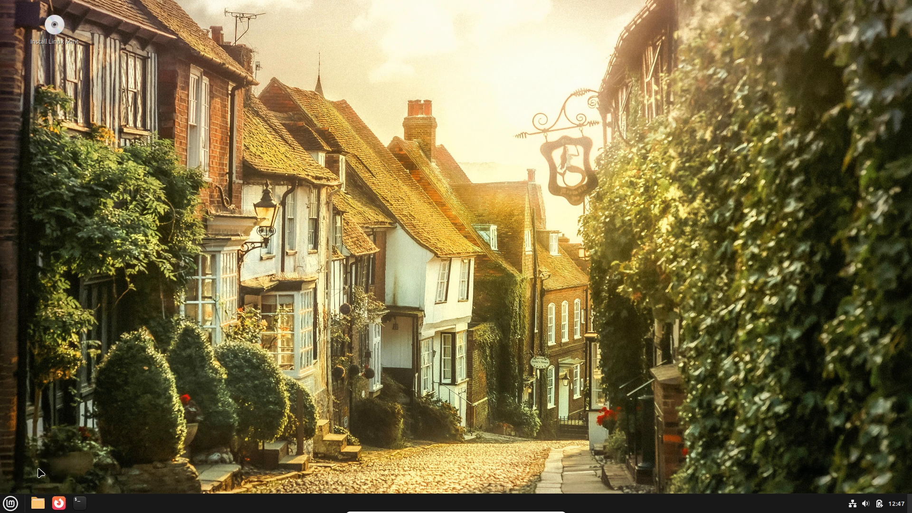
Open Panel settings from the bottom panel's context menu, look it over and close it
{"action": "left_click", "coordinate": [9, 502]}
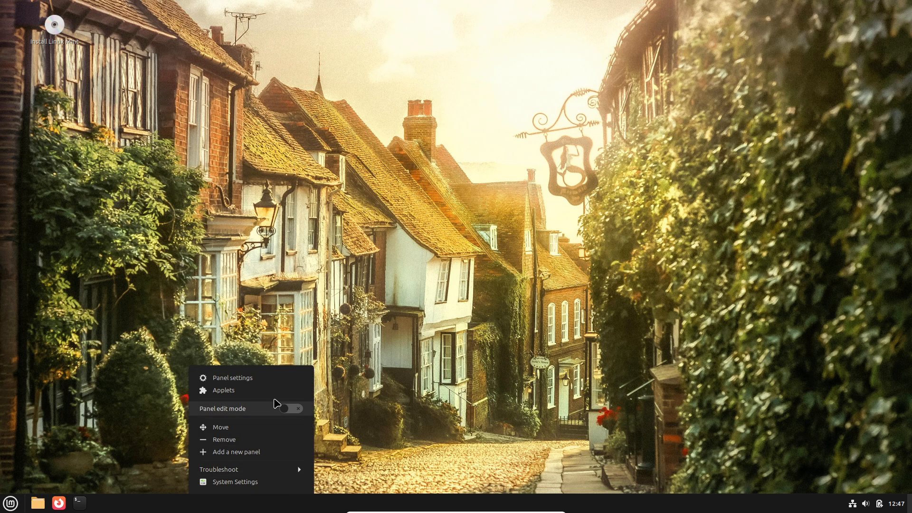
{"action": "left_click", "coordinate": [232, 377]}
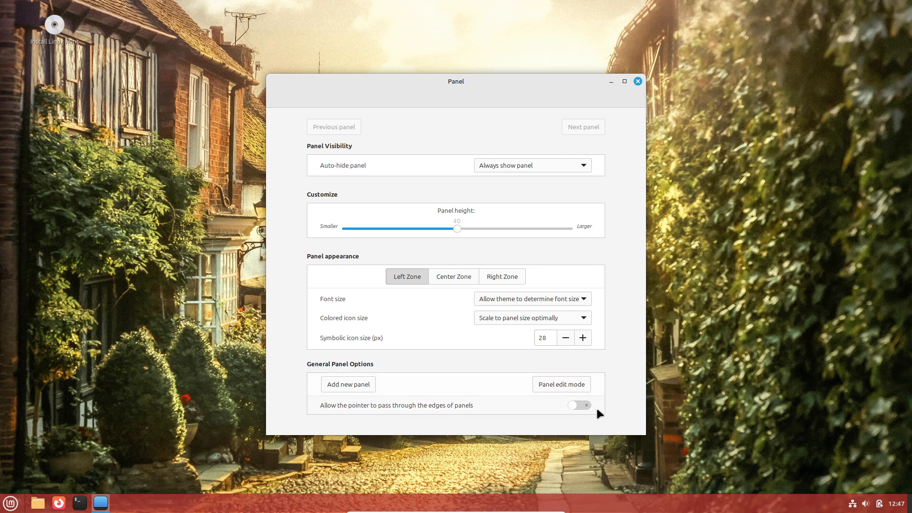
{"action": "left_click", "coordinate": [637, 81]}
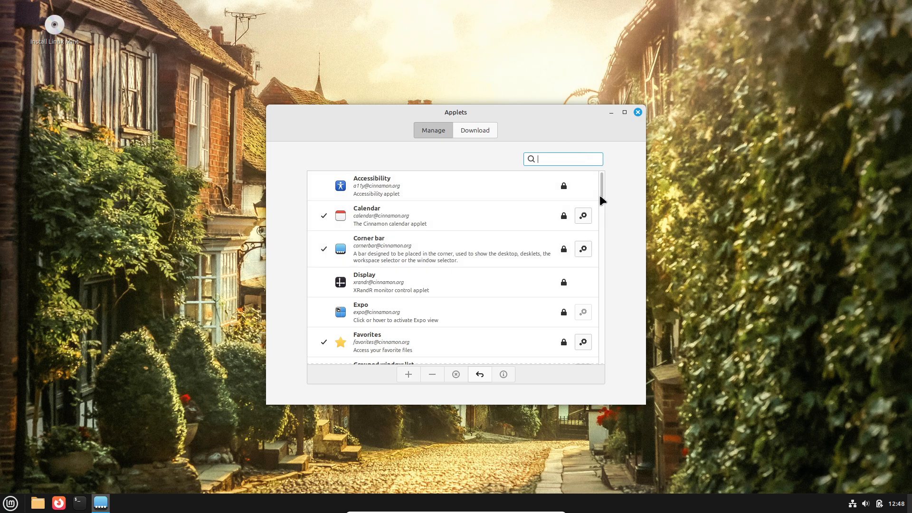
Scroll the installed applets, browse the Download catalogue of popular applets, then close the window
{"action": "scroll", "scroll_direction": "down", "scroll_amount": 3}
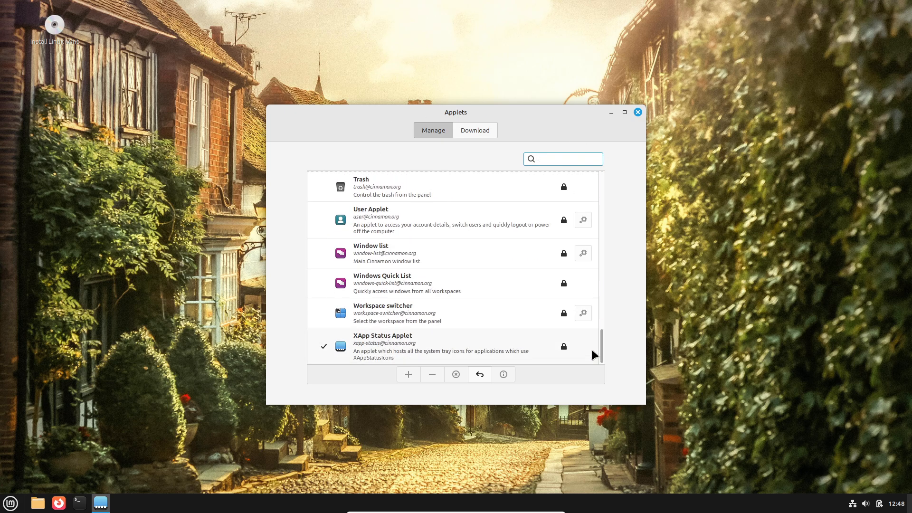
{"action": "left_click", "coordinate": [475, 130]}
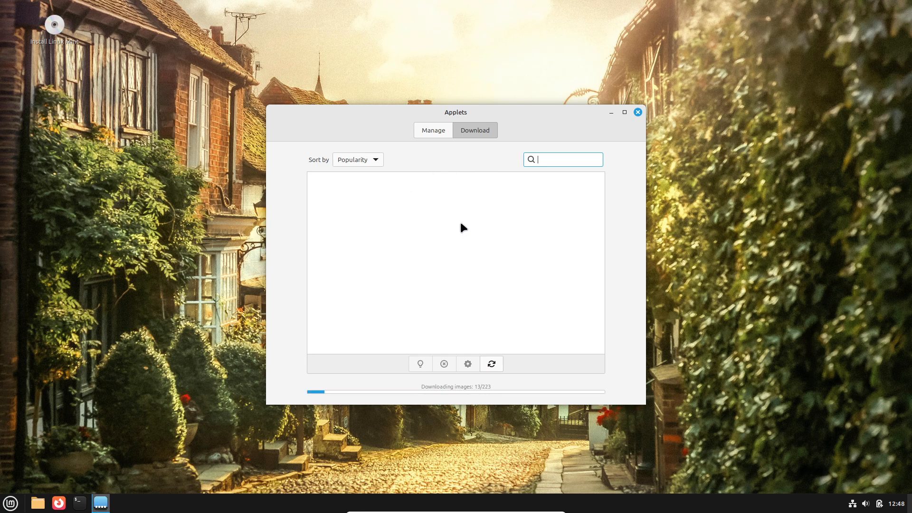
{"action": "mouse_move", "coordinate": [513, 204]}
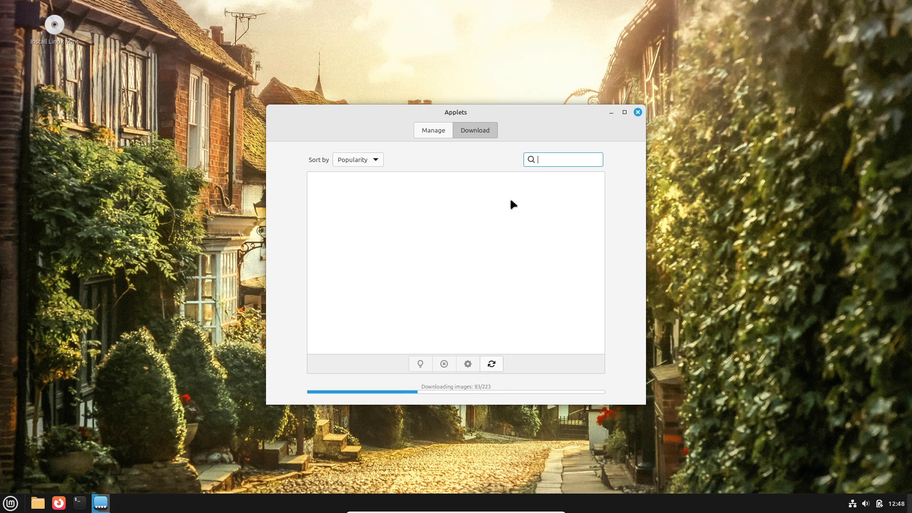
{"action": "mouse_move", "coordinate": [490, 228]}
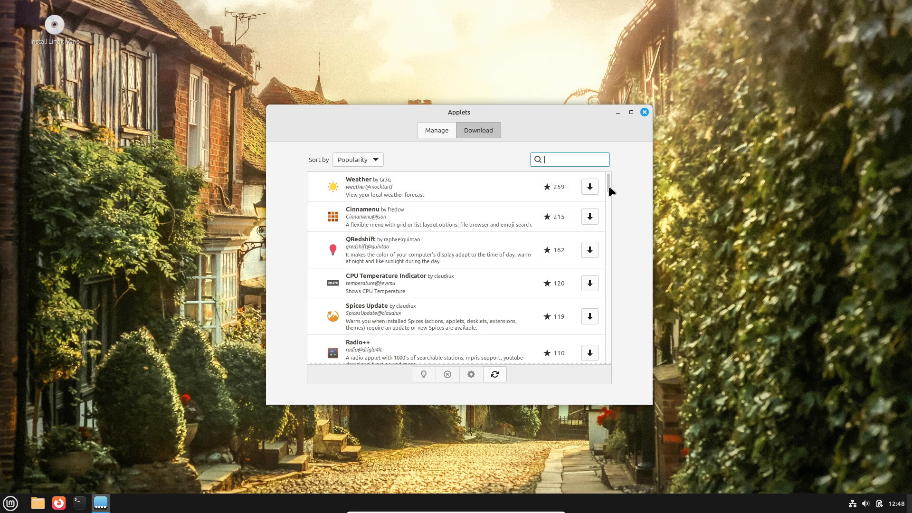
{"action": "scroll", "scroll_direction": "down", "scroll_amount": 3}
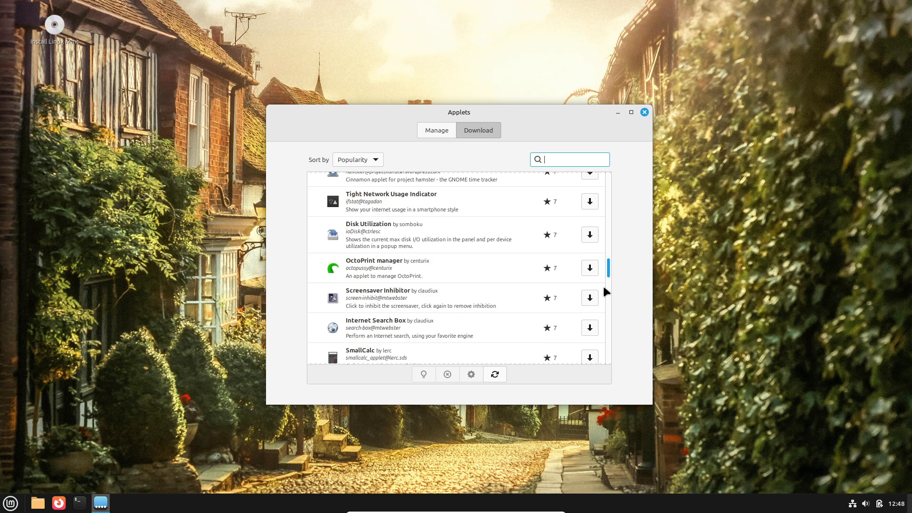
{"action": "left_click", "coordinate": [643, 112]}
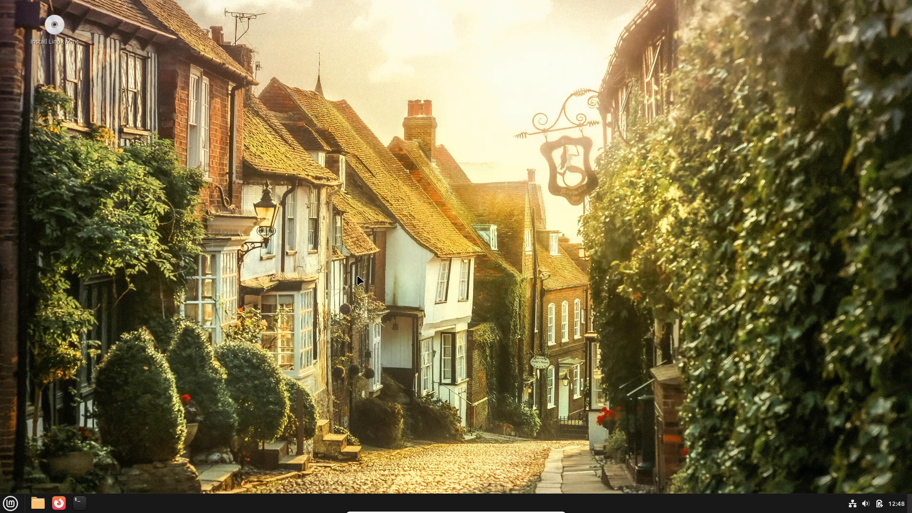
From the Menu's Administration category, scroll down and launch System Monitor
{"action": "right_click", "coordinate": [9, 503]}
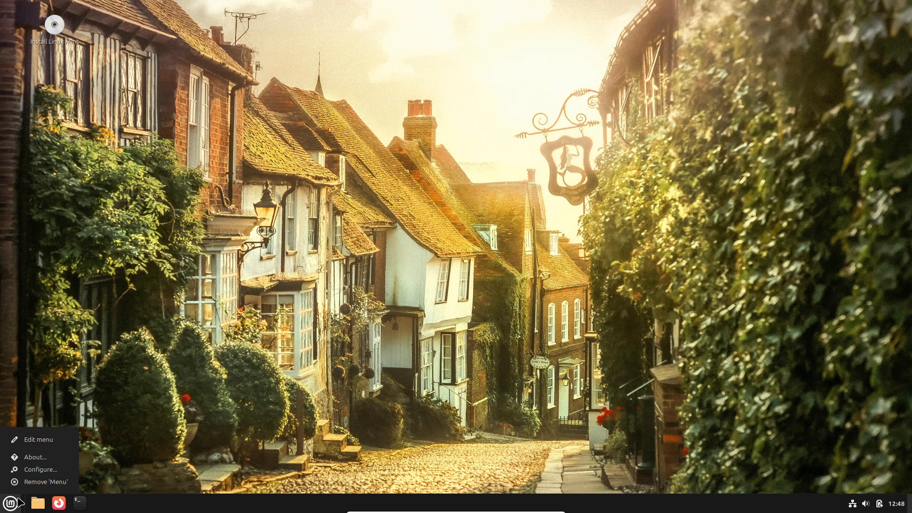
{"action": "left_click", "coordinate": [9, 502]}
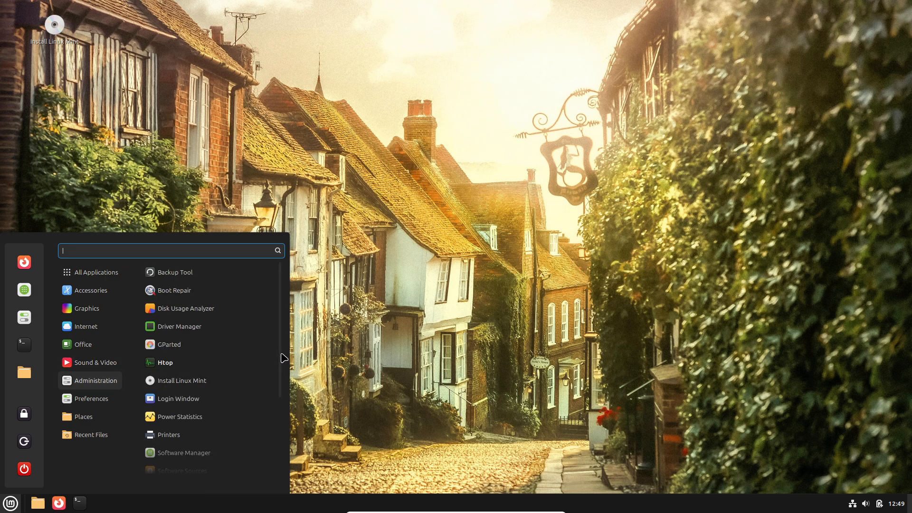
{"action": "scroll", "scroll_direction": "down", "scroll_amount": 3}
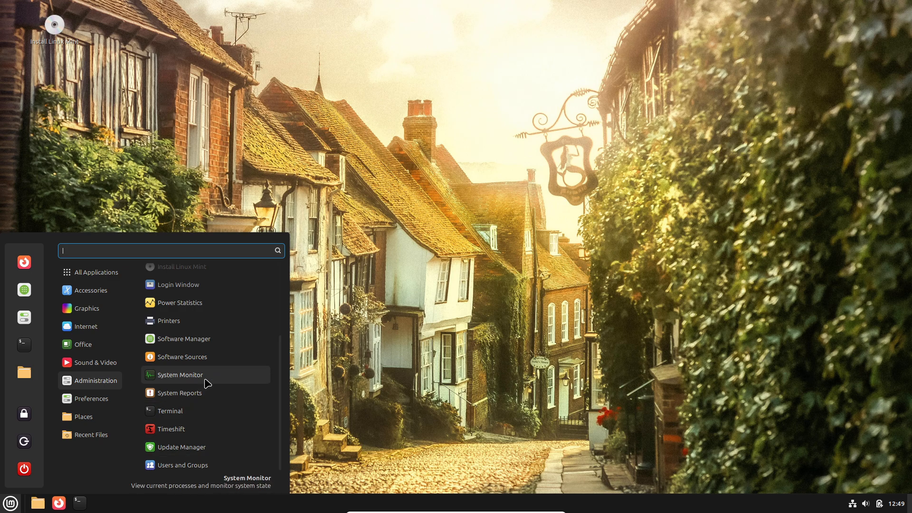
{"action": "left_click", "coordinate": [179, 375]}
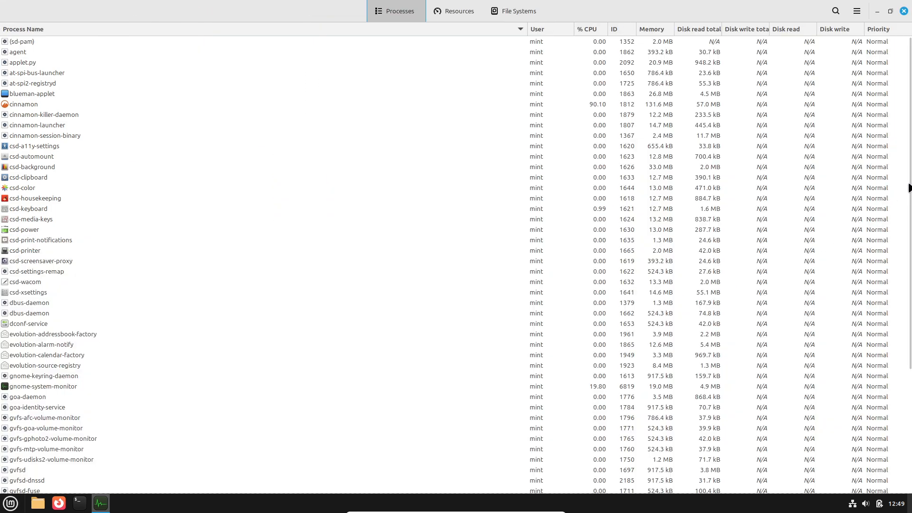
View the Resources graphs and the System Monitor About dialog (version 45.0.2), then dismiss it
{"action": "scroll", "scroll_direction": "down", "scroll_amount": 3}
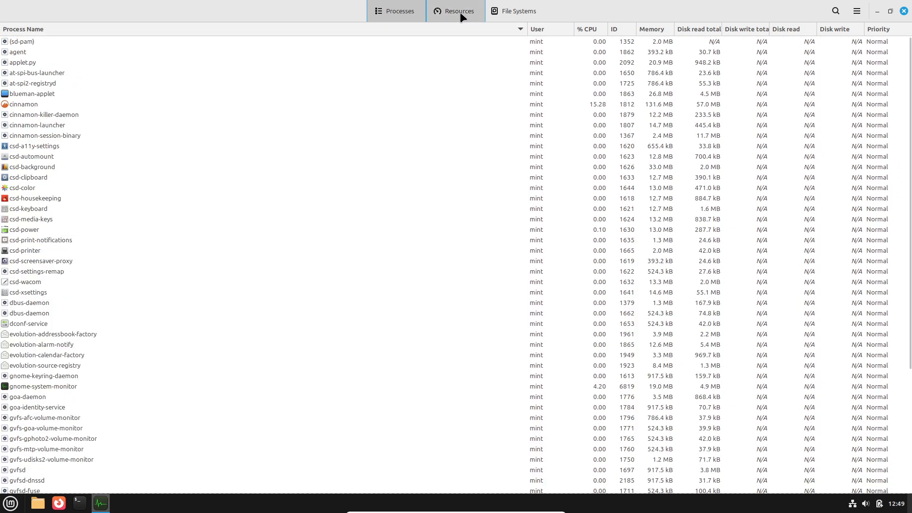
{"action": "left_click", "coordinate": [459, 10]}
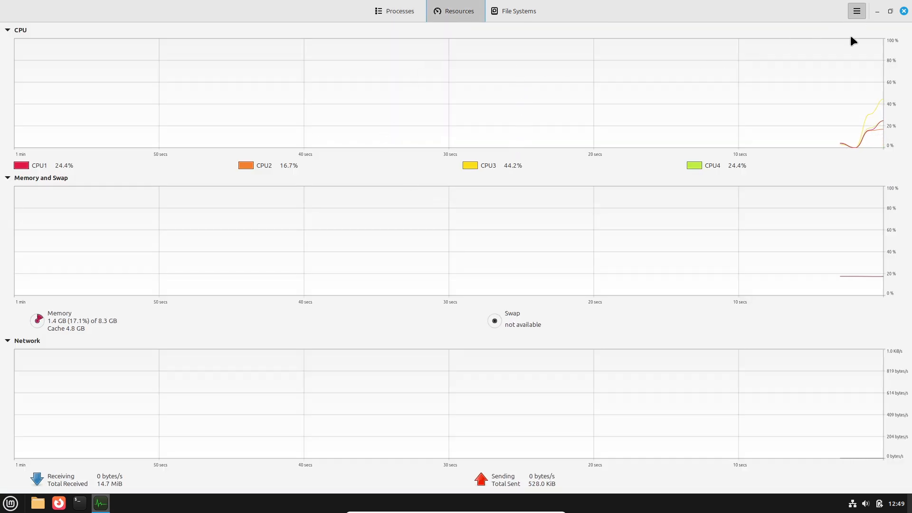
{"action": "left_click", "coordinate": [855, 10]}
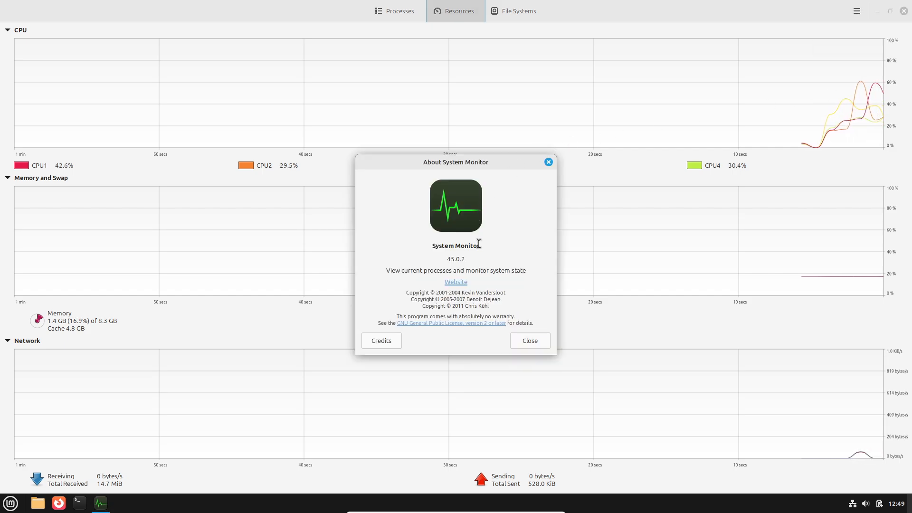
{"action": "left_click", "coordinate": [528, 340]}
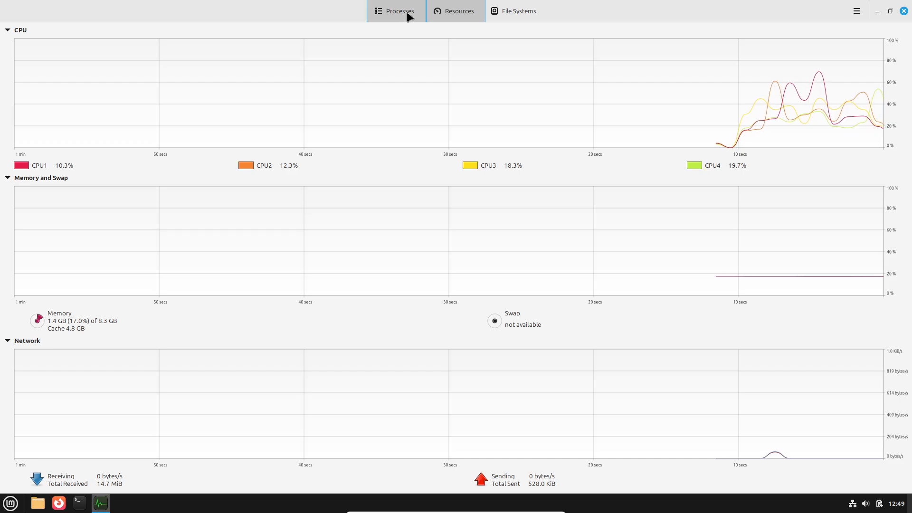
Switch between the Processes list and Resources graphs, then close System Monitor
{"action": "left_click", "coordinate": [459, 10]}
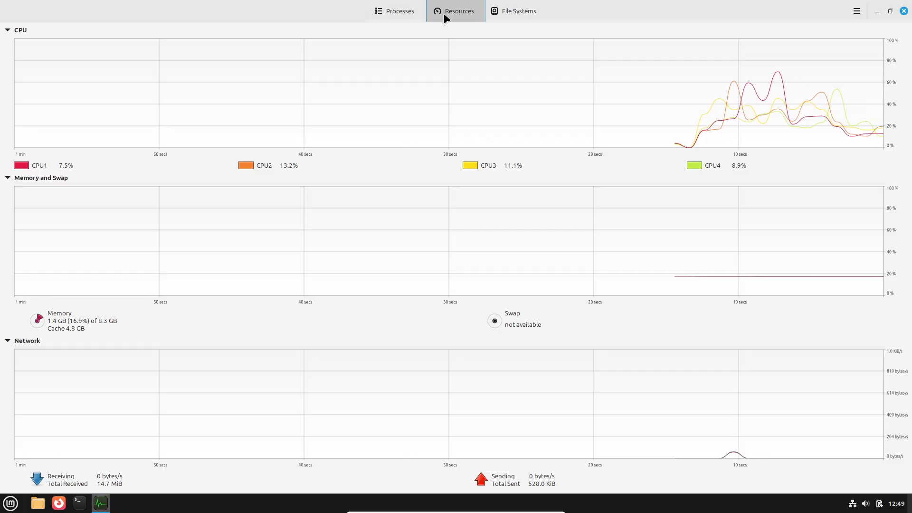
{"action": "mouse_move", "coordinate": [485, 32]}
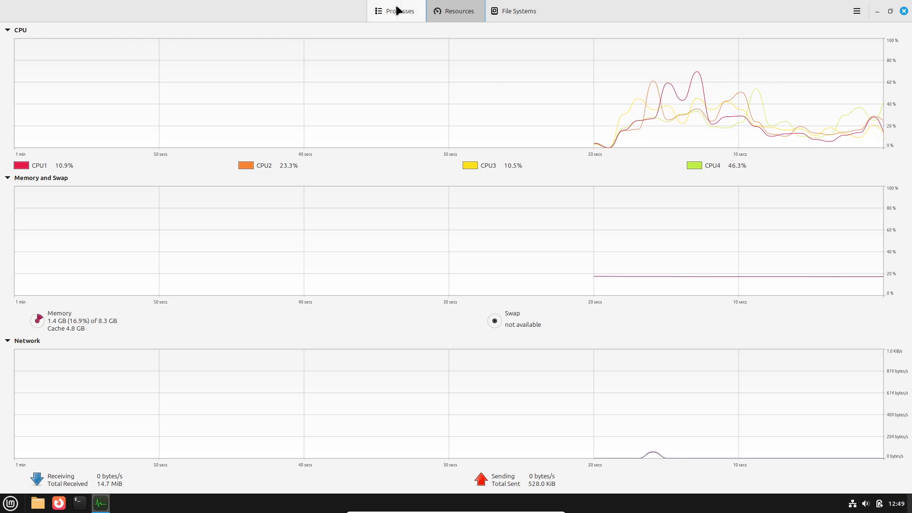
{"action": "left_click", "coordinate": [400, 11]}
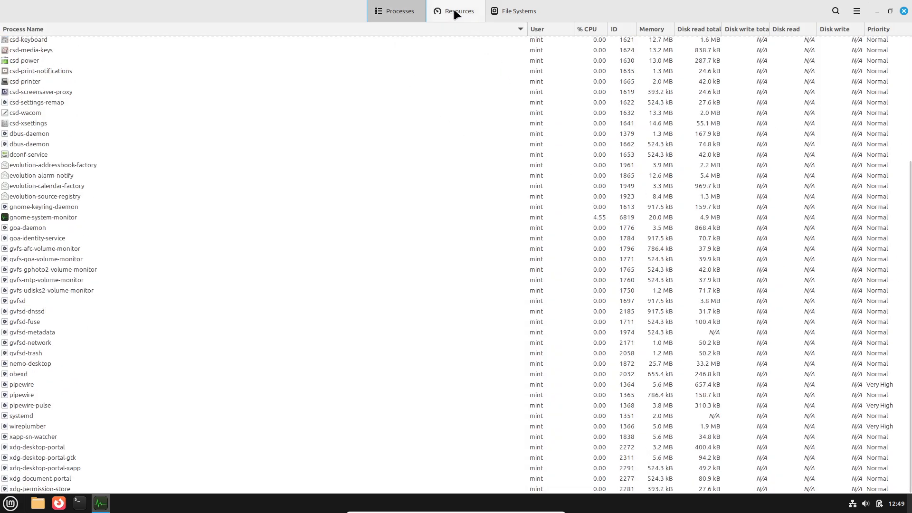
{"action": "left_click", "coordinate": [459, 11]}
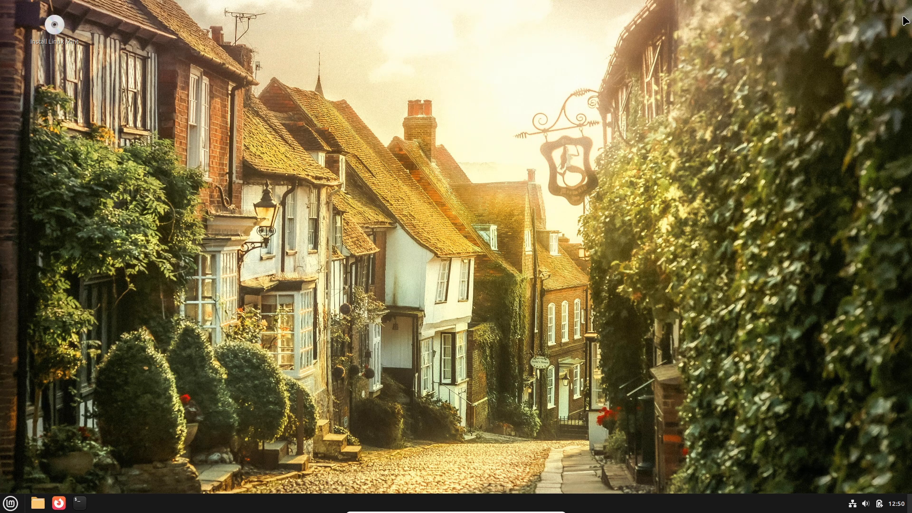
{"action": "left_click", "coordinate": [10, 502]}
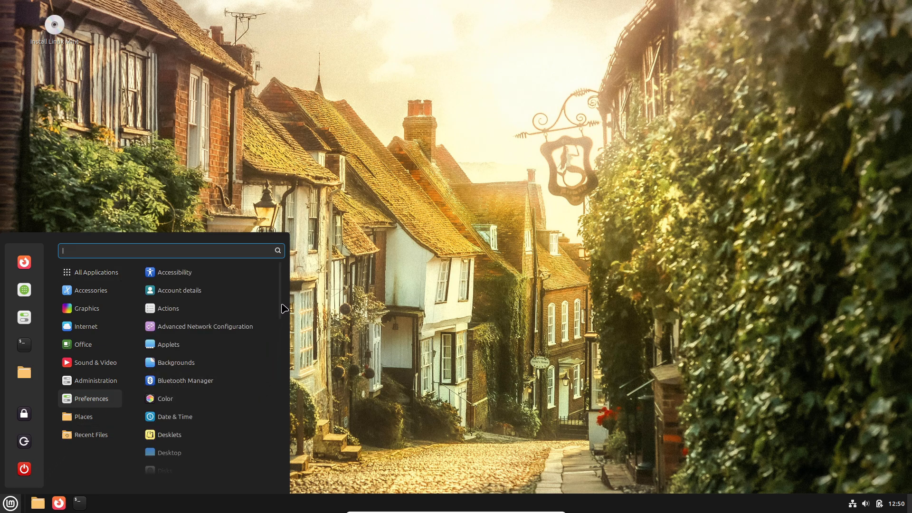
{"action": "mouse_move", "coordinate": [284, 340]}
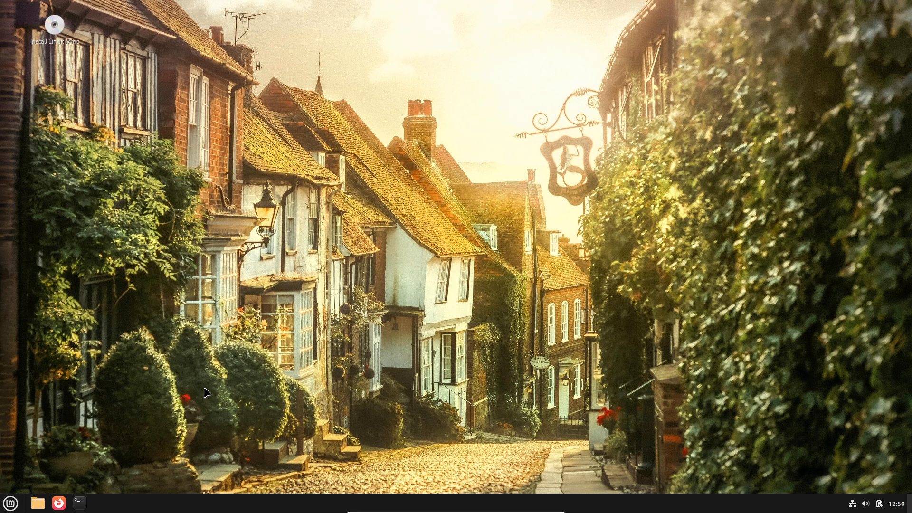
{"action": "mouse_move", "coordinate": [354, 256]}
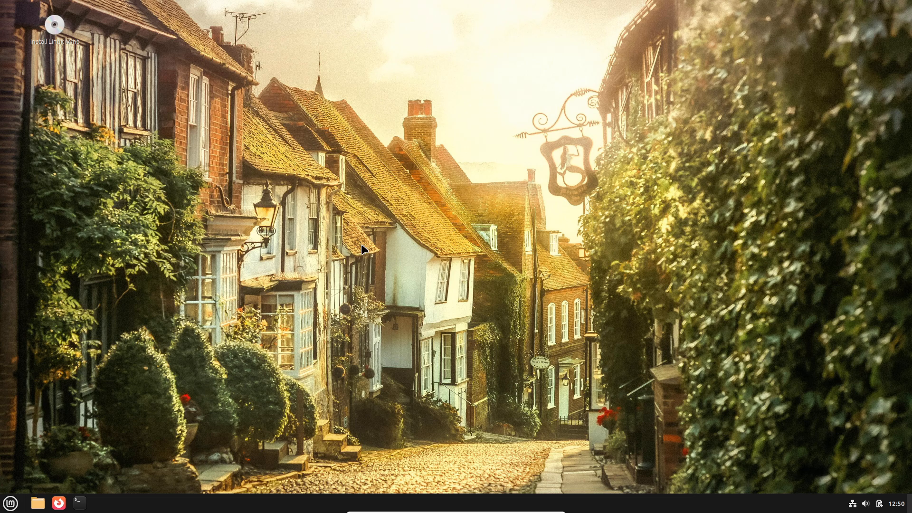
Toggle the theme appearance between dark and light, then move to the detailed theme settings
{"action": "left_click", "coordinate": [100, 502]}
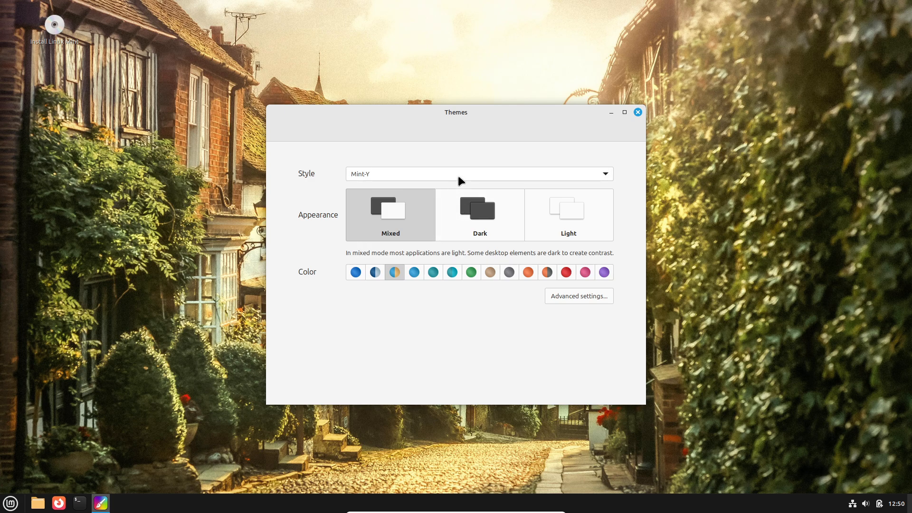
{"action": "left_click", "coordinate": [478, 174]}
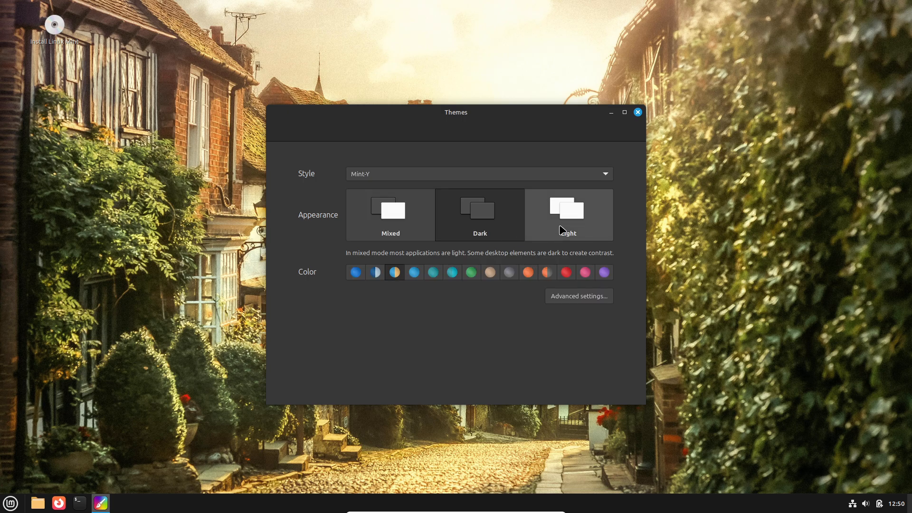
{"action": "left_click", "coordinate": [567, 214]}
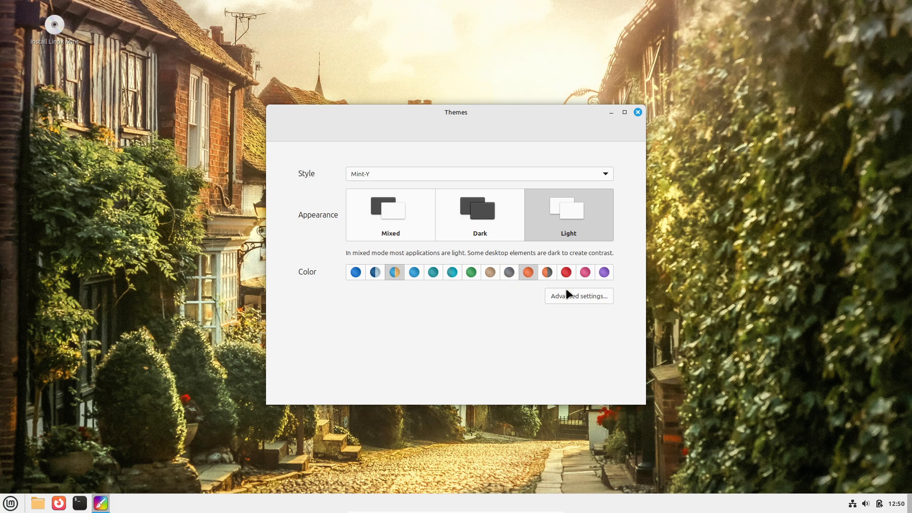
{"action": "left_click", "coordinate": [578, 296]}
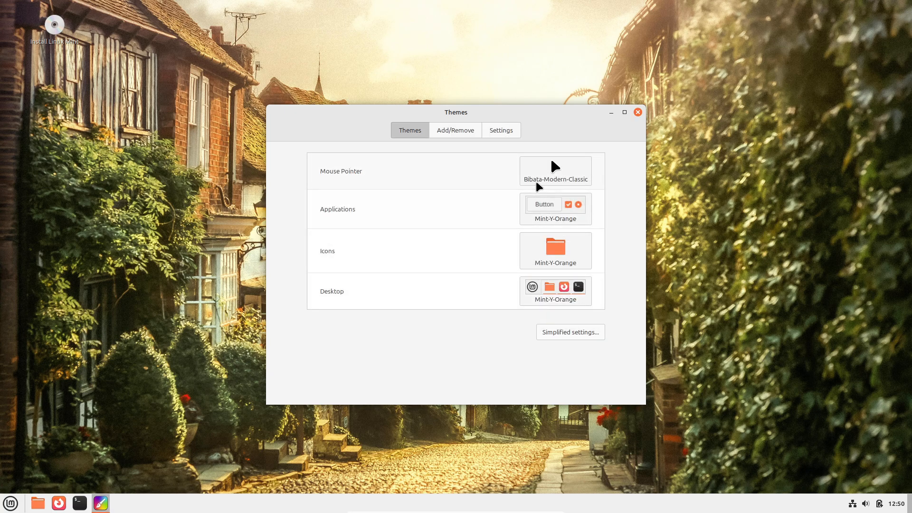
Browse the detailed theme options, return to the simpler view and close the Themes window
{"action": "left_click", "coordinate": [554, 171]}
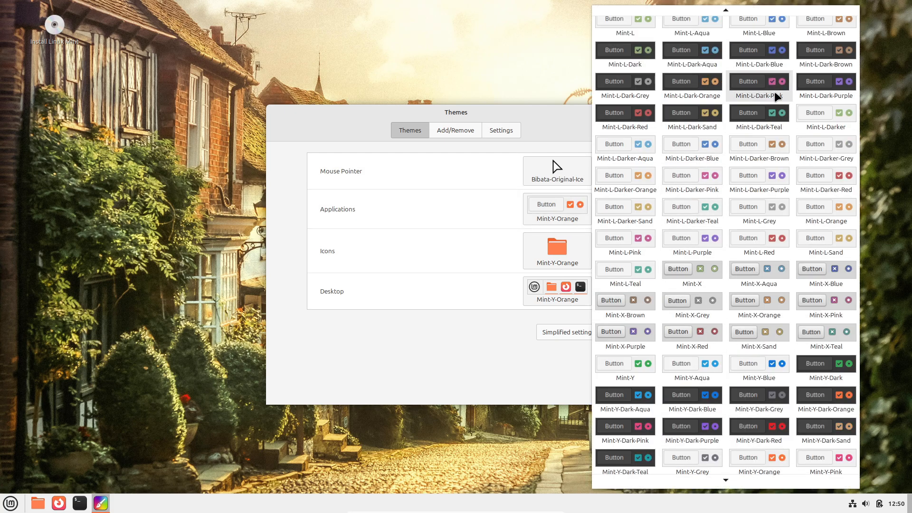
{"action": "mouse_move", "coordinate": [694, 469]}
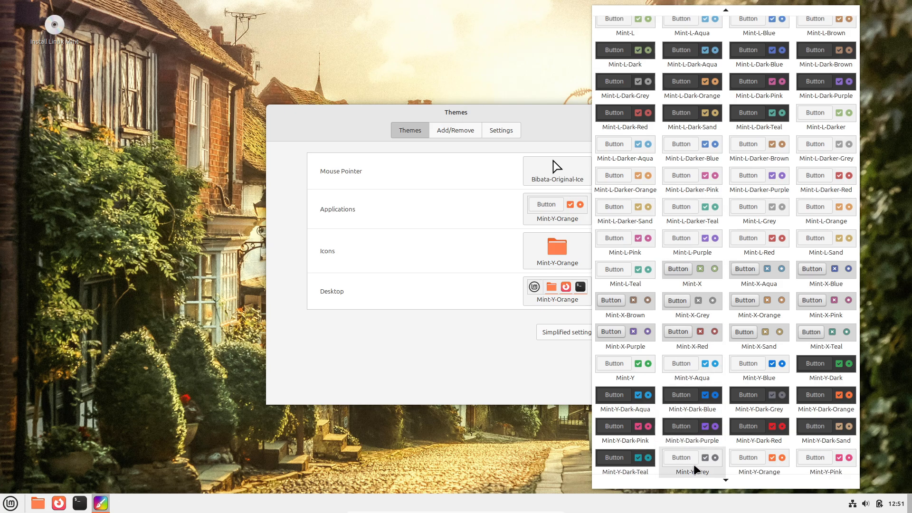
{"action": "scroll", "scroll_direction": "down", "scroll_amount": 3}
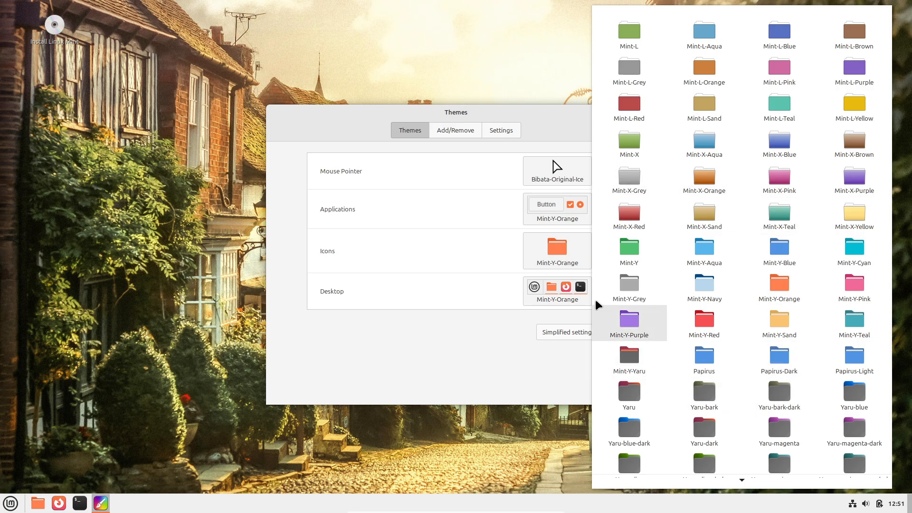
{"action": "scroll", "scroll_direction": "down", "scroll_amount": 3}
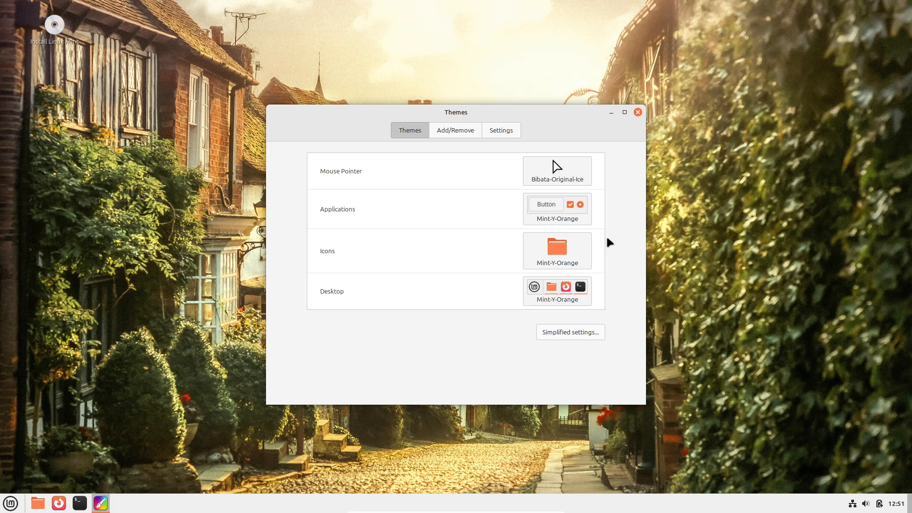
{"action": "left_click", "coordinate": [570, 331]}
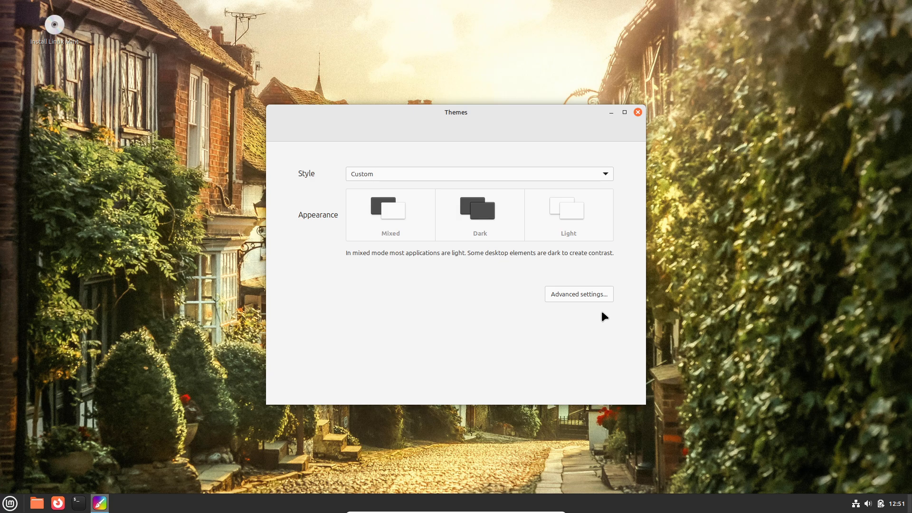
{"action": "left_click", "coordinate": [637, 111]}
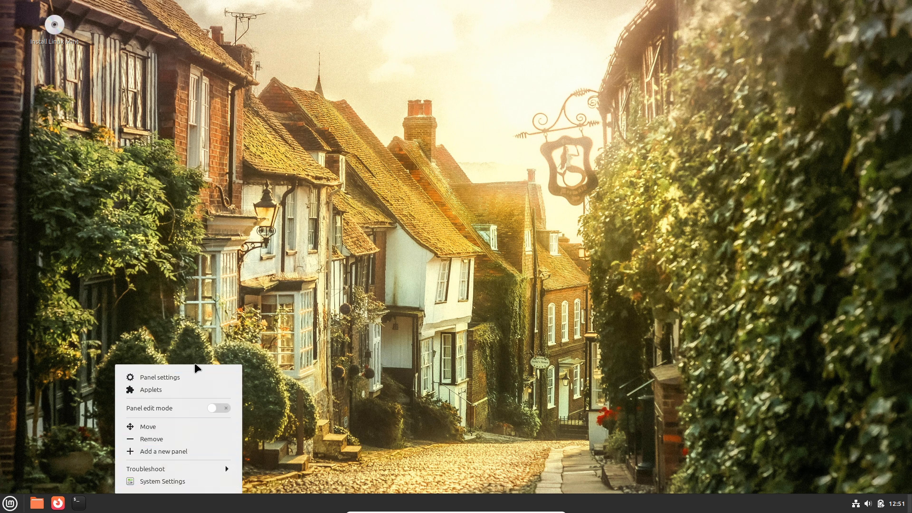
{"action": "mouse_move", "coordinate": [191, 492]}
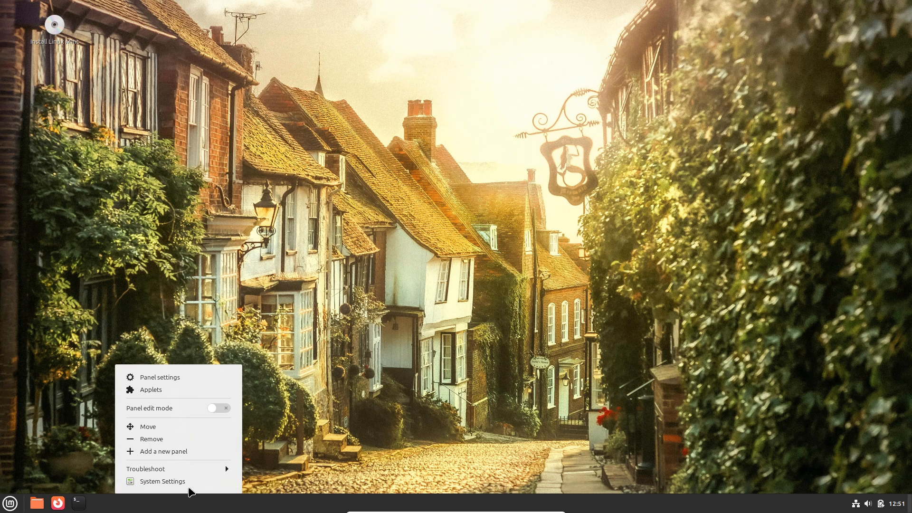
In Backgrounds, pick Gold from the Wallpapers collection as the desktop background and close the window
{"action": "left_click", "coordinate": [162, 481]}
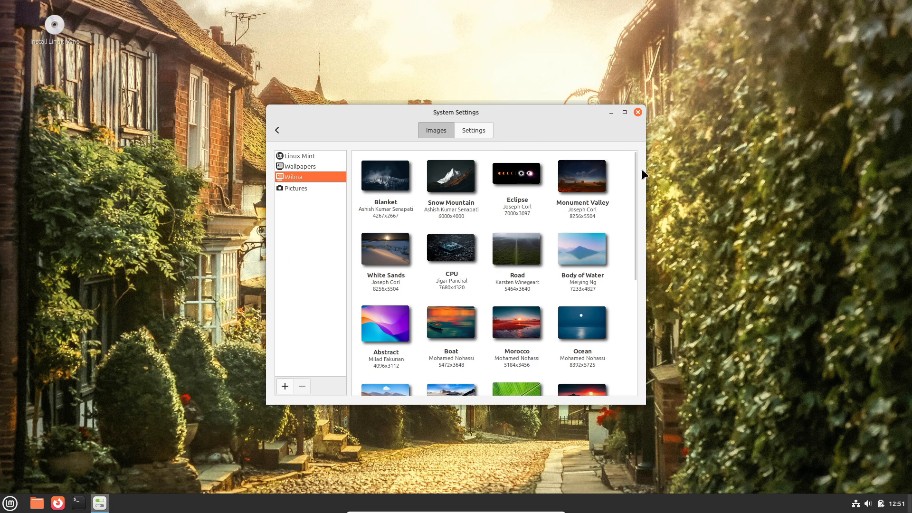
{"action": "scroll", "scroll_direction": "down", "scroll_amount": 3}
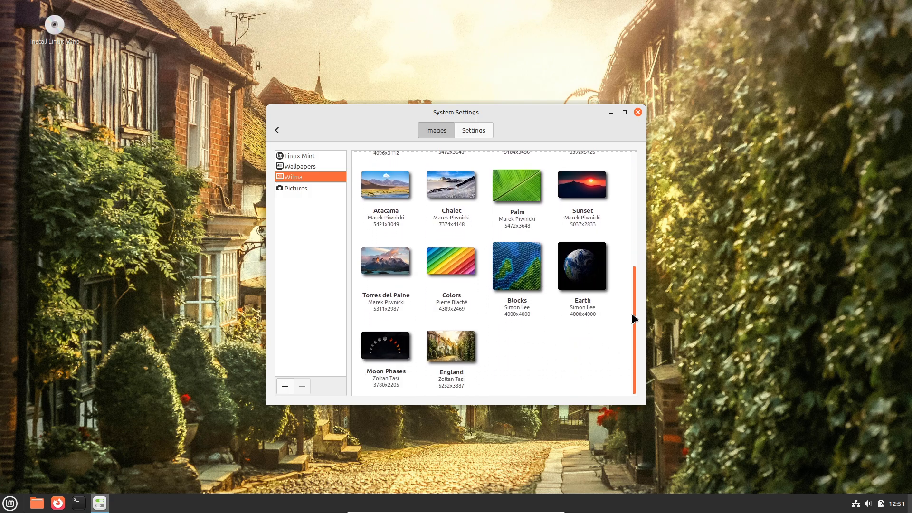
{"action": "left_click", "coordinate": [300, 166]}
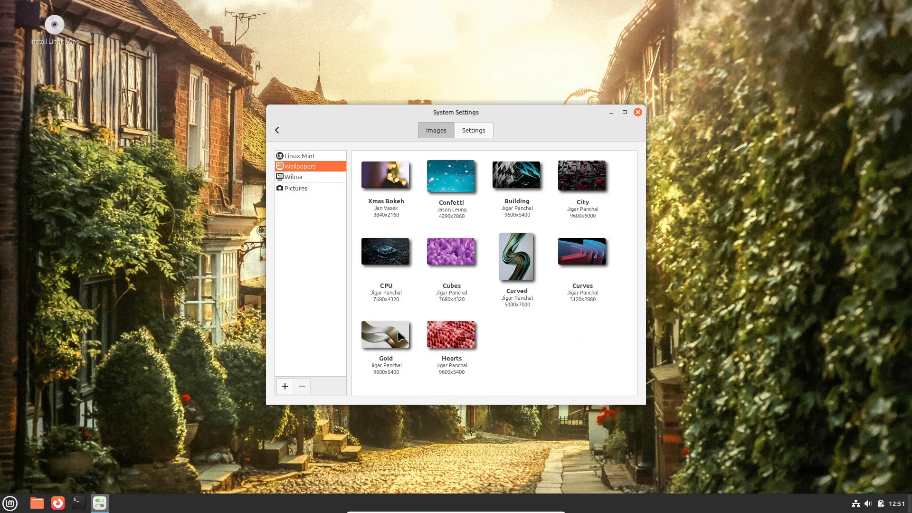
{"action": "left_click", "coordinate": [385, 333]}
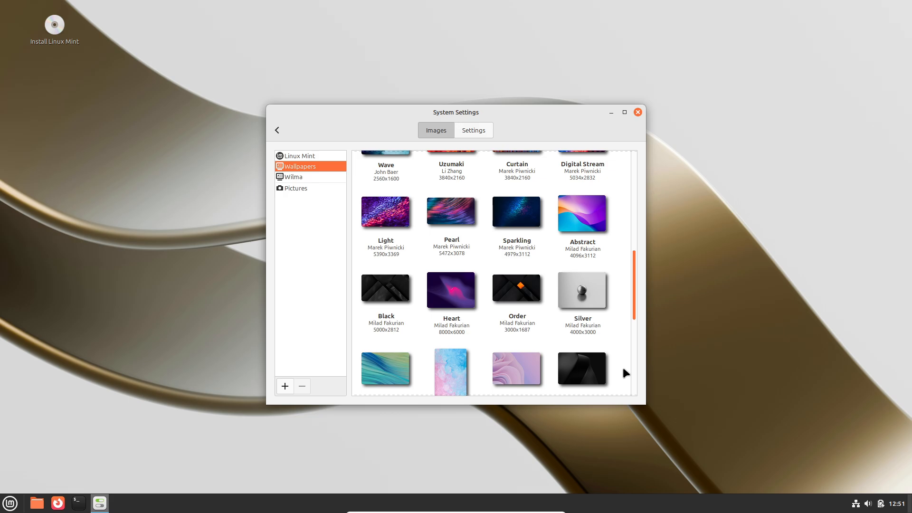
{"action": "left_click", "coordinate": [299, 155]}
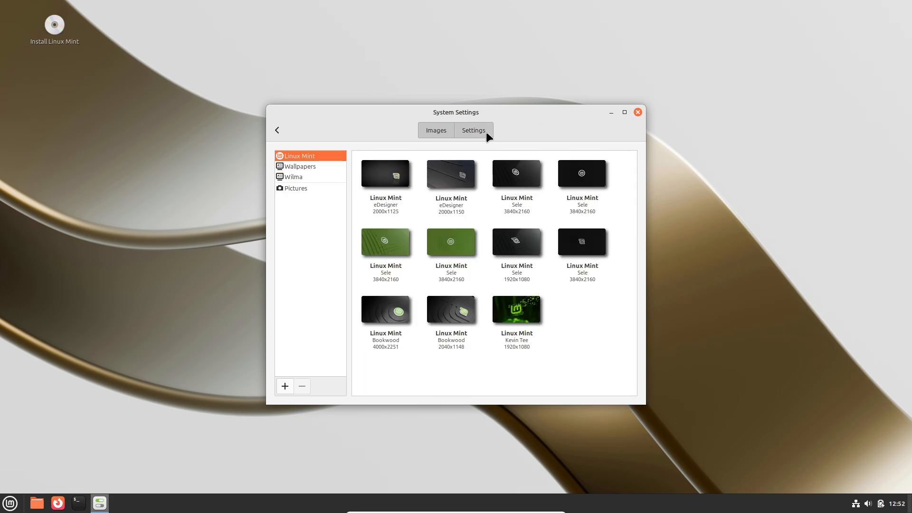
{"action": "left_click", "coordinate": [637, 111]}
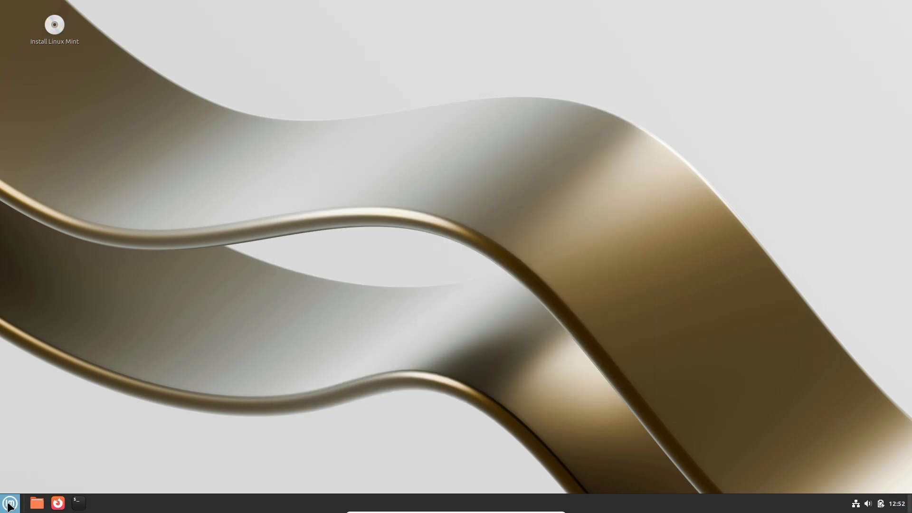
Launch Software Manager and review its Software Sources, including the authentication keys
{"action": "left_click", "coordinate": [9, 502]}
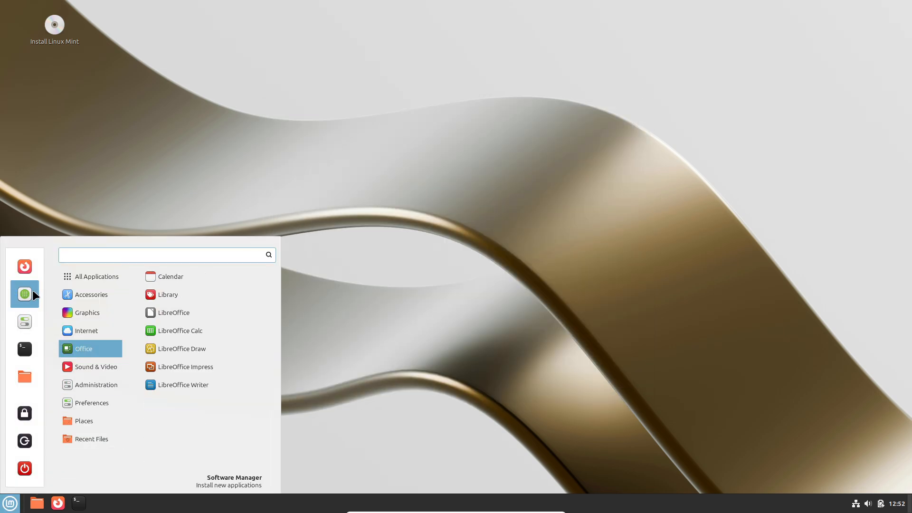
{"action": "left_click", "coordinate": [228, 481]}
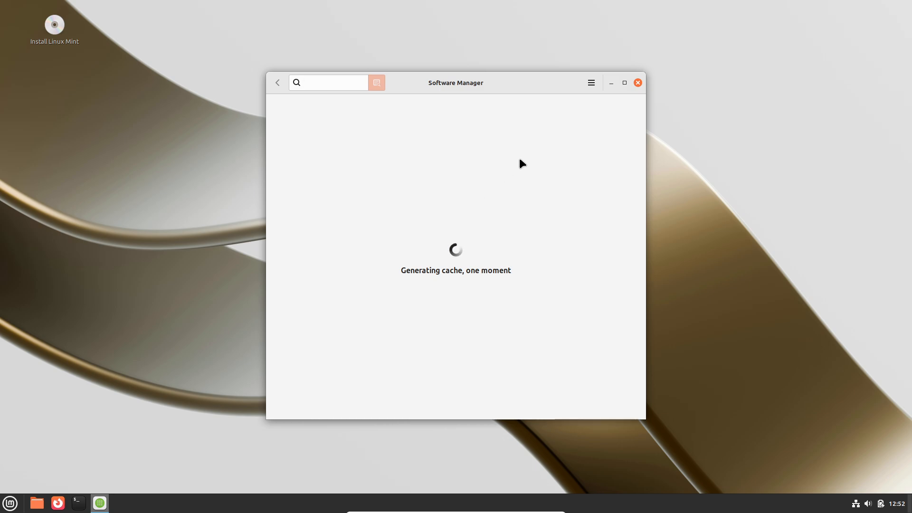
{"action": "left_click", "coordinate": [590, 83]}
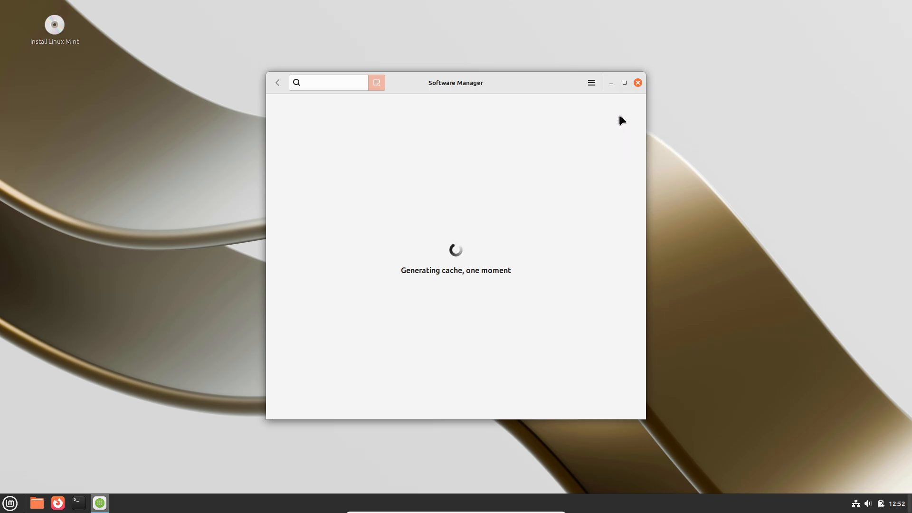
{"action": "mouse_move", "coordinate": [487, 226]}
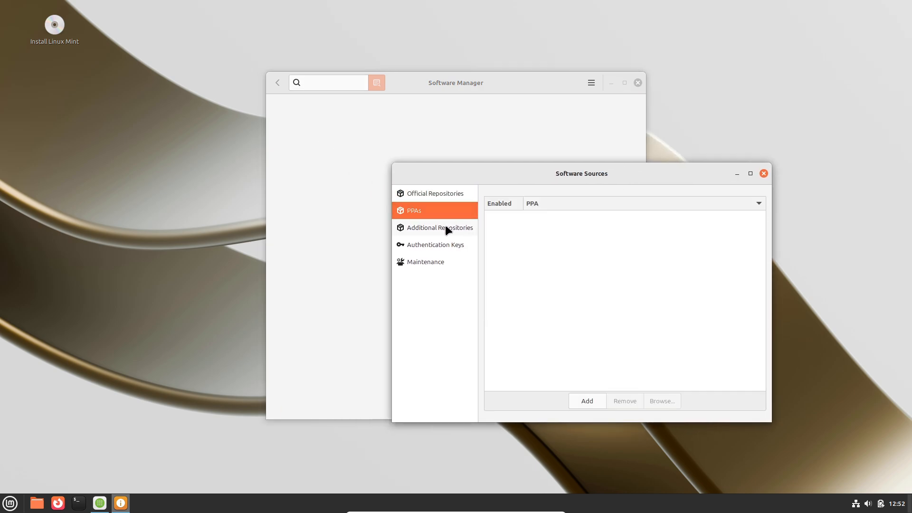
{"action": "left_click", "coordinate": [437, 244]}
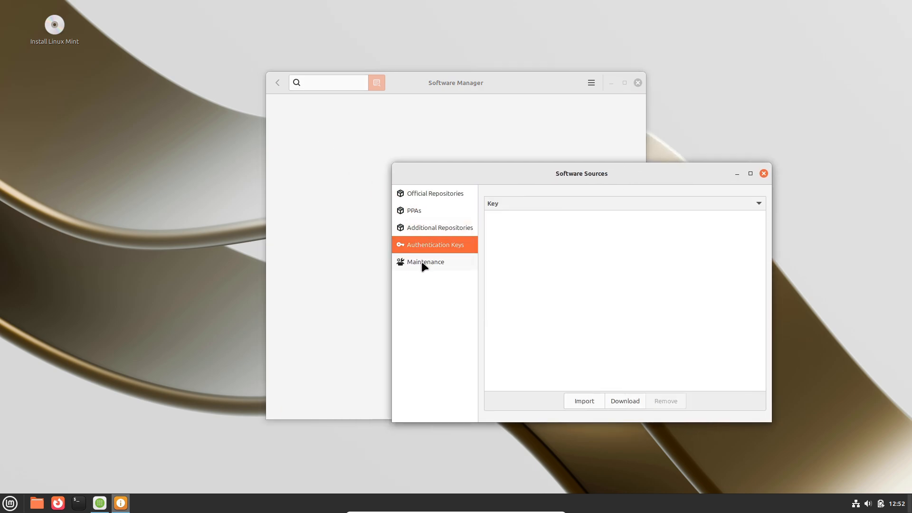
{"action": "left_click", "coordinate": [425, 262]}
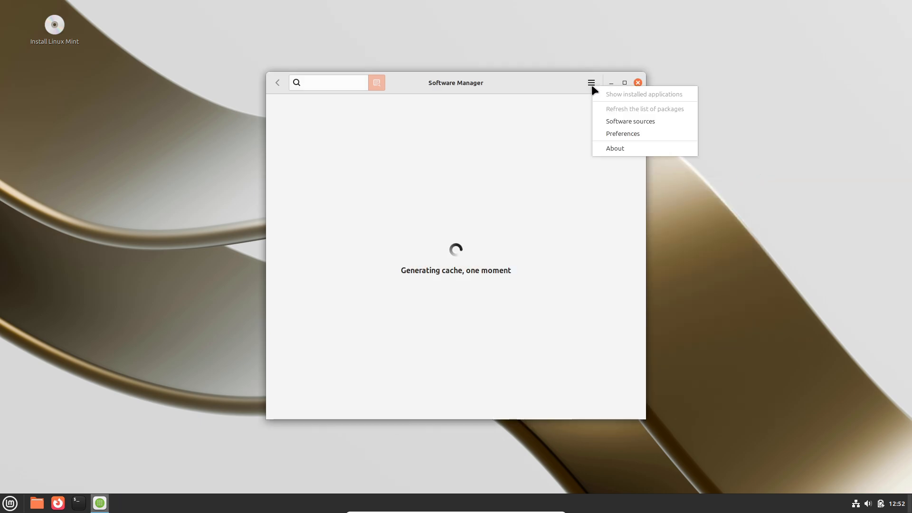
In Software Manager preferences, toggle unverified Flatpaks on and back off, then bring up System Settings
{"action": "left_click", "coordinate": [622, 134]}
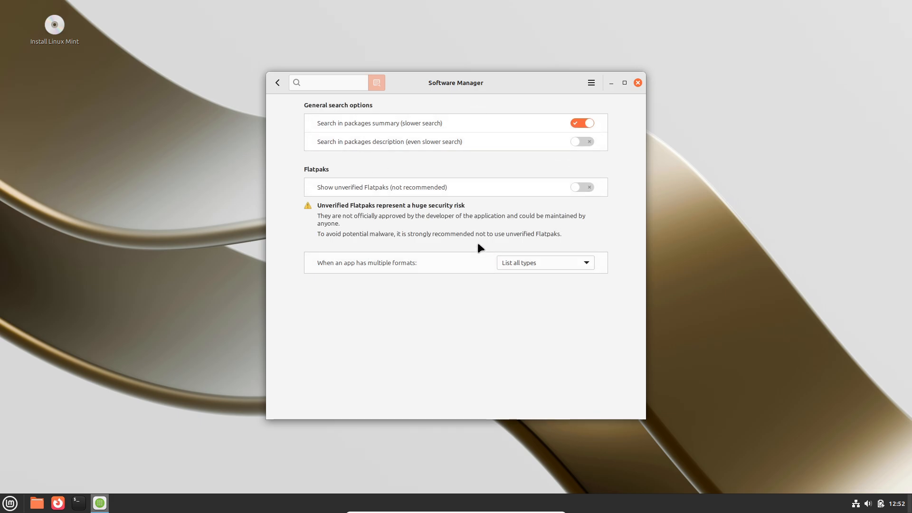
{"action": "mouse_move", "coordinate": [342, 246]}
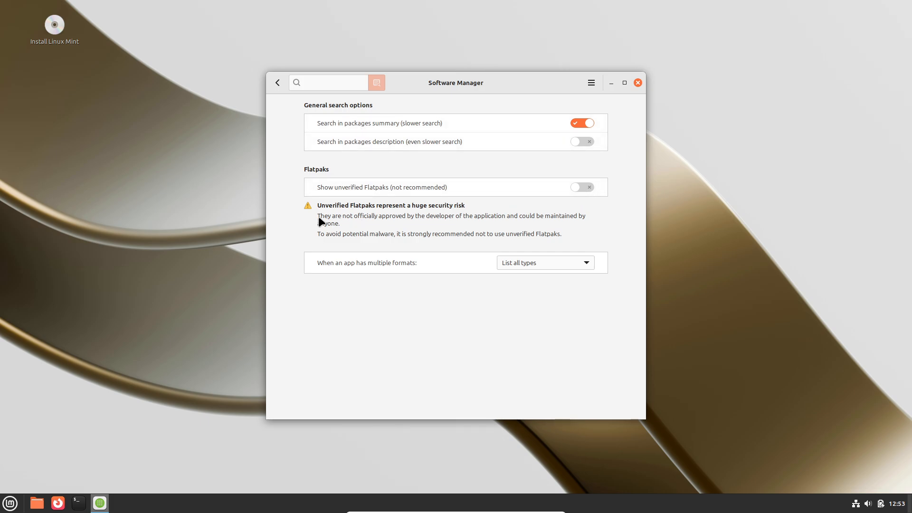
{"action": "left_click", "coordinate": [581, 187]}
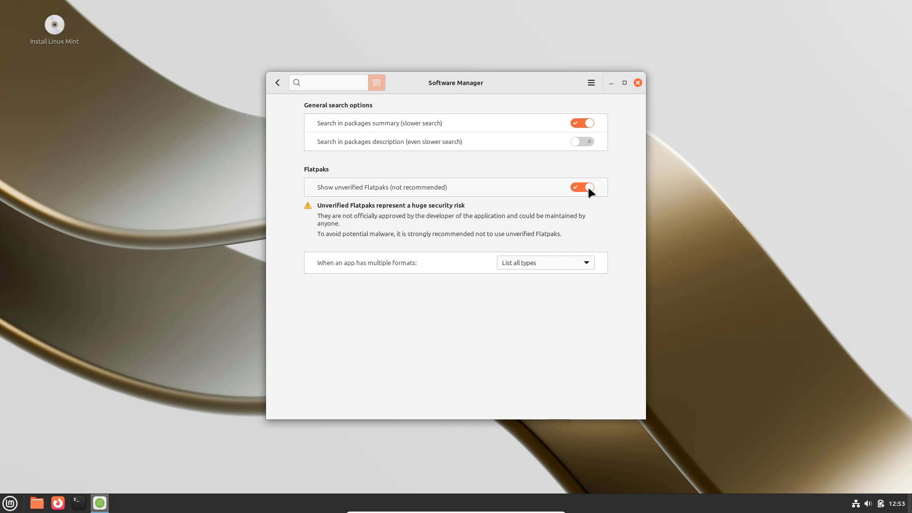
{"action": "left_click", "coordinate": [581, 187]}
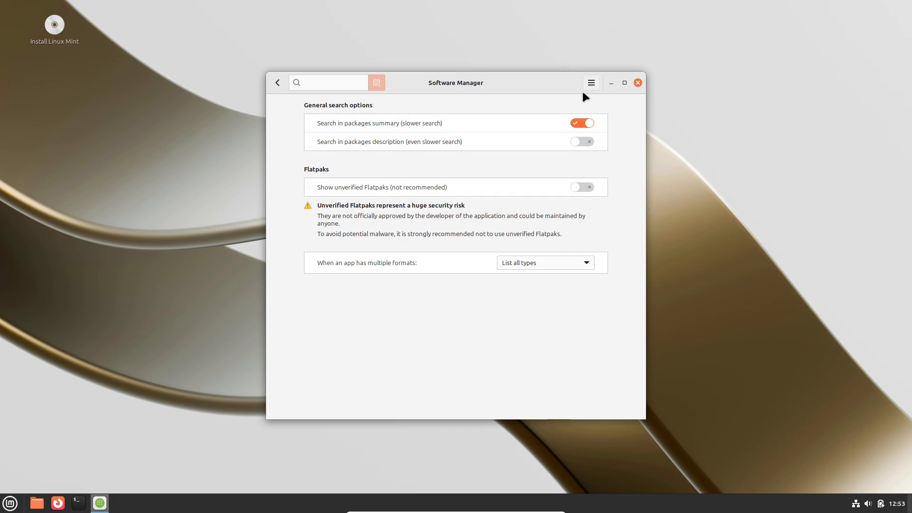
{"action": "left_click", "coordinate": [590, 82]}
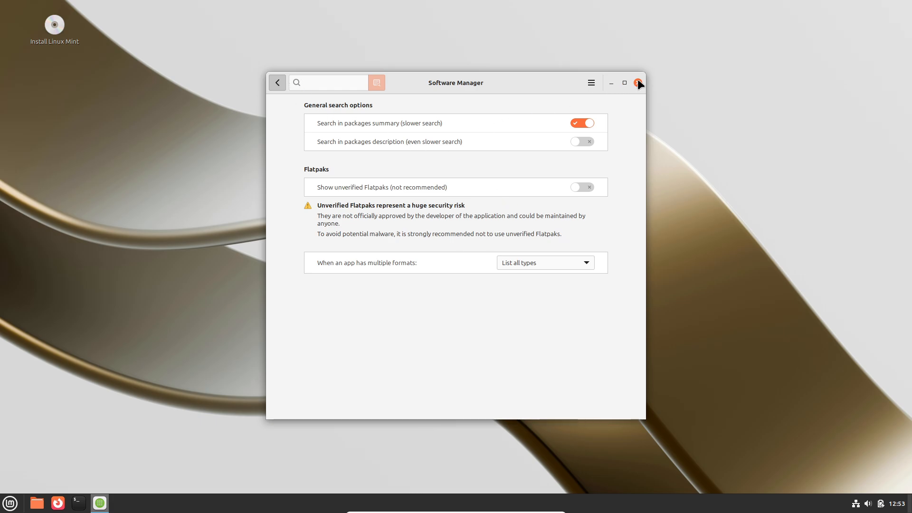
{"action": "left_click", "coordinate": [10, 502]}
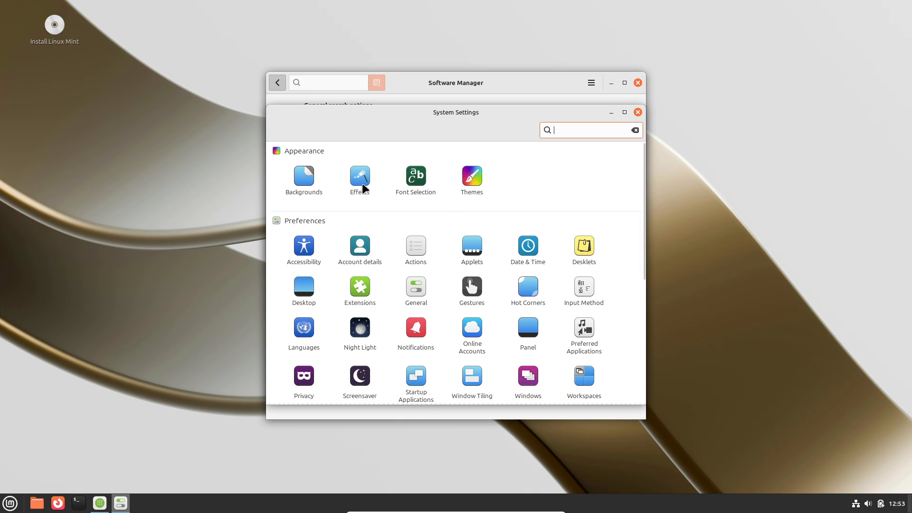
Close Software Manager and review the Accessibility settings, including the mouse options
{"action": "left_click", "coordinate": [359, 176]}
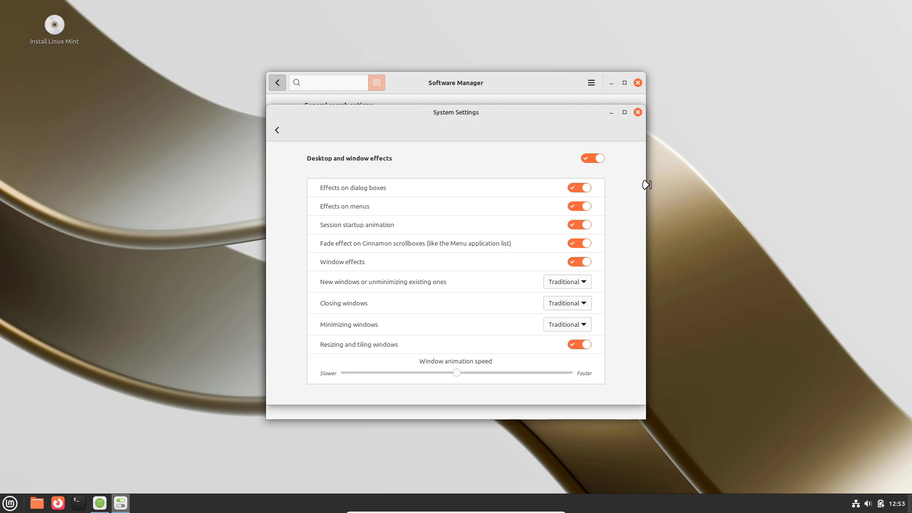
{"action": "left_click", "coordinate": [637, 82]}
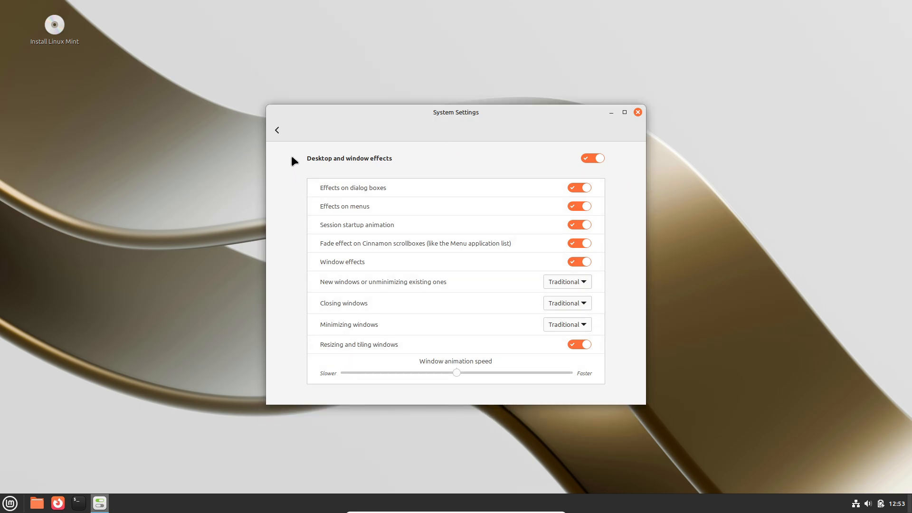
{"action": "left_click", "coordinate": [277, 129]}
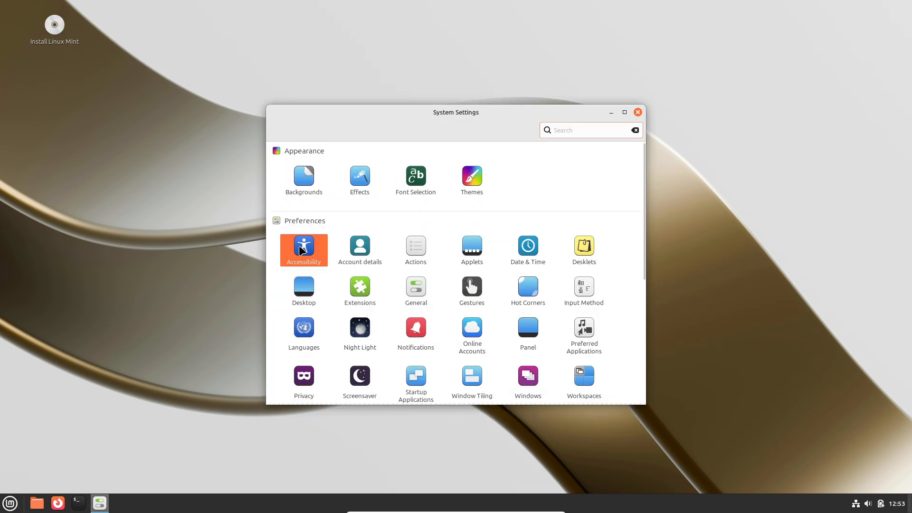
{"action": "left_click", "coordinate": [303, 245]}
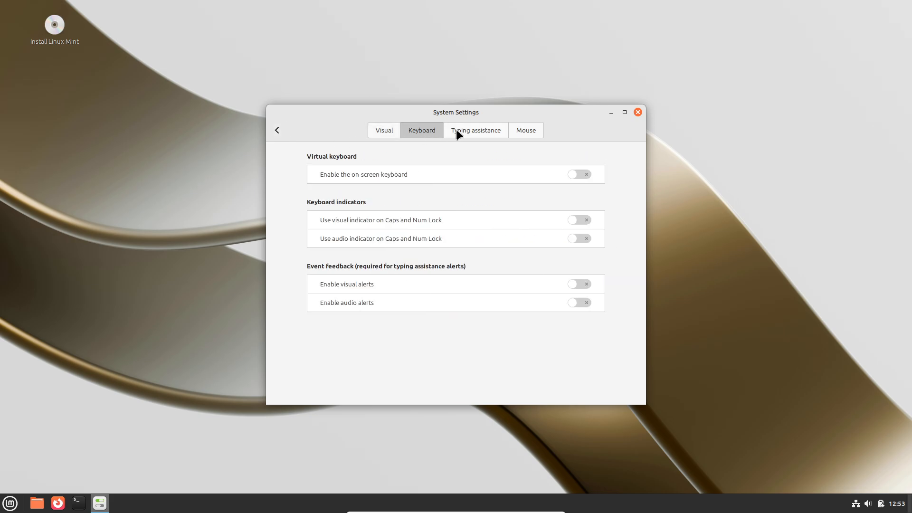
{"action": "left_click", "coordinate": [524, 130]}
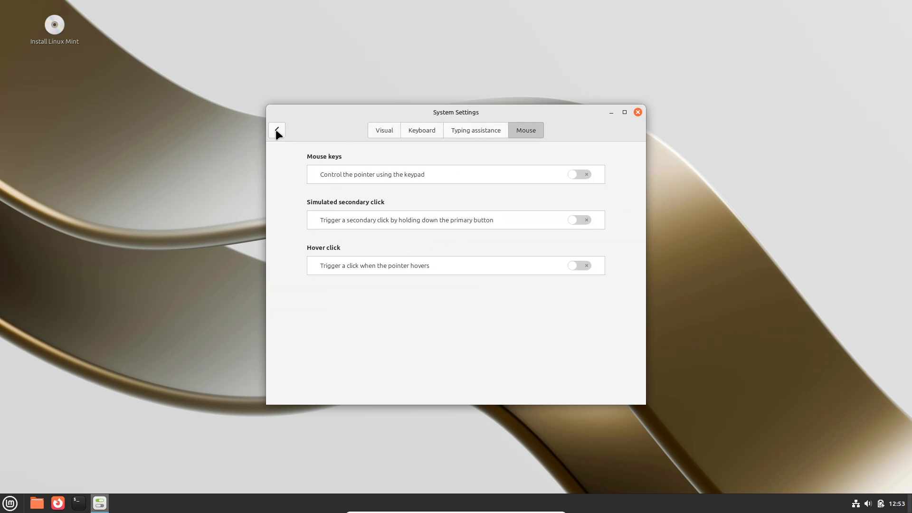
{"action": "left_click", "coordinate": [277, 130]}
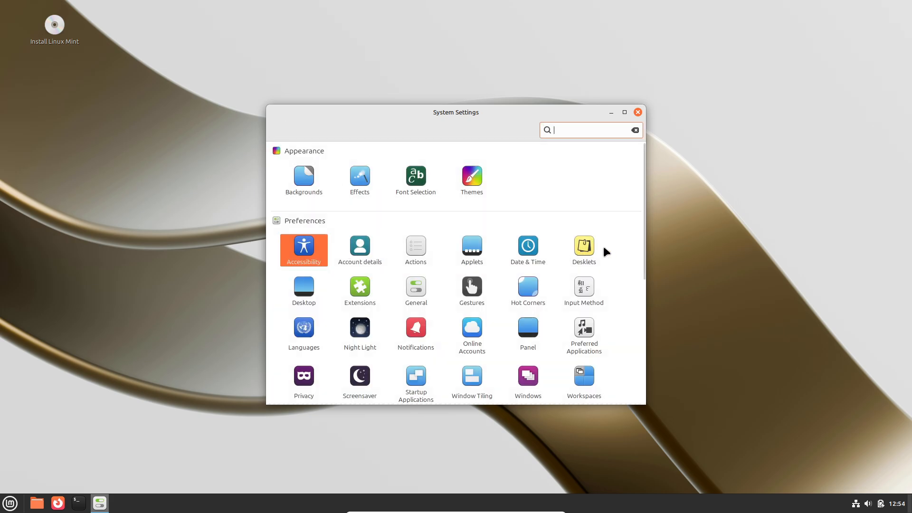
{"action": "mouse_move", "coordinate": [471, 250]}
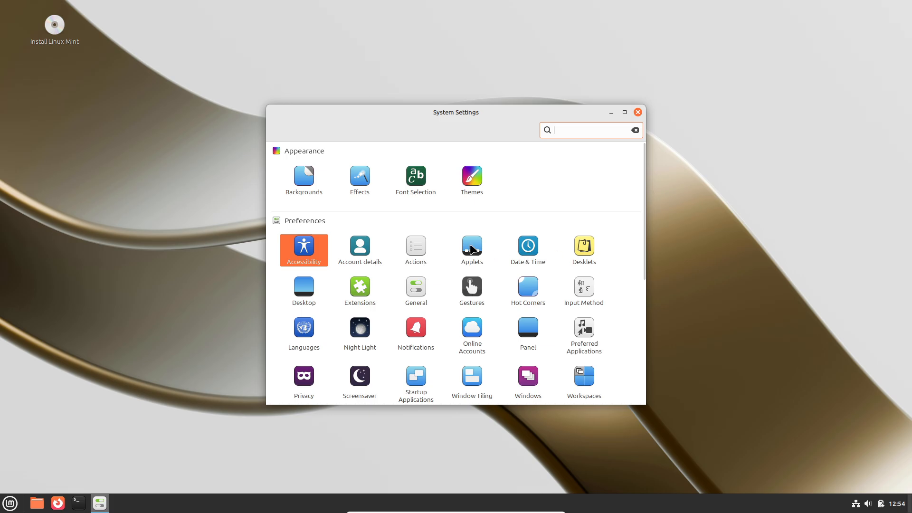
Look through the Desklets settings and the desklets available to download
{"action": "left_click", "coordinate": [472, 245]}
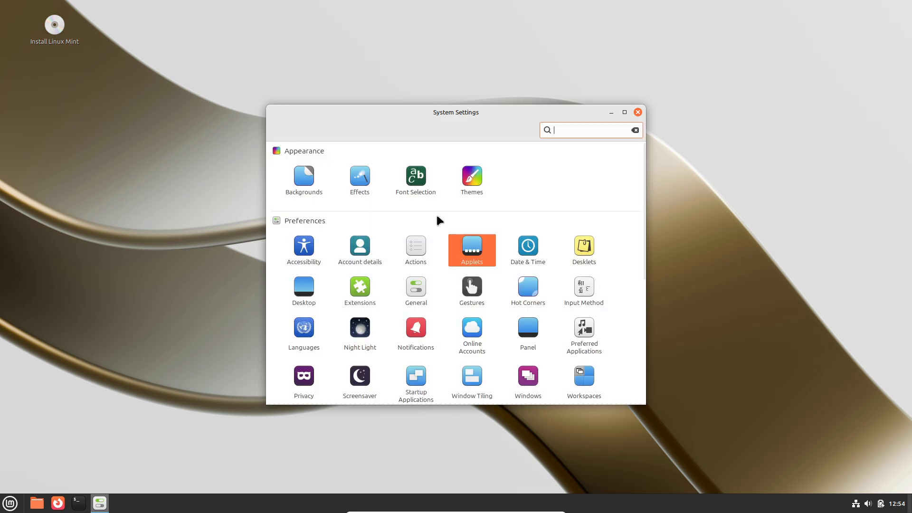
{"action": "left_click", "coordinate": [471, 250]}
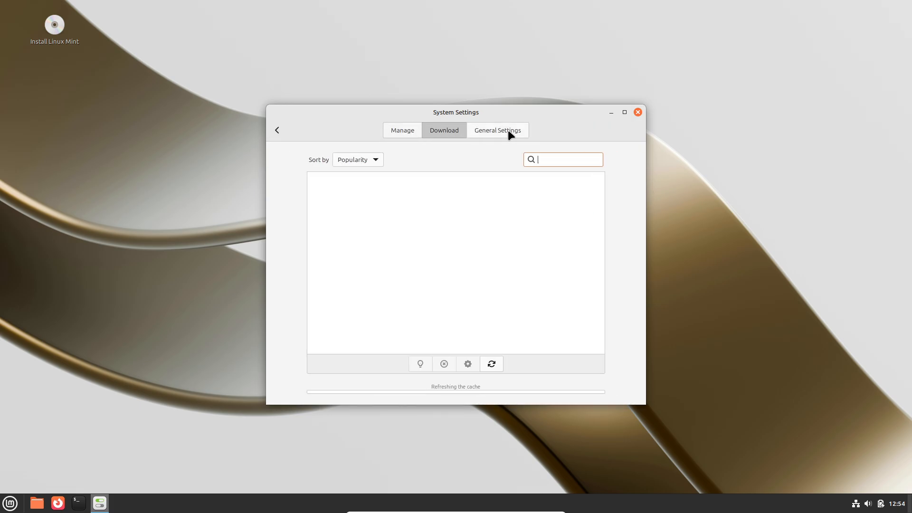
{"action": "left_click", "coordinate": [496, 129]}
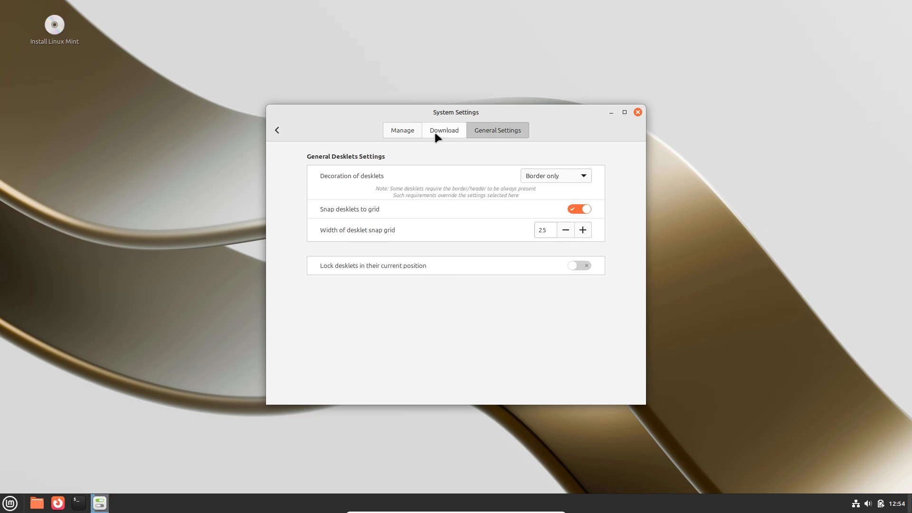
{"action": "left_click", "coordinate": [443, 129]}
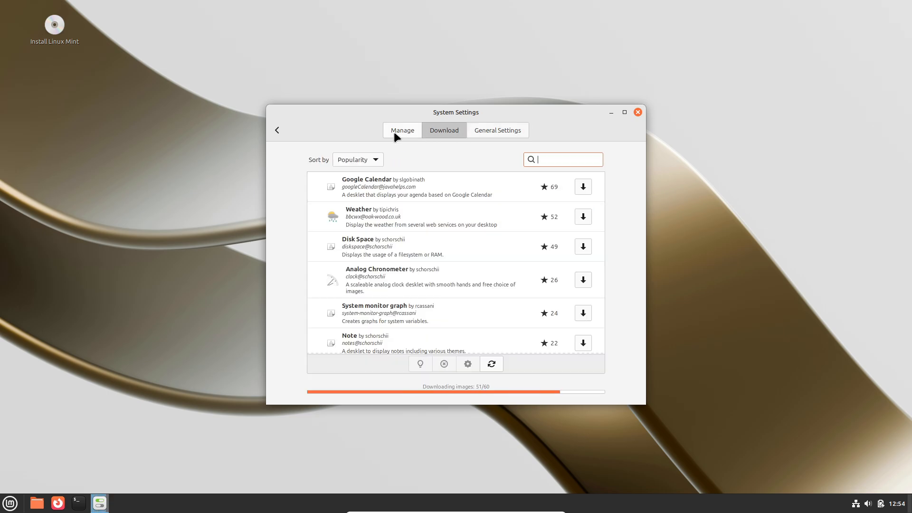
{"action": "left_click", "coordinate": [277, 130]}
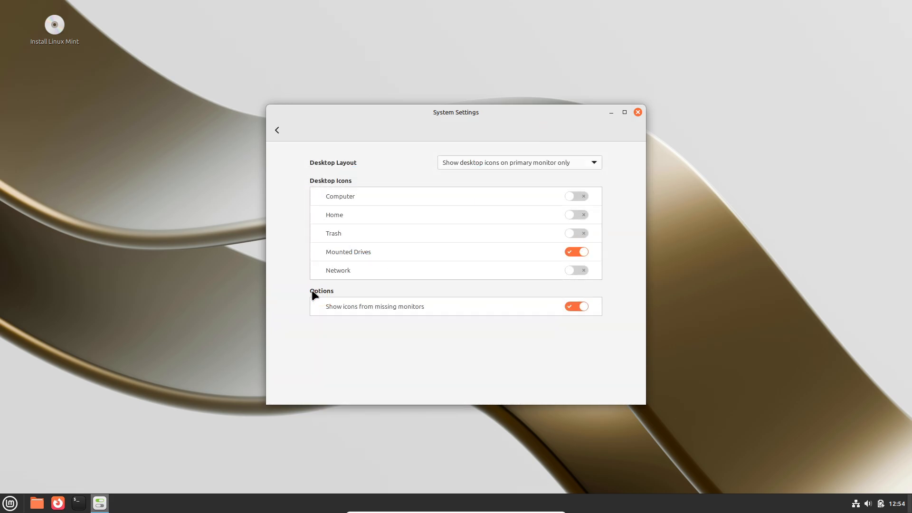
View the empty Extensions manager, then check the wired network and battery status from the tray
{"action": "left_click", "coordinate": [276, 129]}
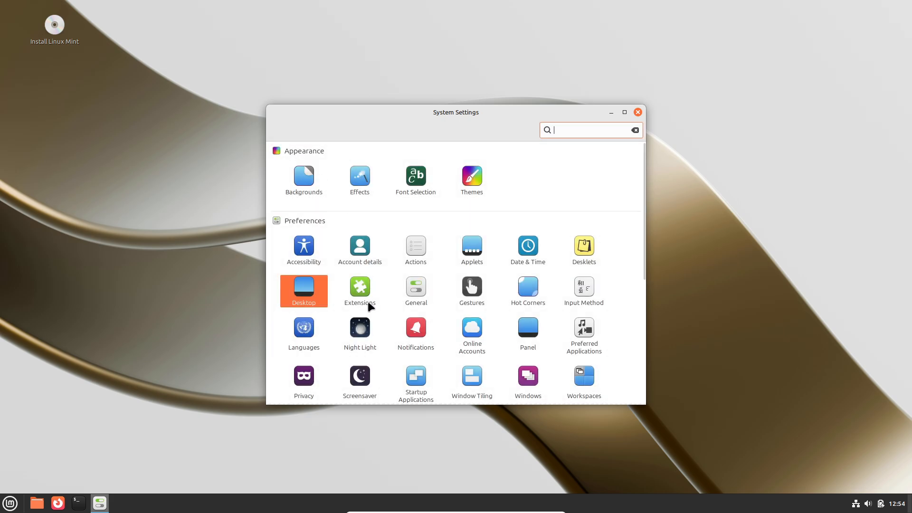
{"action": "left_click", "coordinate": [303, 291]}
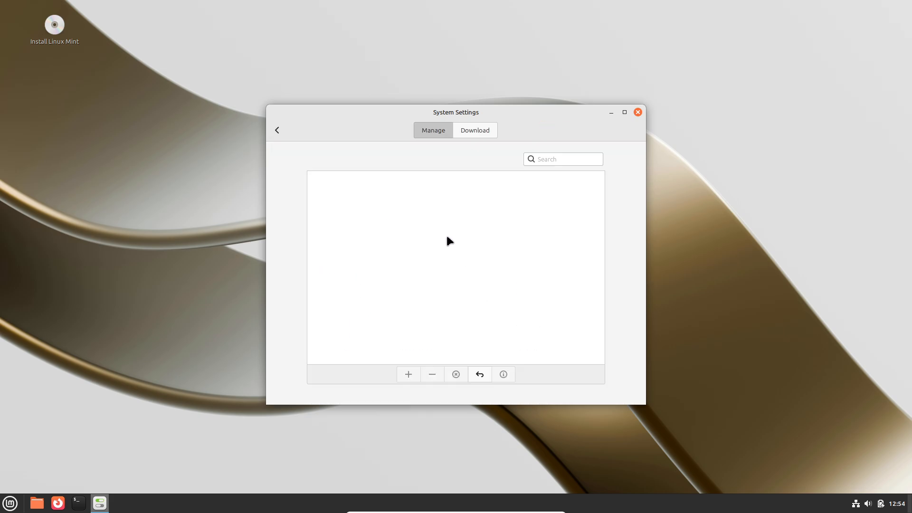
{"action": "mouse_move", "coordinate": [443, 244]}
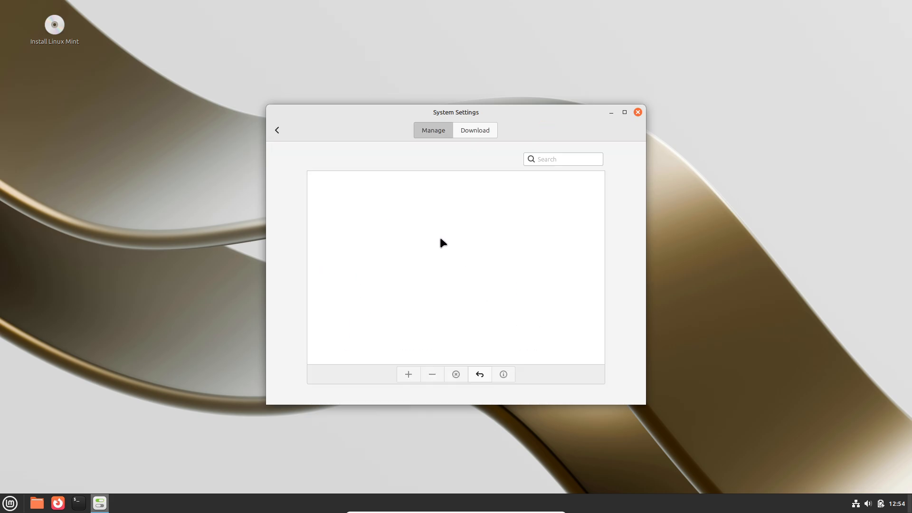
{"action": "left_click", "coordinate": [474, 129]}
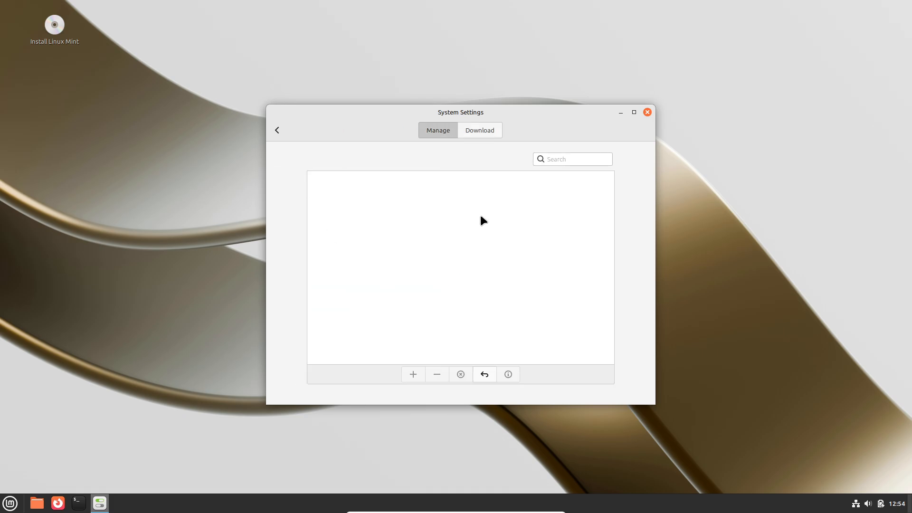
{"action": "mouse_move", "coordinate": [503, 176]}
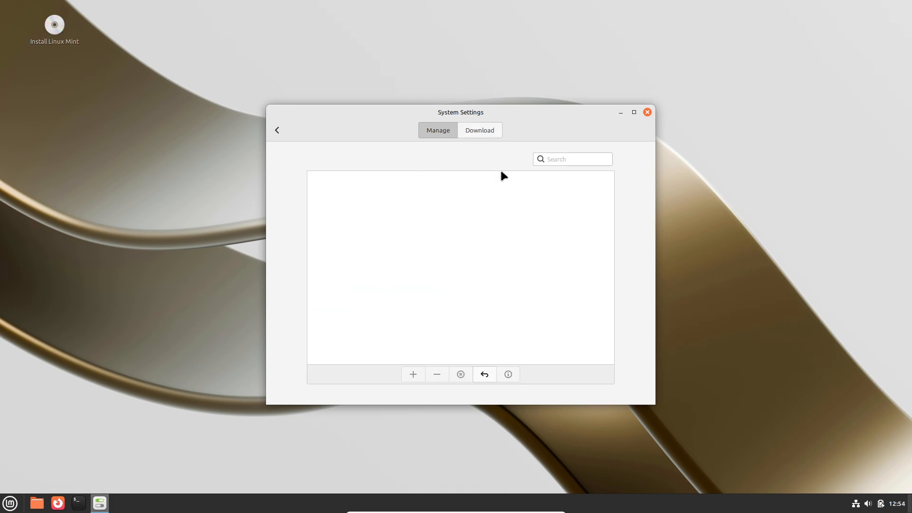
{"action": "left_click", "coordinate": [854, 502]}
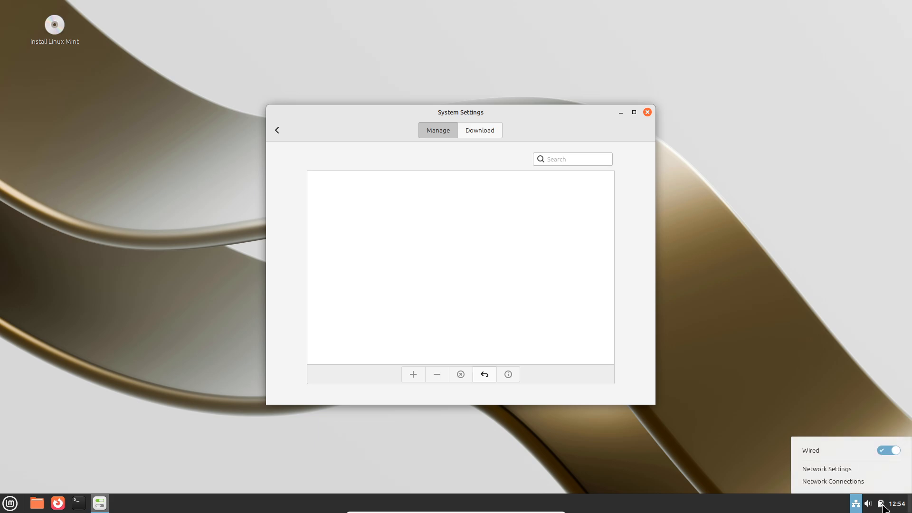
{"action": "left_click", "coordinate": [881, 503]}
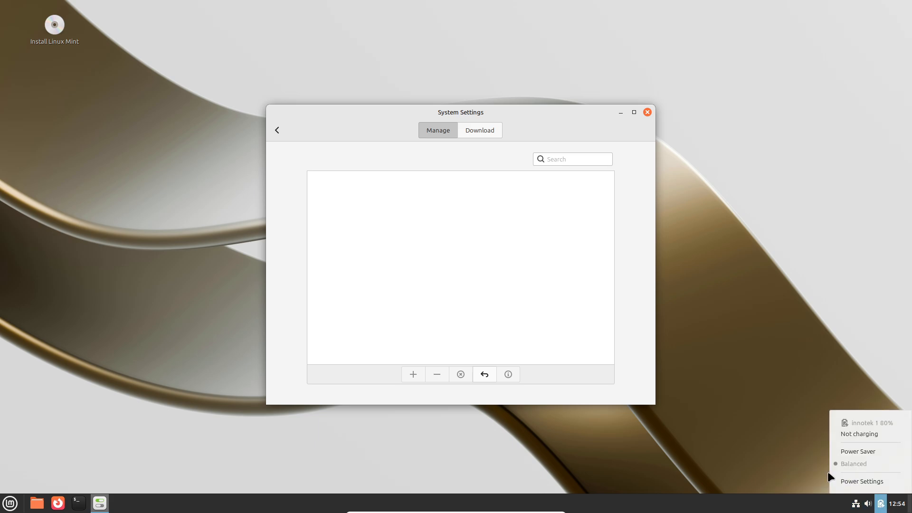
{"action": "mouse_move", "coordinate": [339, 135]}
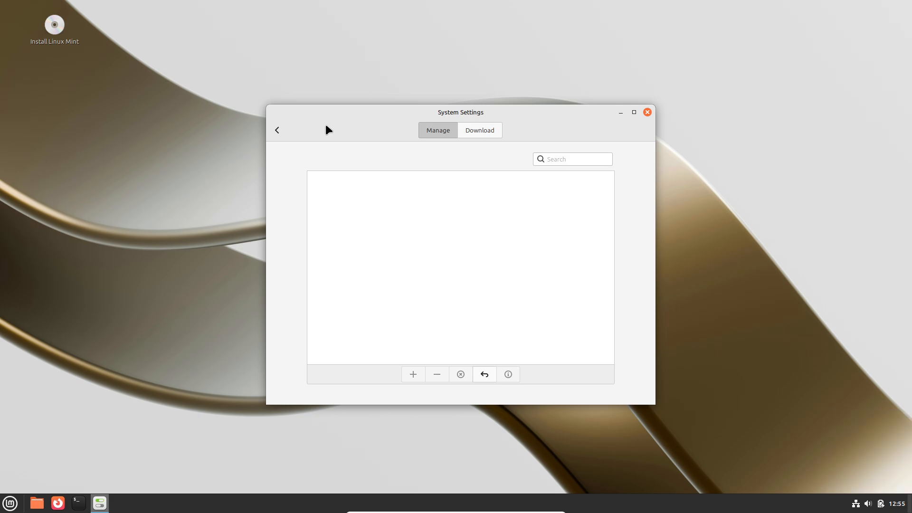
{"action": "mouse_move", "coordinate": [277, 130]}
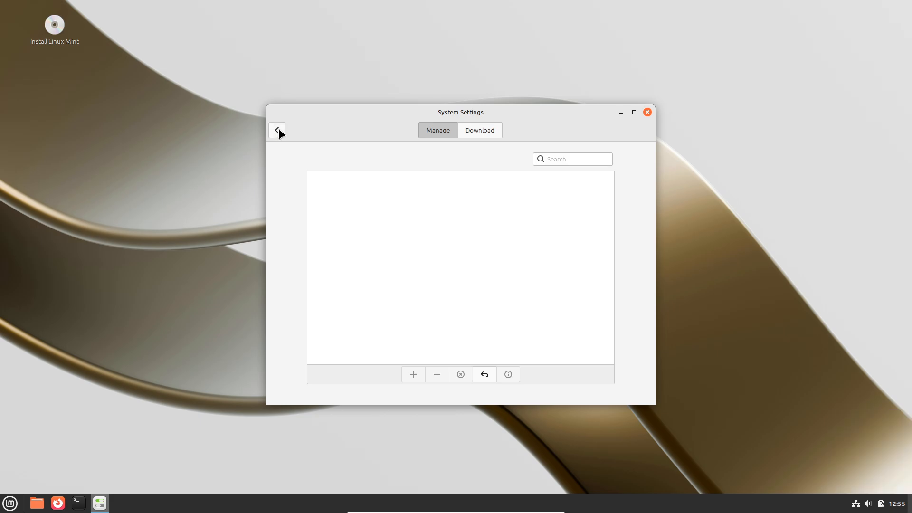
Turn gestures on, review the Swipe and Pinch options, and go back to the settings overview
{"action": "left_click", "coordinate": [277, 130]}
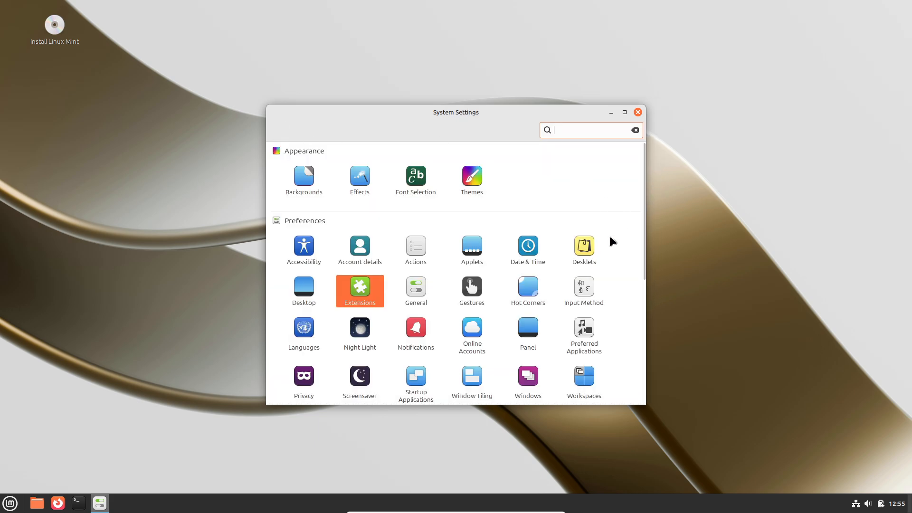
{"action": "left_click", "coordinate": [360, 290]}
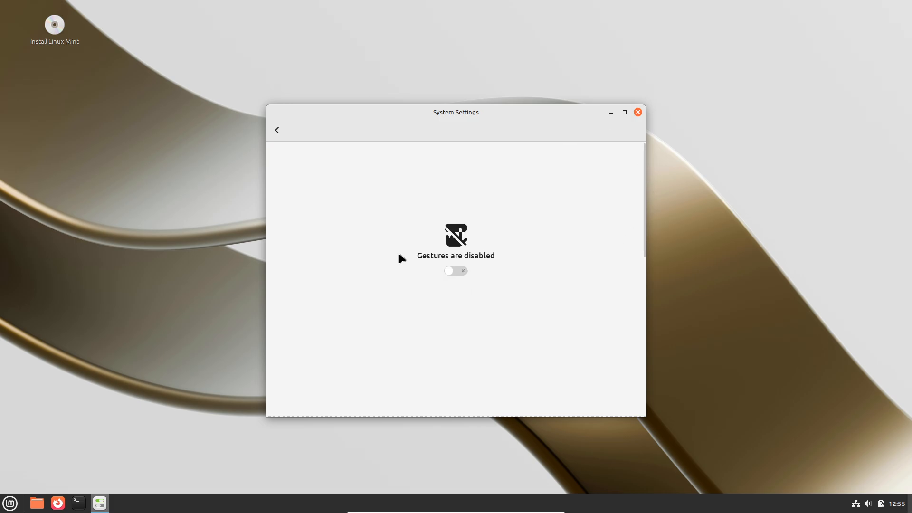
{"action": "left_click", "coordinate": [455, 270]}
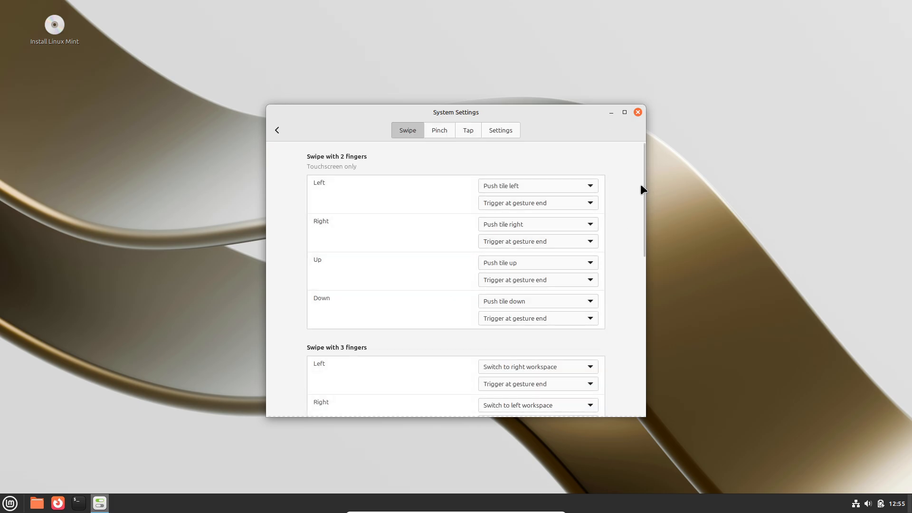
{"action": "left_click", "coordinate": [439, 130]}
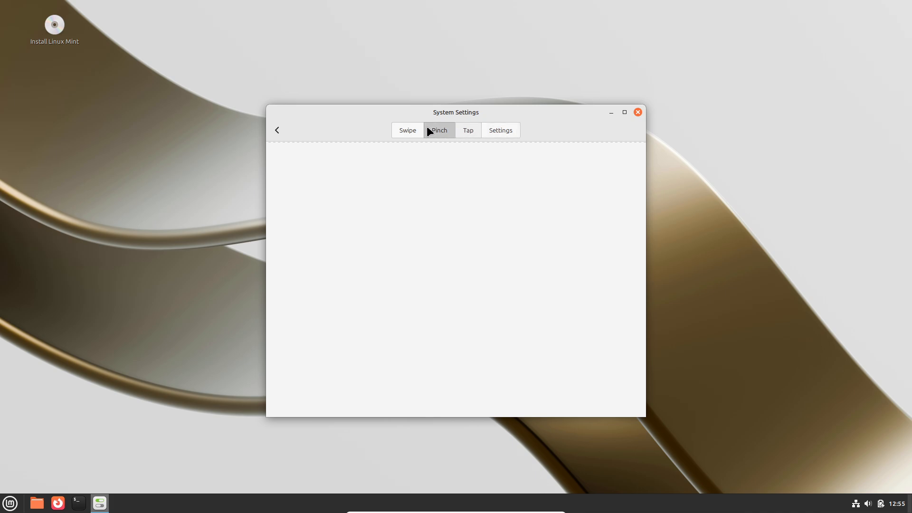
{"action": "left_click", "coordinate": [277, 130]}
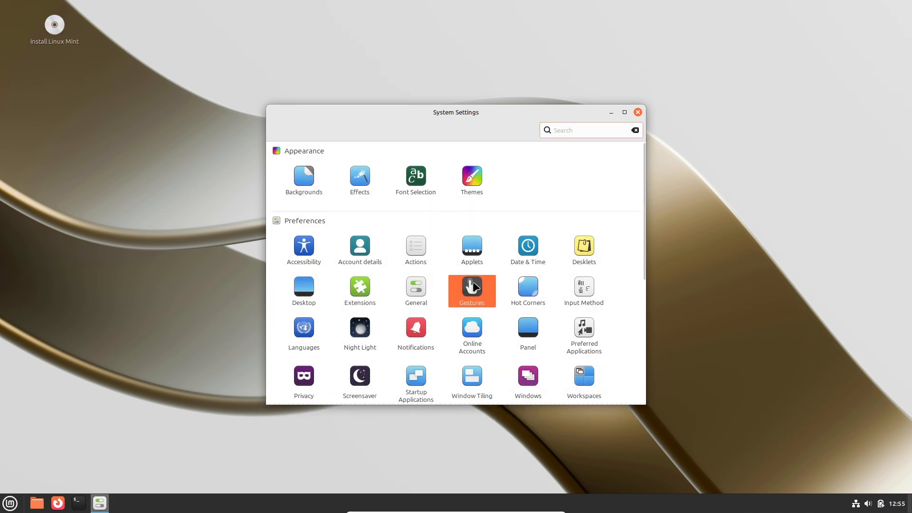
{"action": "left_click", "coordinate": [587, 129]}
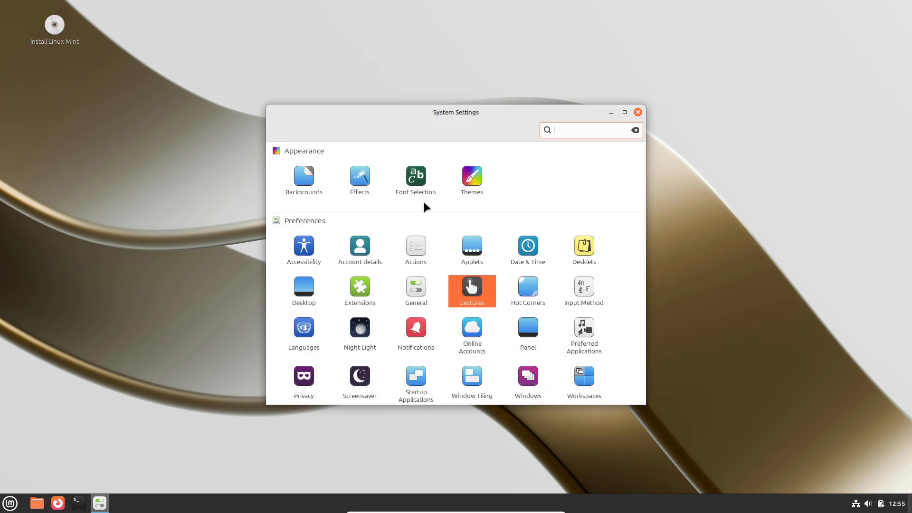
In Hot Corners, try the top-left corner then turn it off, and enable the bottom-left corner to show all windows
{"action": "left_click", "coordinate": [526, 287]}
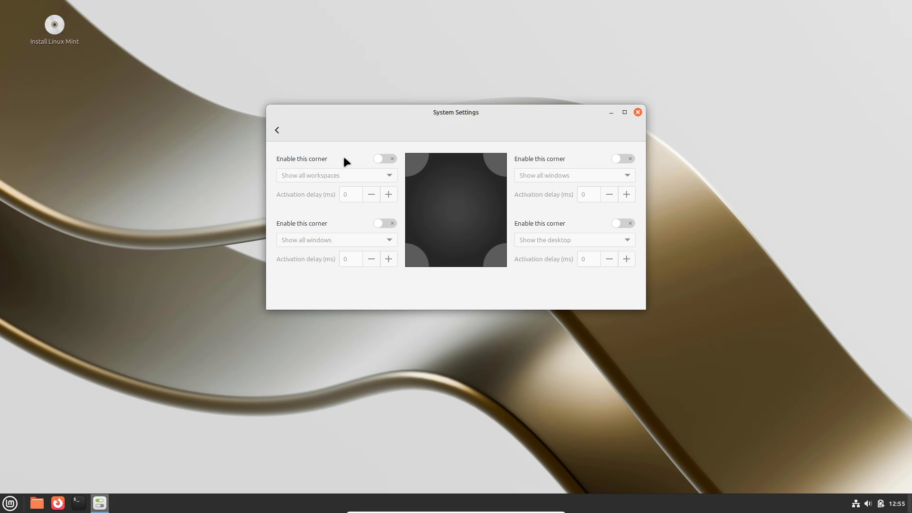
{"action": "left_click", "coordinate": [383, 158]}
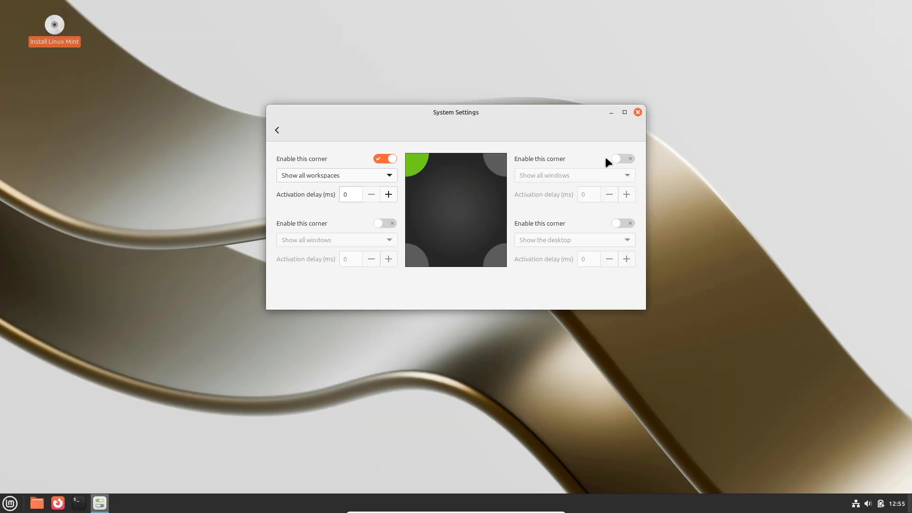
{"action": "left_click", "coordinate": [622, 158]}
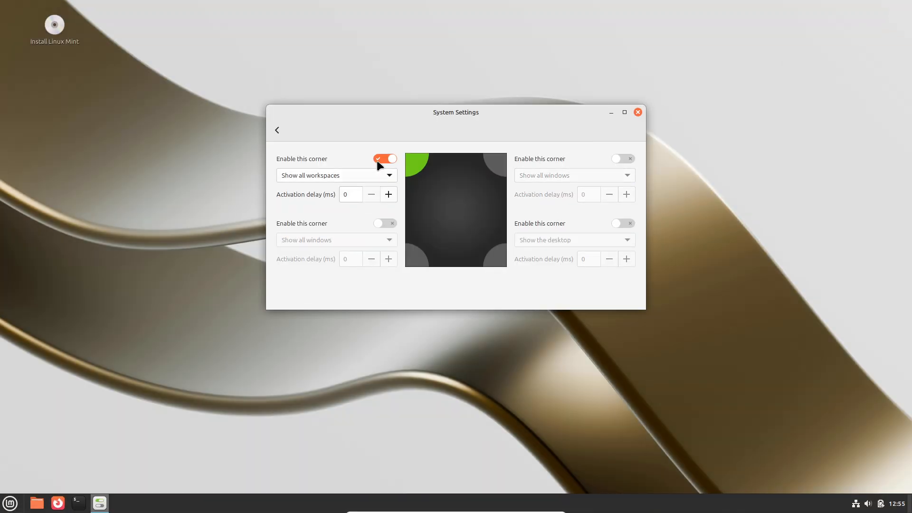
{"action": "left_click", "coordinate": [384, 158]}
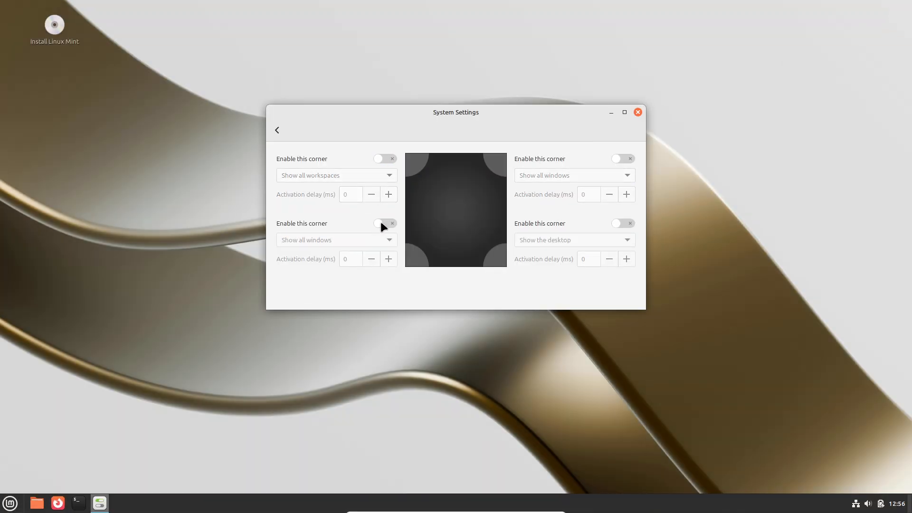
{"action": "left_click", "coordinate": [384, 222]}
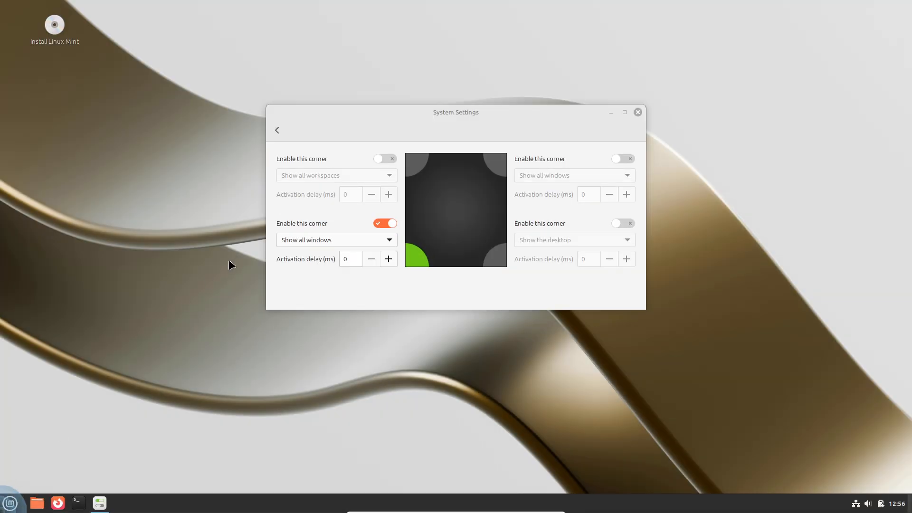
In Input Method, read the setup steps for Simplified Chinese, Traditional Chinese and Korean
{"action": "left_click", "coordinate": [277, 129]}
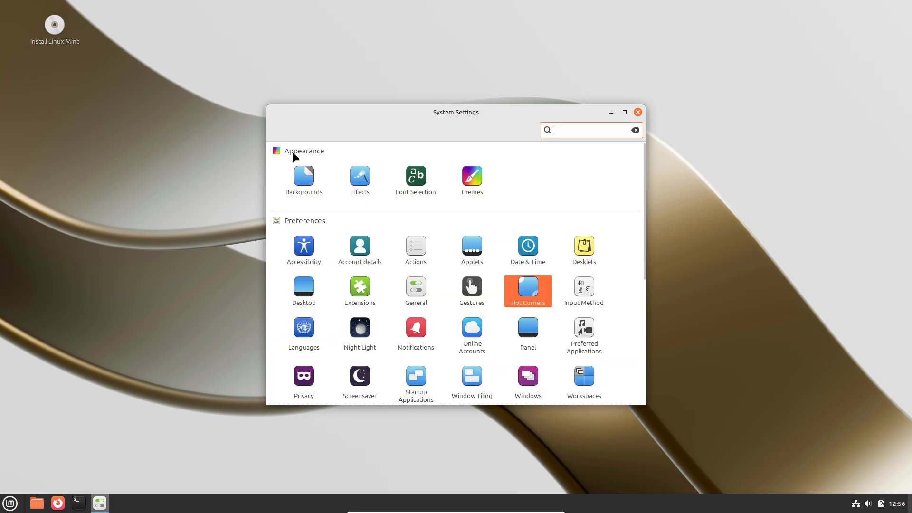
{"action": "mouse_move", "coordinate": [606, 301]}
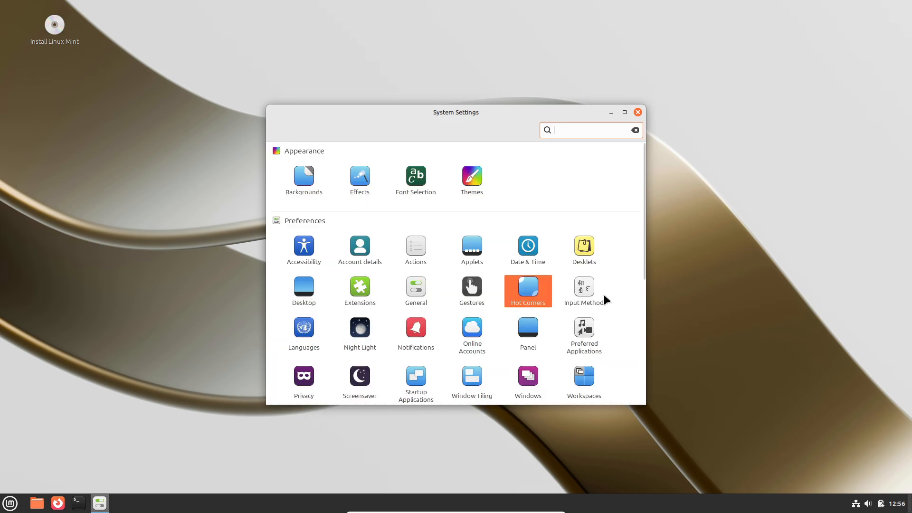
{"action": "left_click", "coordinate": [583, 286]}
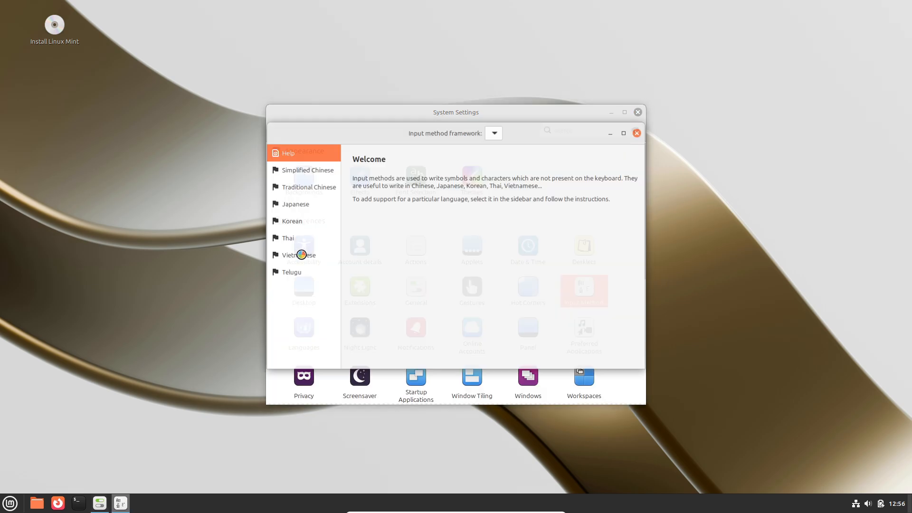
{"action": "left_click", "coordinate": [307, 169]}
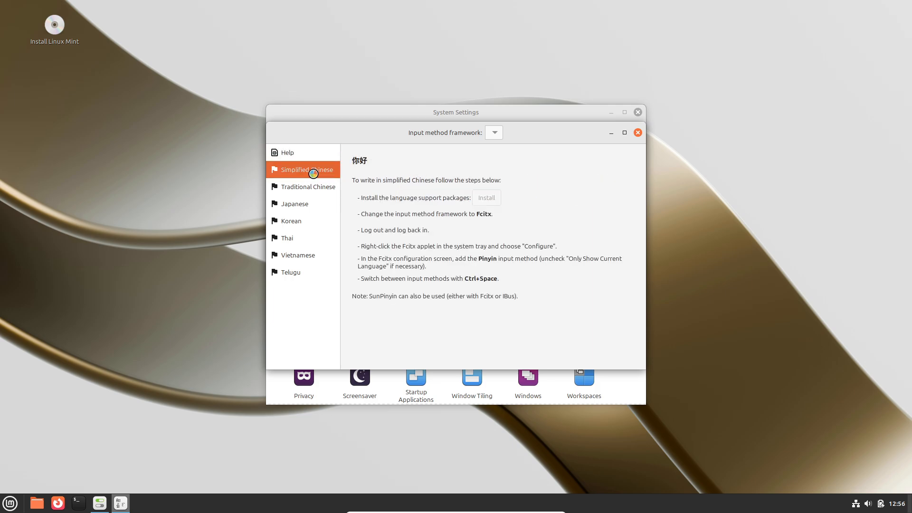
{"action": "left_click", "coordinate": [303, 187]}
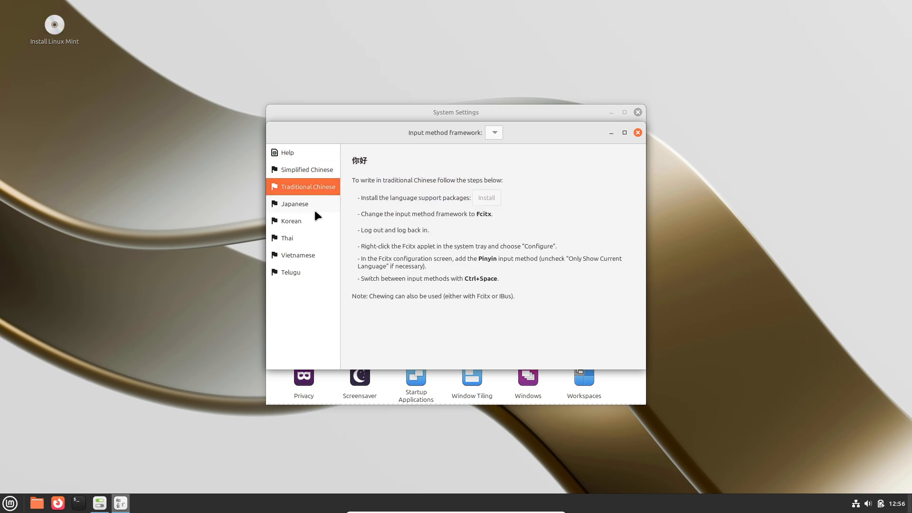
{"action": "left_click", "coordinate": [291, 220]}
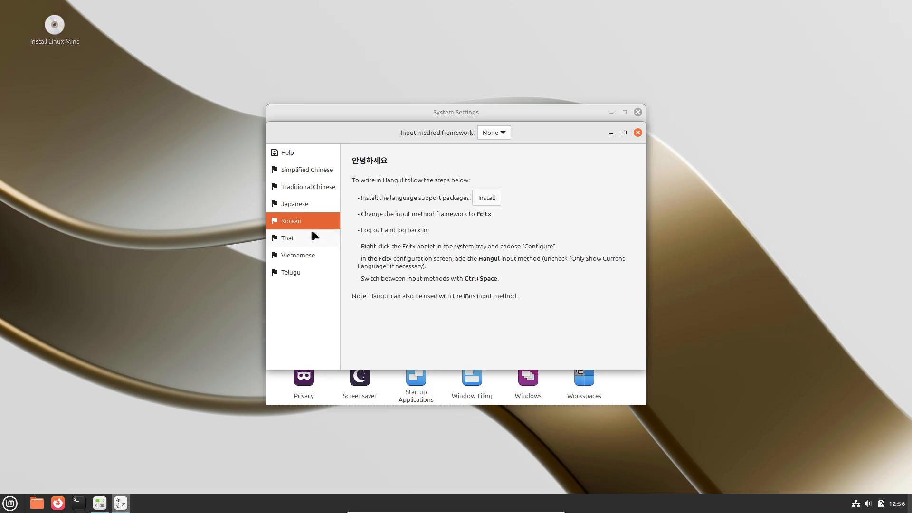
{"action": "left_click", "coordinate": [298, 254]}
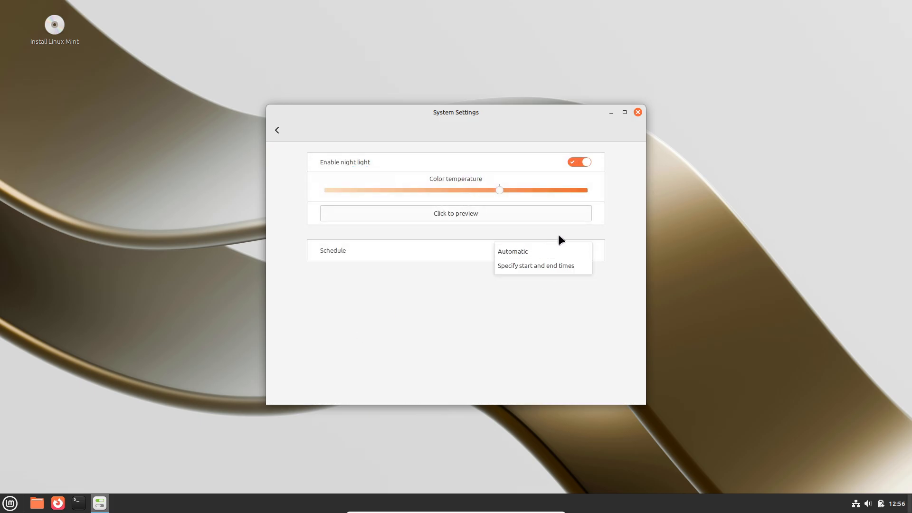
{"action": "left_click", "coordinate": [512, 251]}
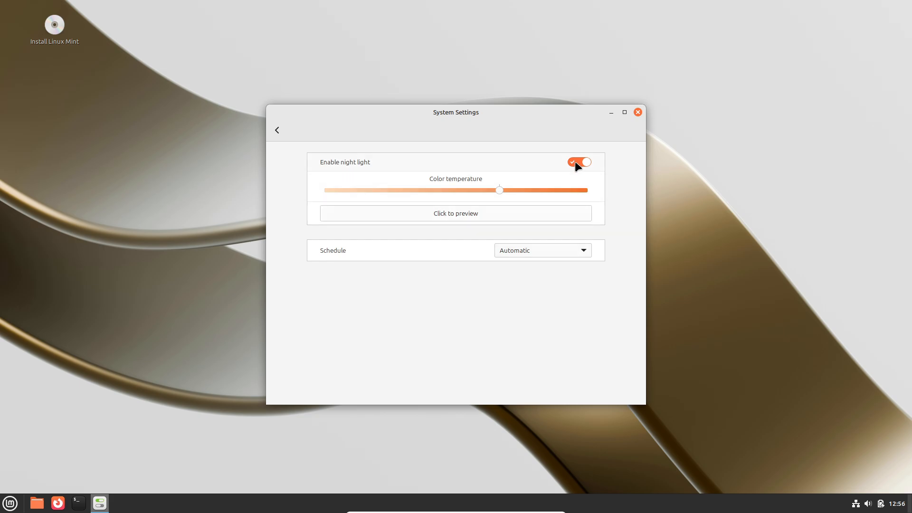
{"action": "left_click", "coordinate": [277, 129]}
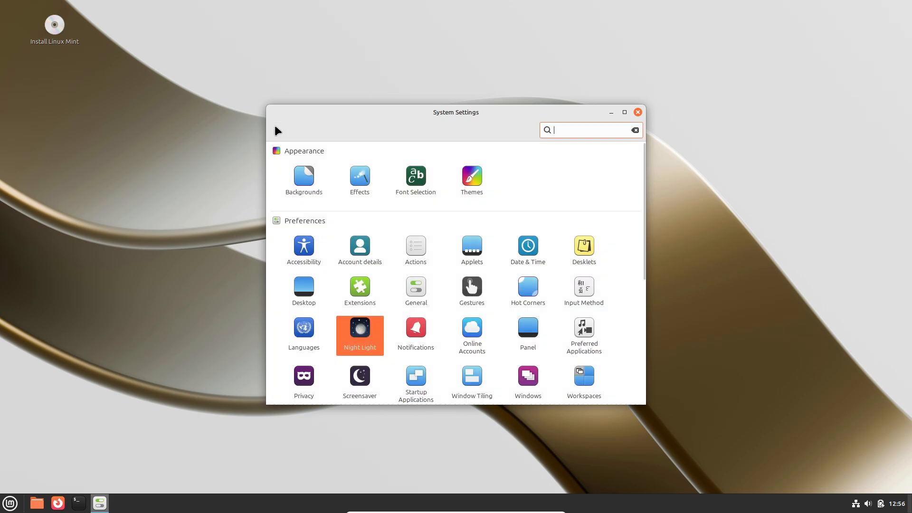
{"action": "left_click", "coordinate": [415, 326]}
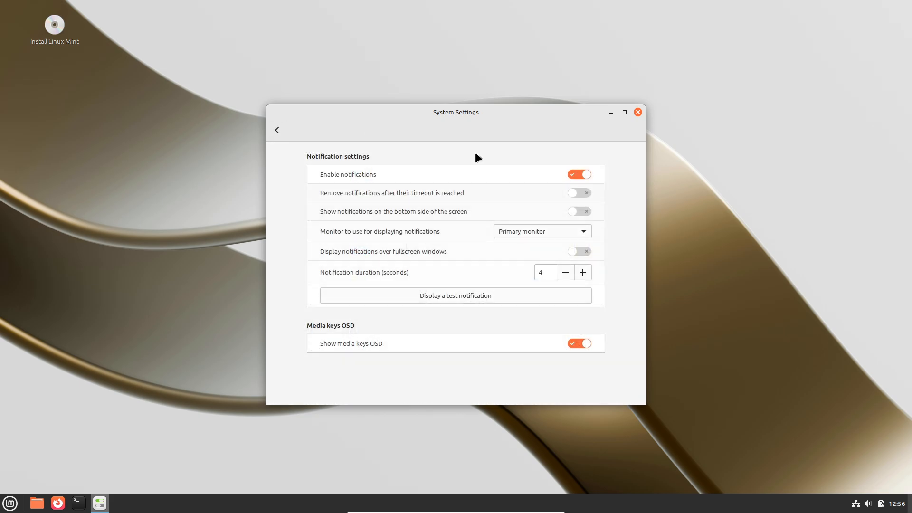
{"action": "left_click", "coordinate": [277, 129]}
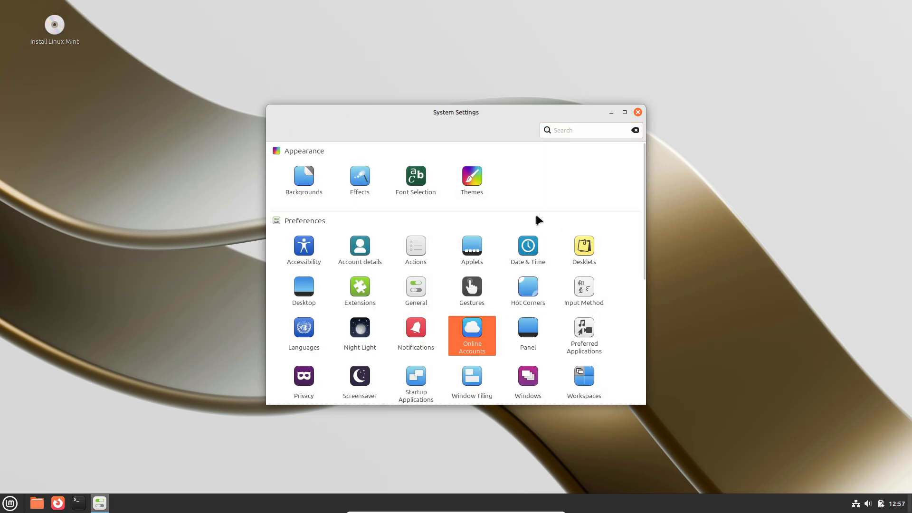
{"action": "left_click", "coordinate": [471, 334]}
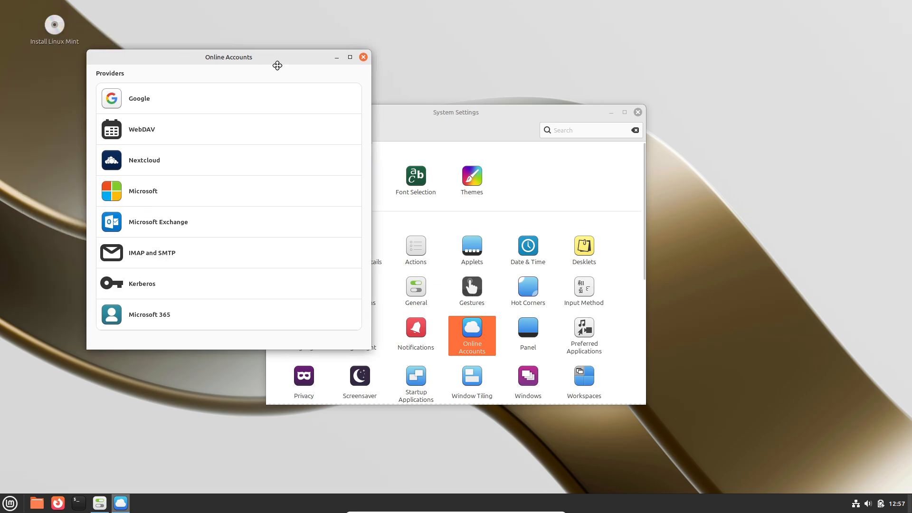
{"action": "left_click", "coordinate": [363, 57]}
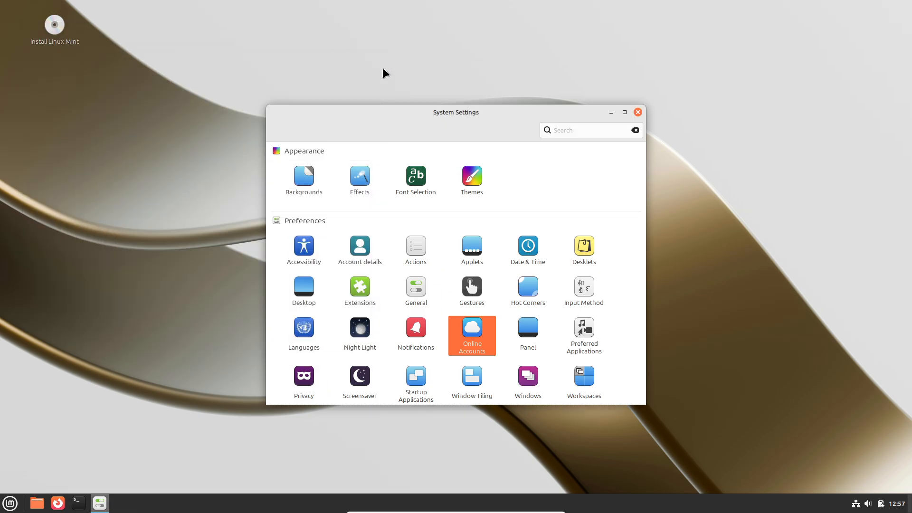
{"action": "left_click", "coordinate": [527, 327]}
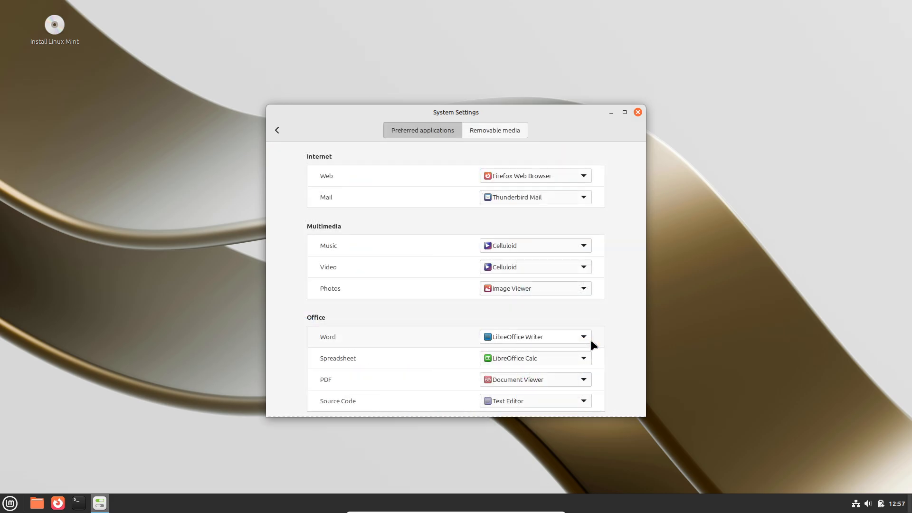
{"action": "left_click", "coordinate": [494, 129]}
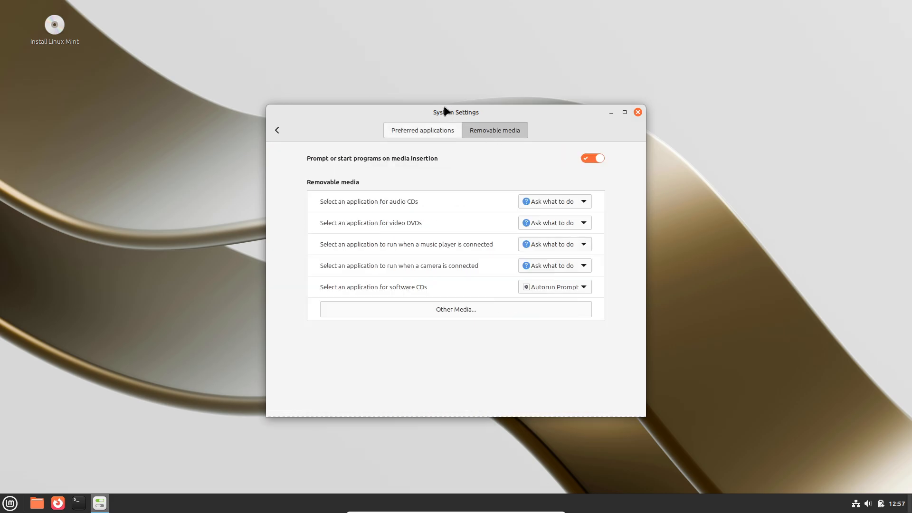
{"action": "left_click", "coordinate": [277, 130]}
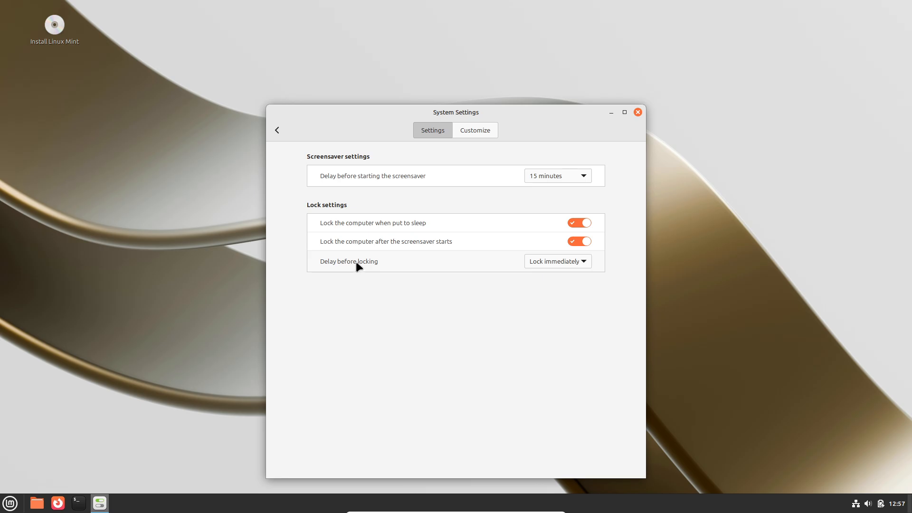
{"action": "left_click", "coordinate": [474, 129]}
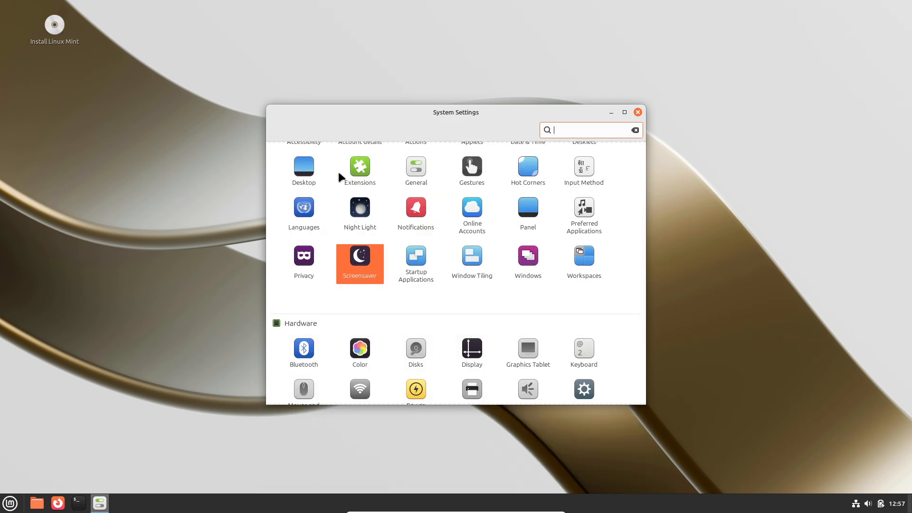
{"action": "left_click", "coordinate": [415, 257]}
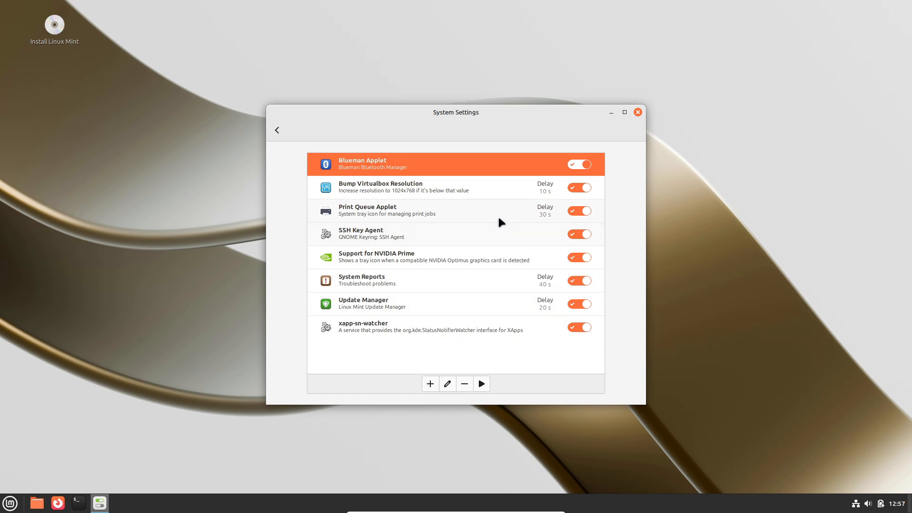
{"action": "left_click", "coordinate": [430, 384]}
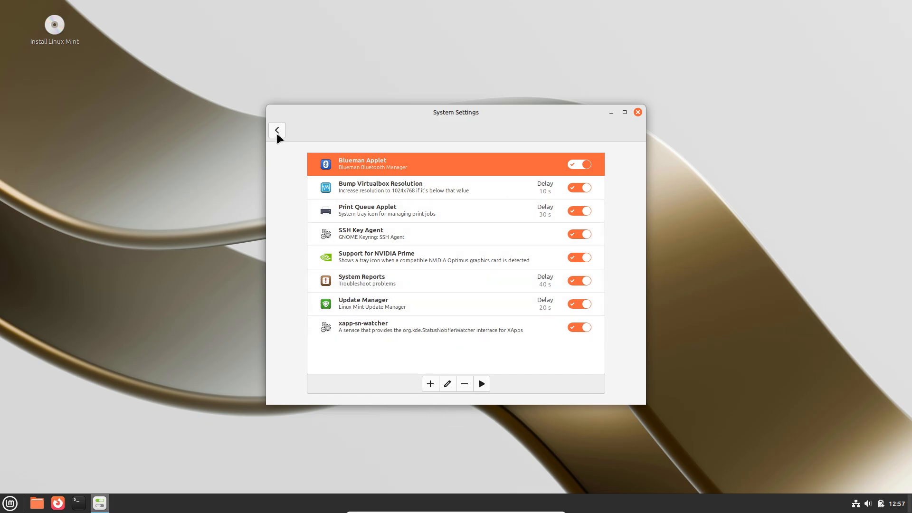
{"action": "left_click", "coordinate": [277, 130]}
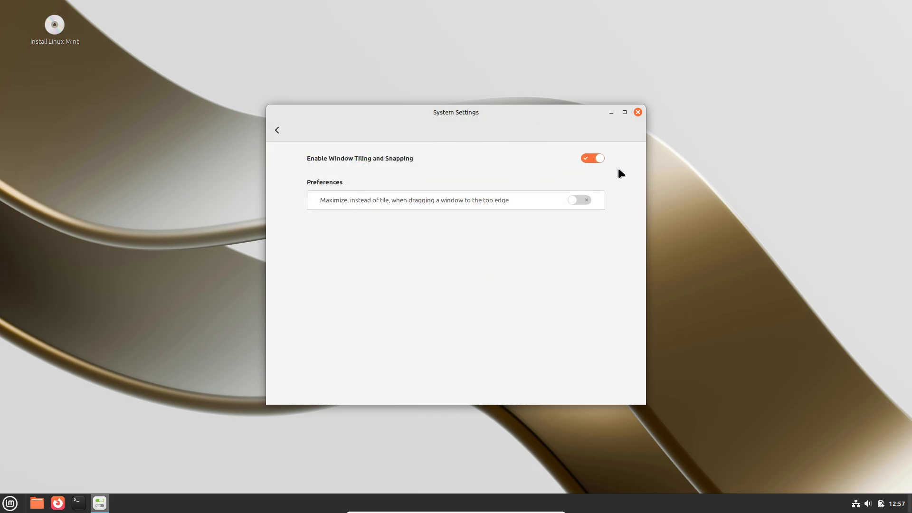
{"action": "left_click", "coordinate": [277, 130]}
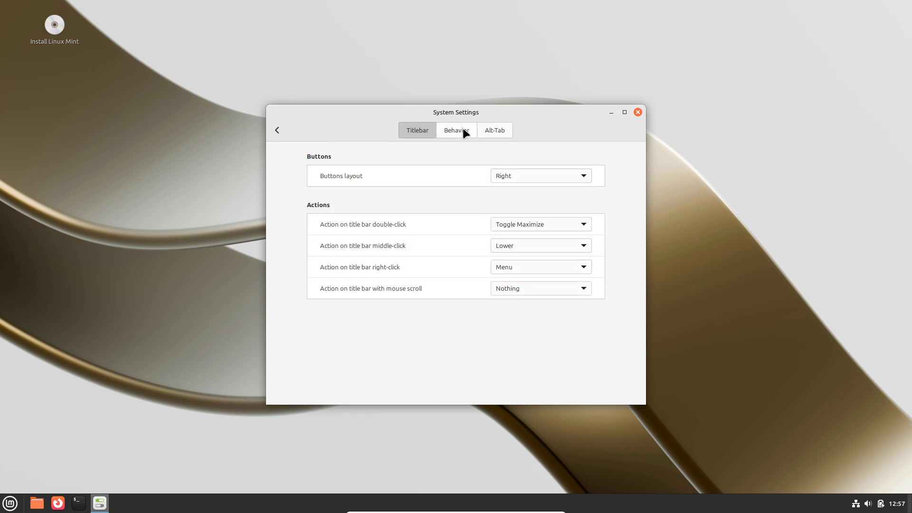
{"action": "left_click", "coordinate": [417, 130]}
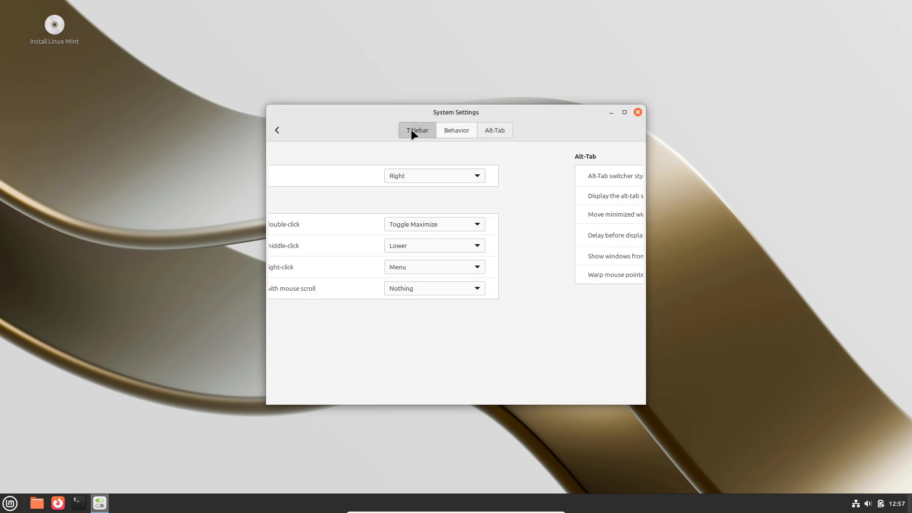
{"action": "left_click", "coordinate": [277, 130]}
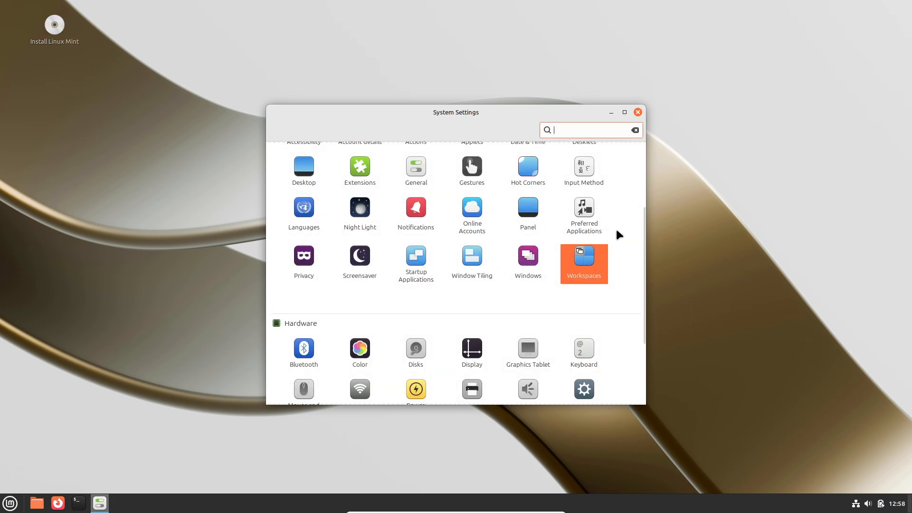
{"action": "scroll", "scroll_direction": "down", "scroll_amount": 3}
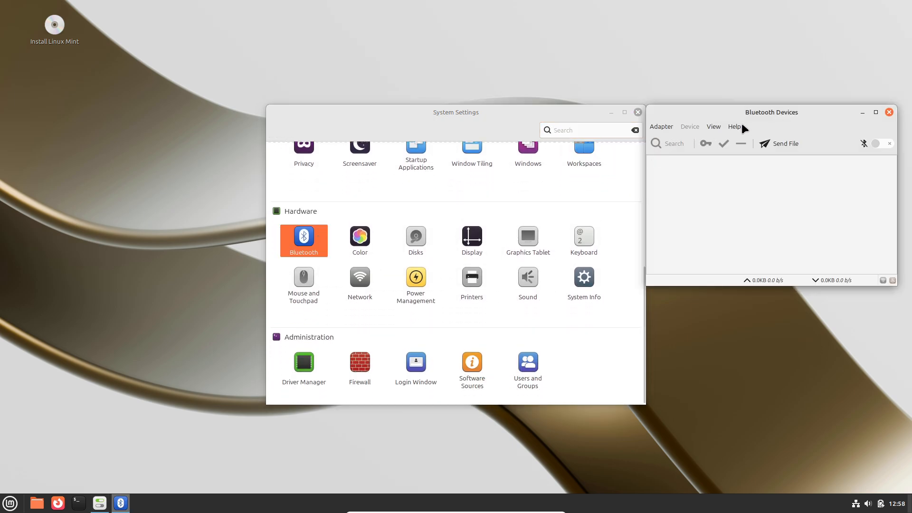
{"action": "left_click", "coordinate": [733, 126]}
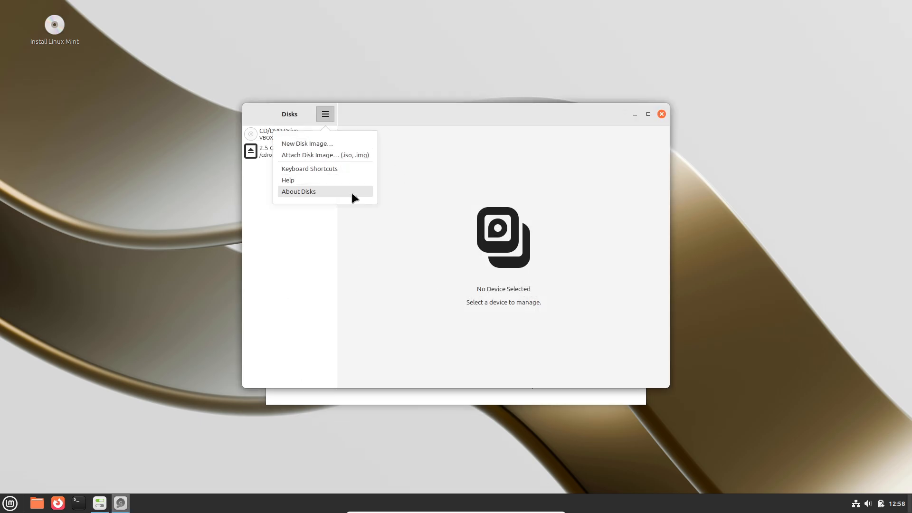
{"action": "left_click", "coordinate": [277, 133]}
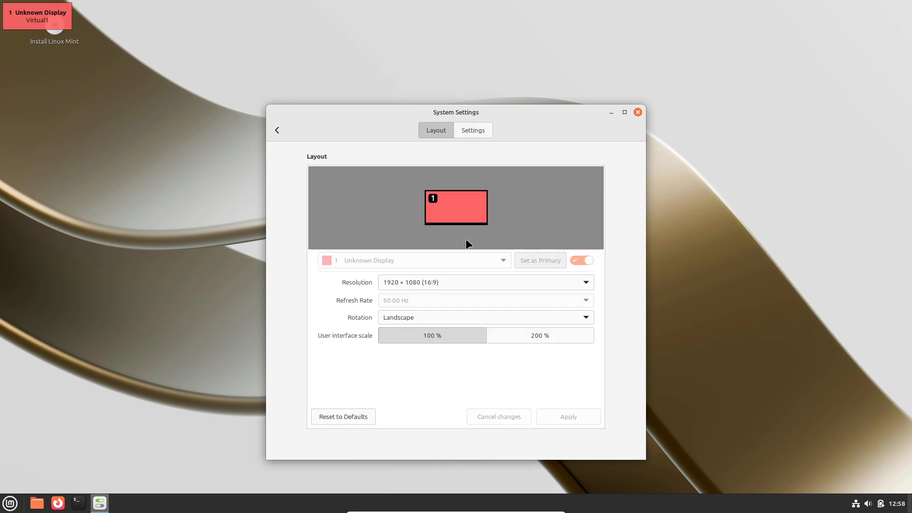
{"action": "left_click", "coordinate": [473, 129]}
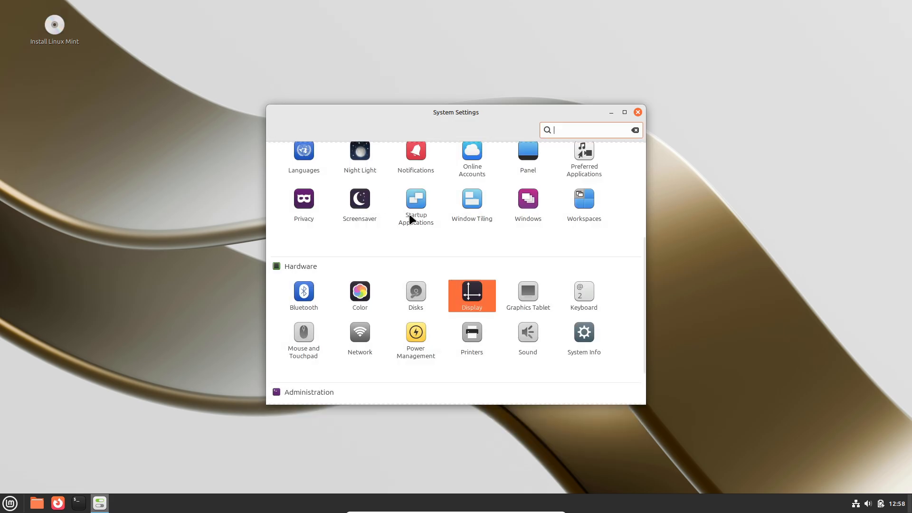
{"action": "left_click", "coordinate": [526, 290]}
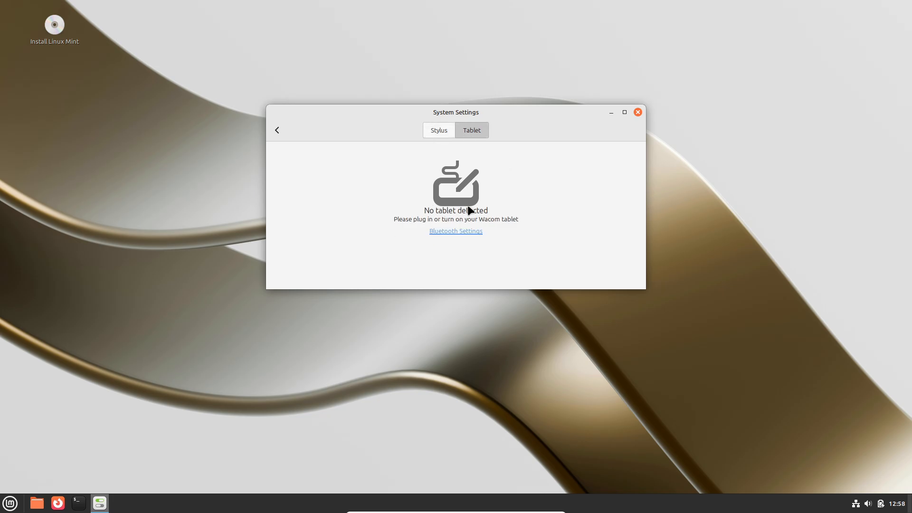
{"action": "left_click", "coordinate": [277, 130]}
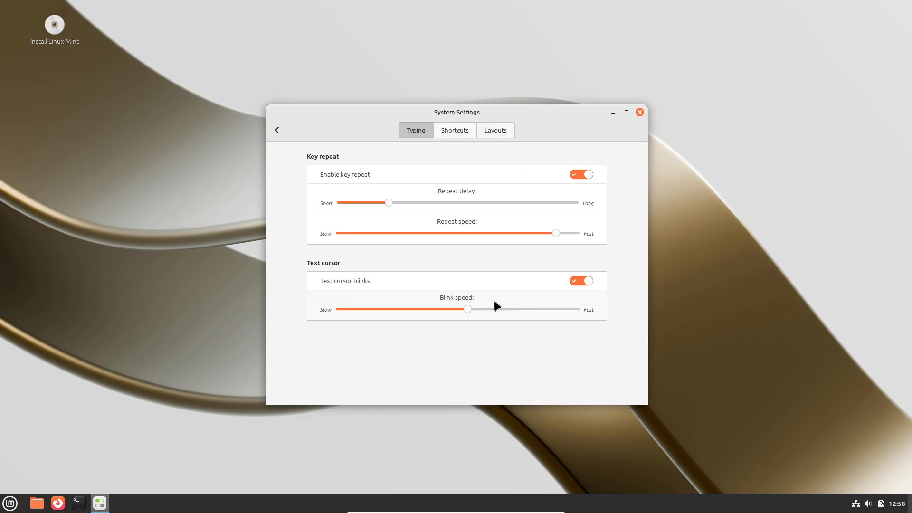
{"action": "left_click", "coordinate": [495, 130]}
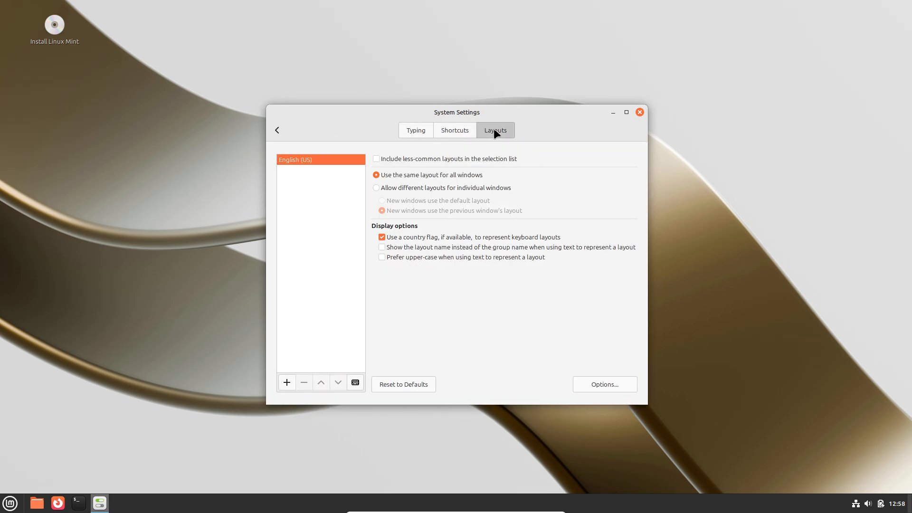
{"action": "left_click", "coordinate": [415, 130]}
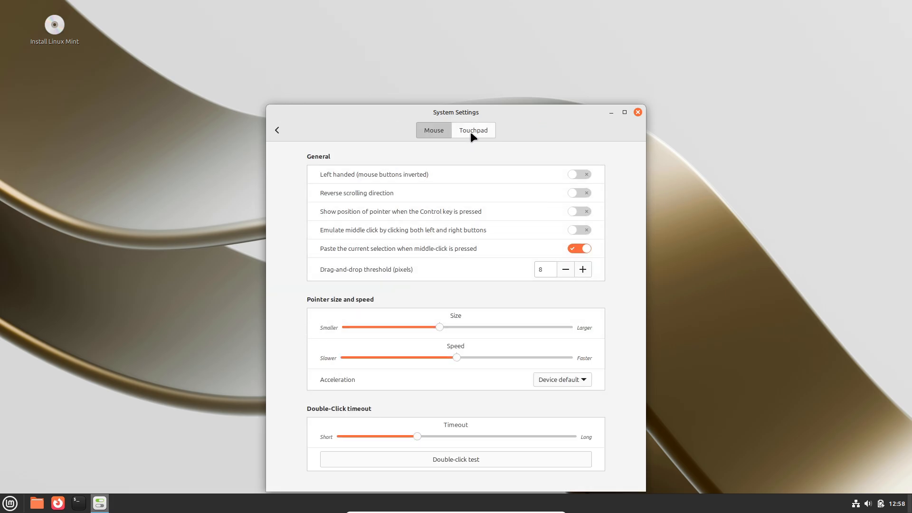
{"action": "left_click", "coordinate": [277, 129]}
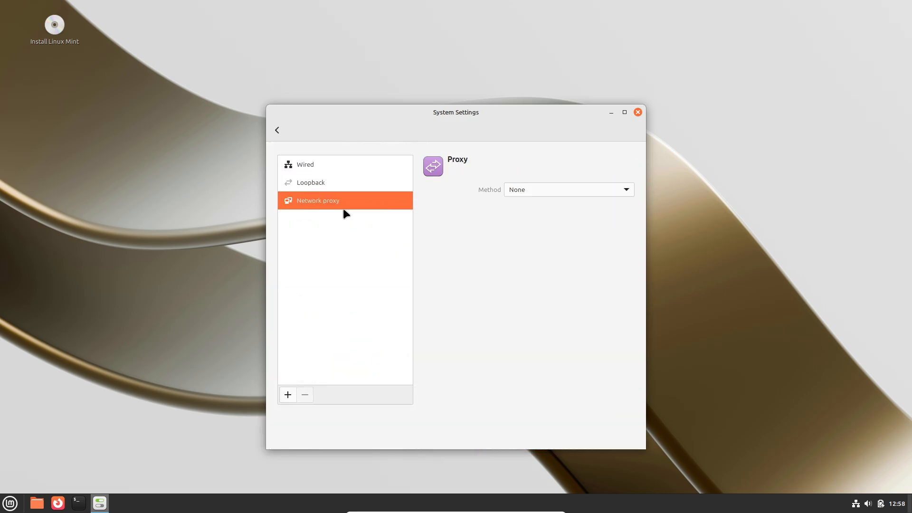
{"action": "left_click", "coordinate": [287, 394]}
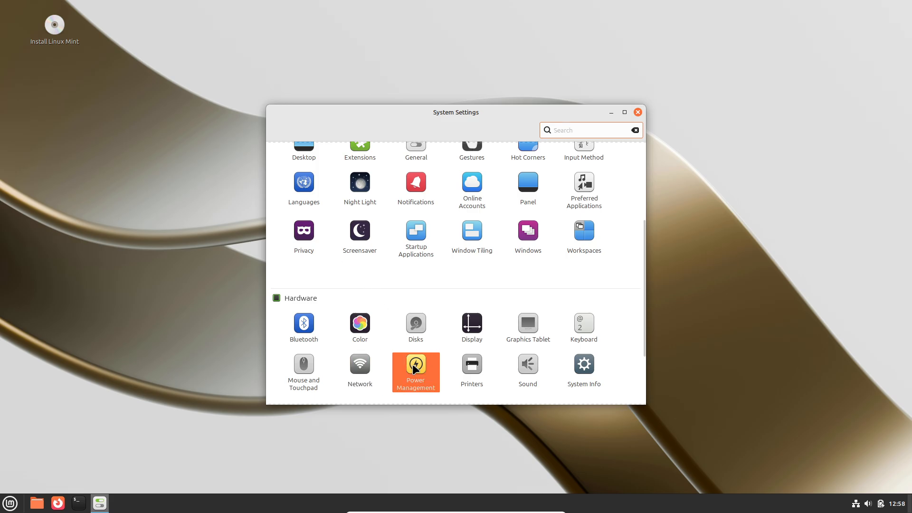
{"action": "left_click", "coordinate": [415, 371]}
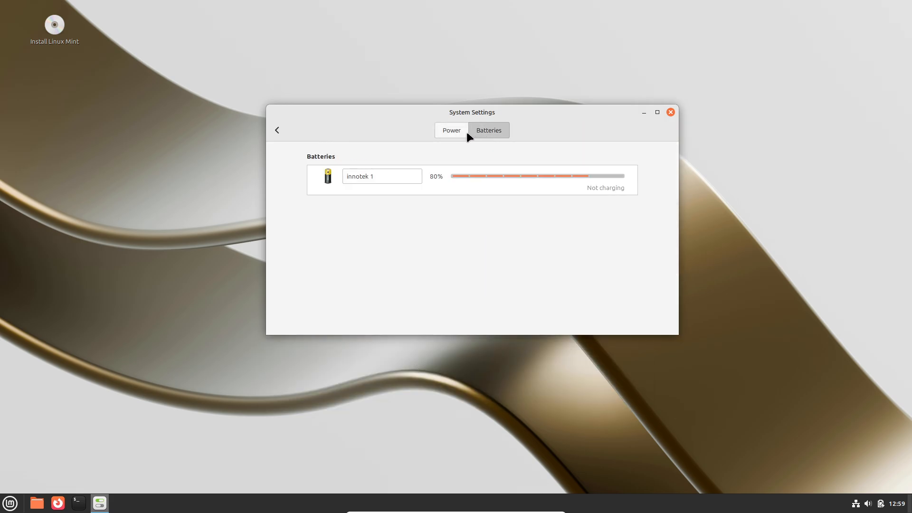
{"action": "left_click", "coordinate": [276, 130]}
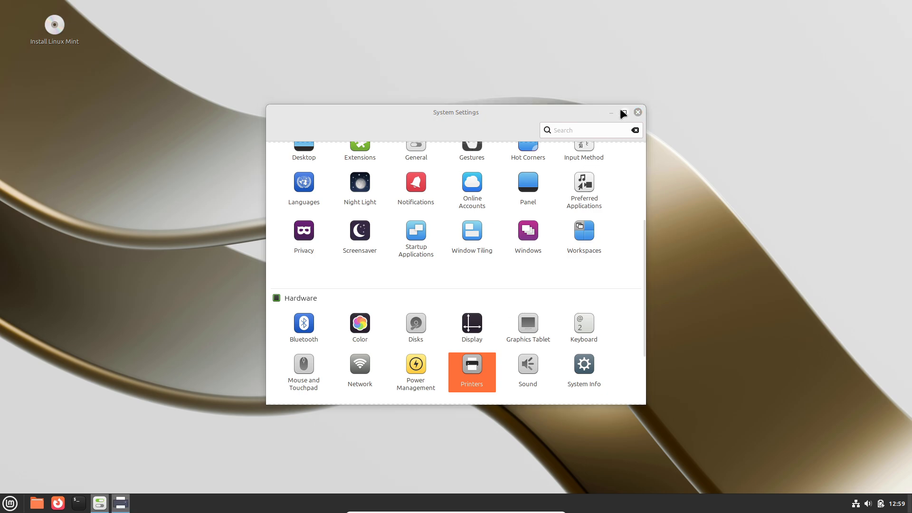
{"action": "left_click", "coordinate": [432, 209]}
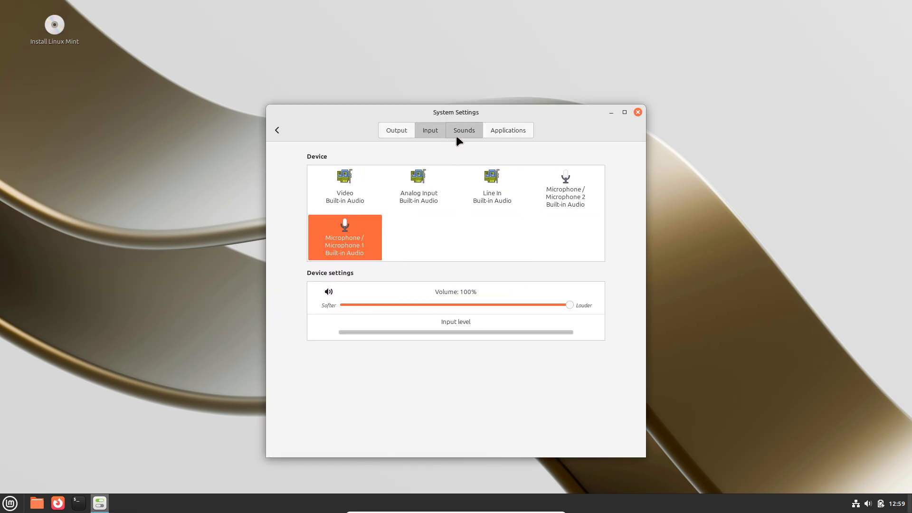
{"action": "left_click", "coordinate": [277, 129]}
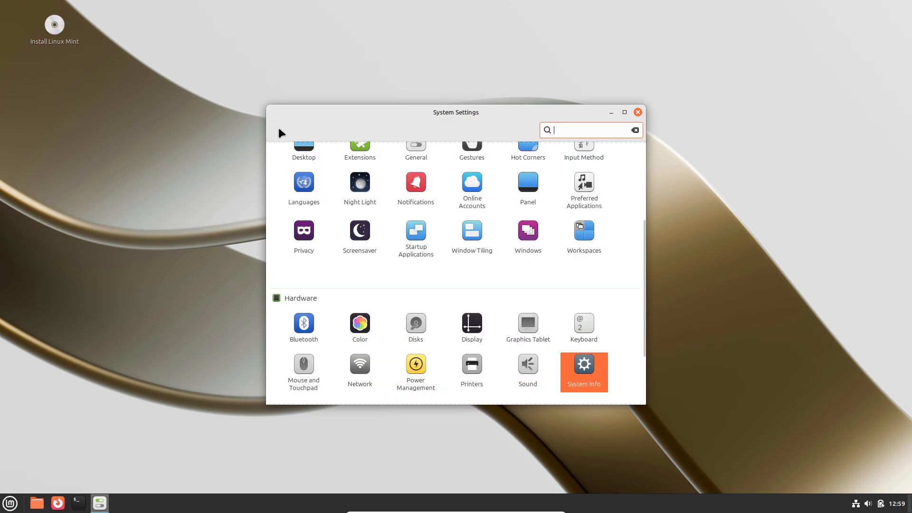
{"action": "scroll", "scroll_direction": "down", "scroll_amount": 3}
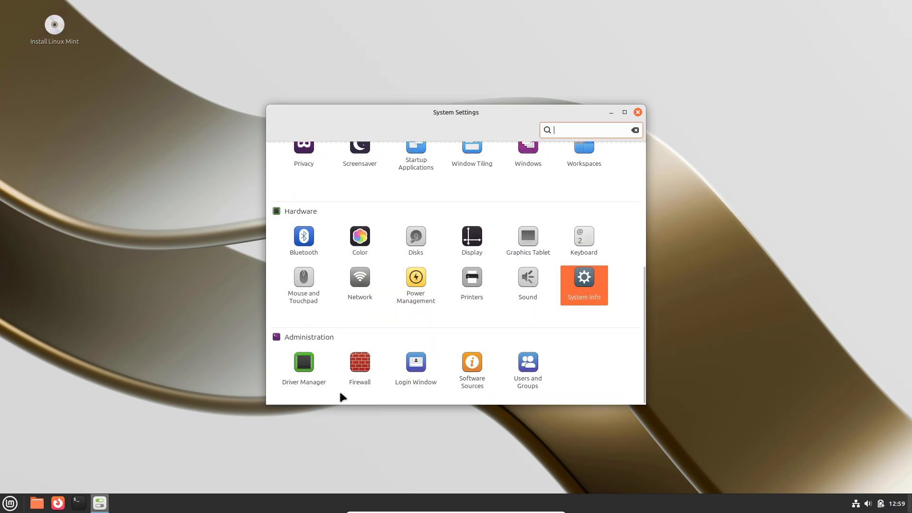
Start Driver Manager and close it while it is still searching for drivers
{"action": "left_click", "coordinate": [302, 362]}
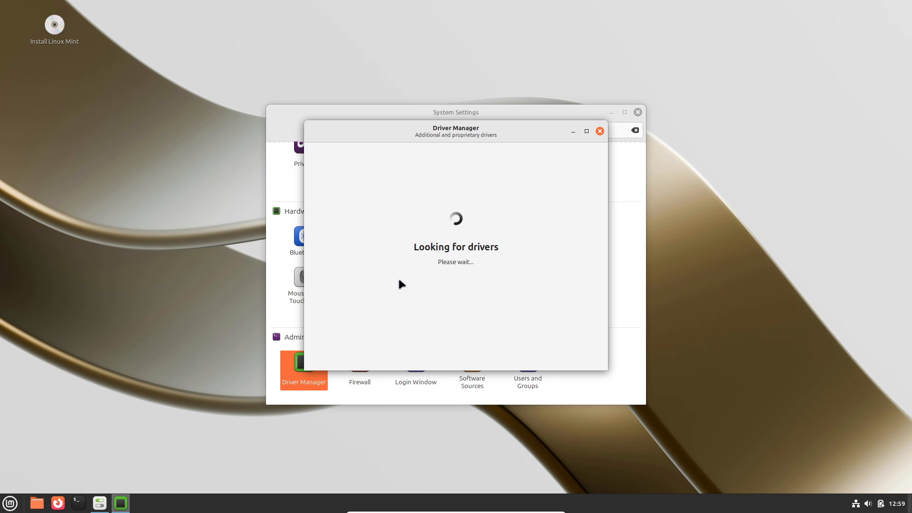
{"action": "mouse_move", "coordinate": [586, 145]}
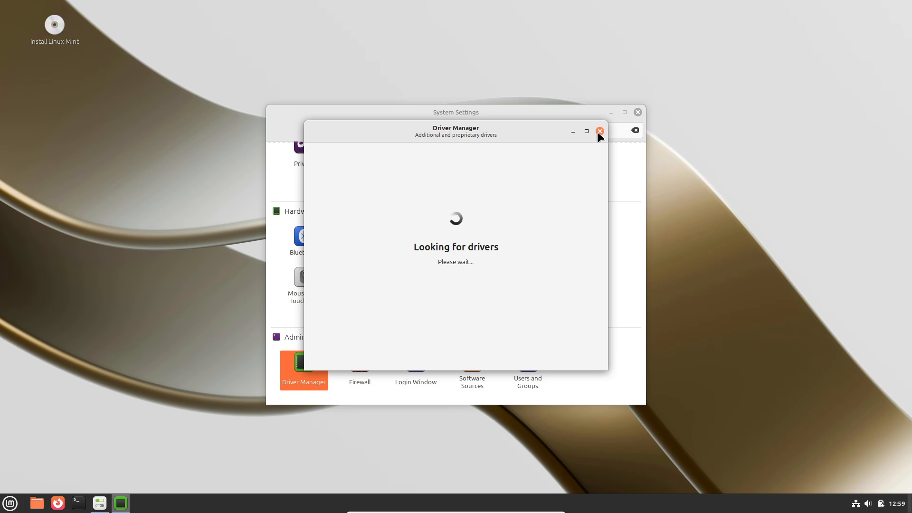
{"action": "left_click", "coordinate": [599, 130]}
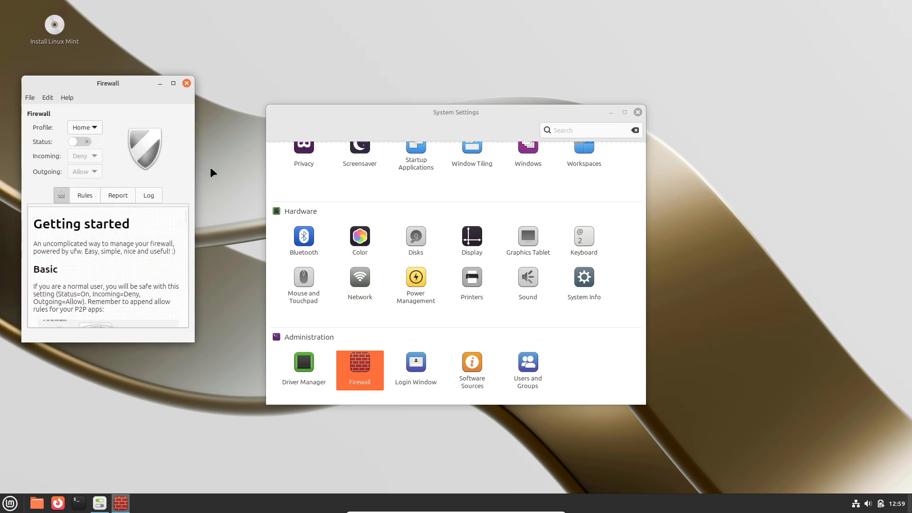
View and close the Login Window settings and the Software Sources window
{"action": "left_click", "coordinate": [186, 83]}
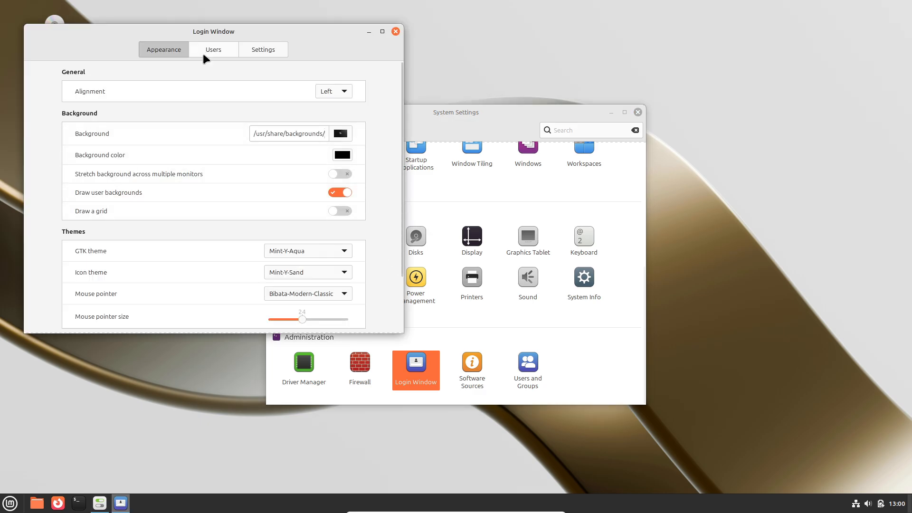
{"action": "left_click", "coordinate": [262, 49]}
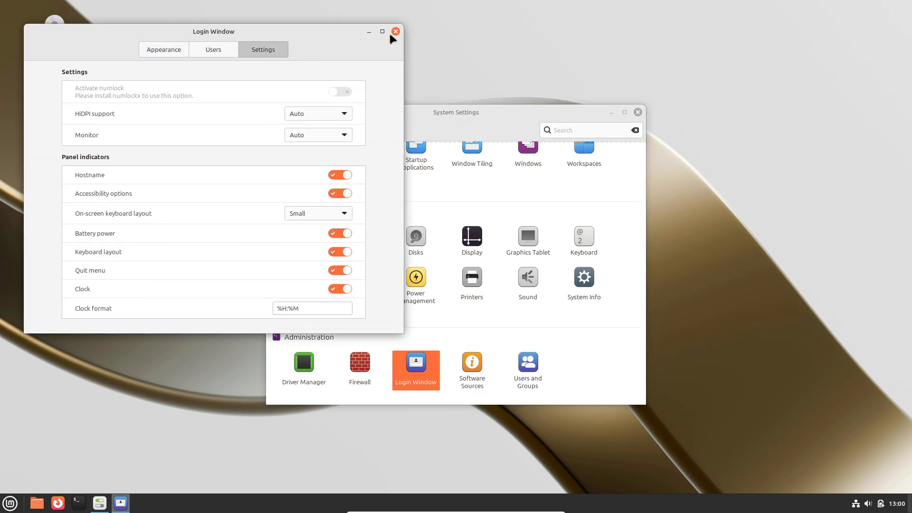
{"action": "left_click", "coordinate": [394, 32]}
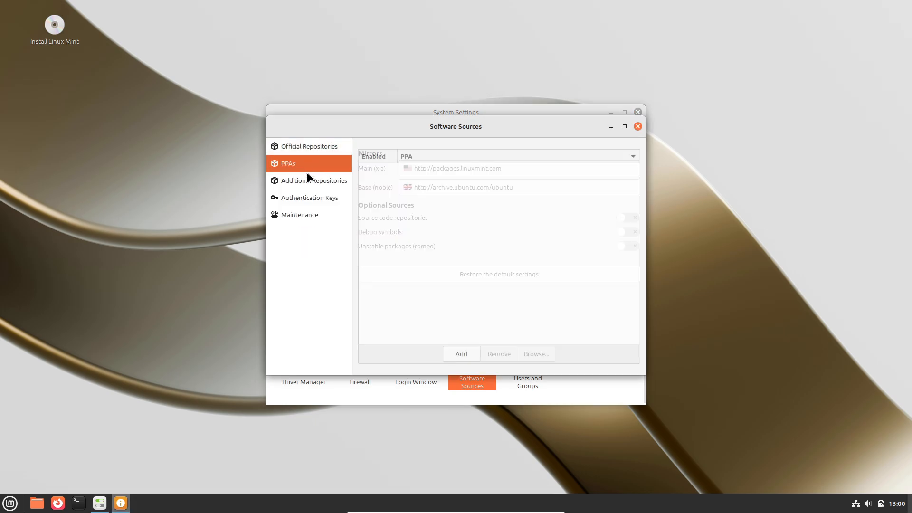
{"action": "left_click", "coordinate": [298, 214]}
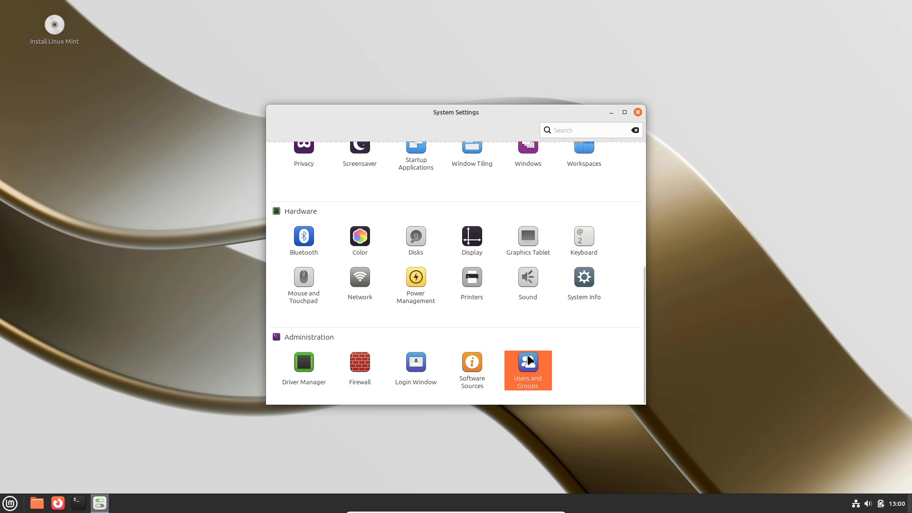
View and close Users and Groups, then close System Settings to reveal the desktop
{"action": "left_click", "coordinate": [526, 361]}
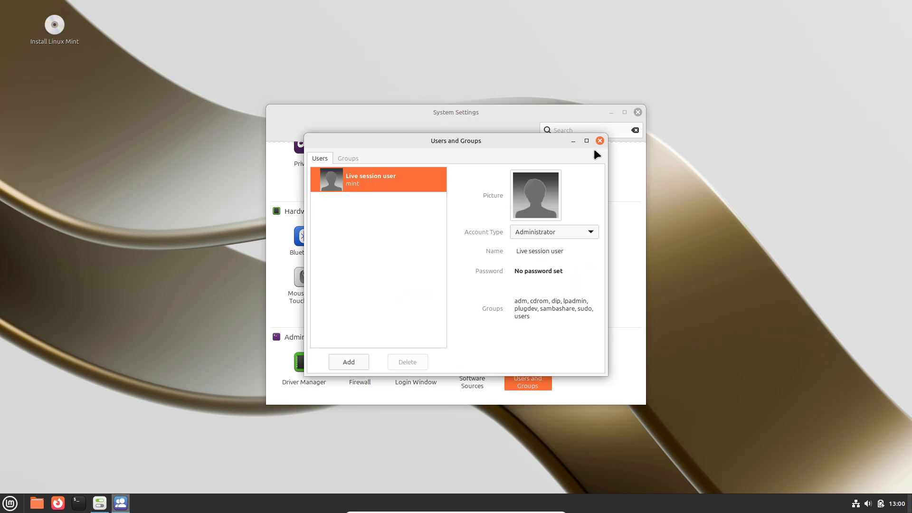
{"action": "left_click", "coordinate": [600, 140]}
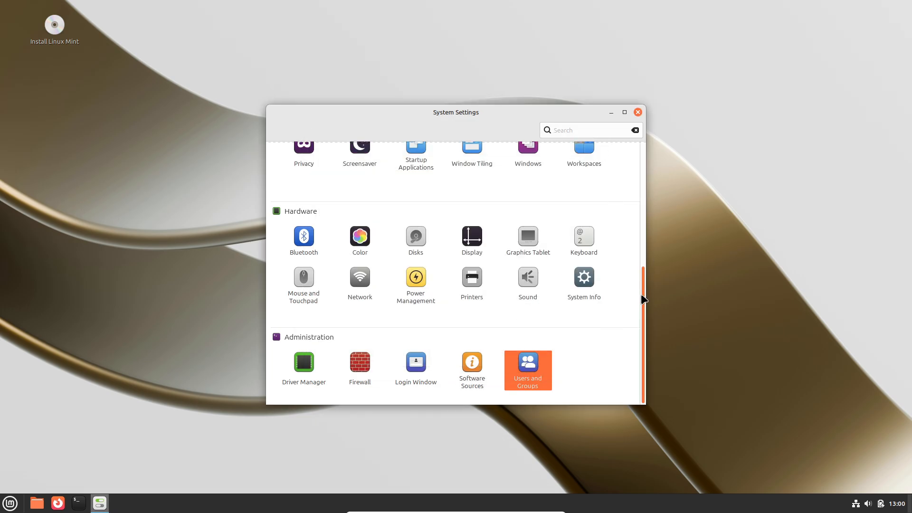
{"action": "left_click", "coordinate": [637, 111]}
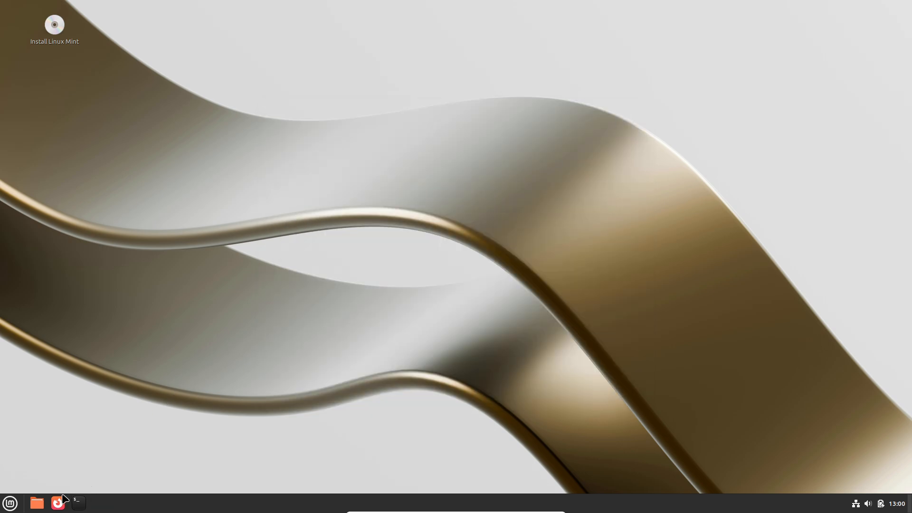
{"action": "mouse_move", "coordinate": [188, 352]}
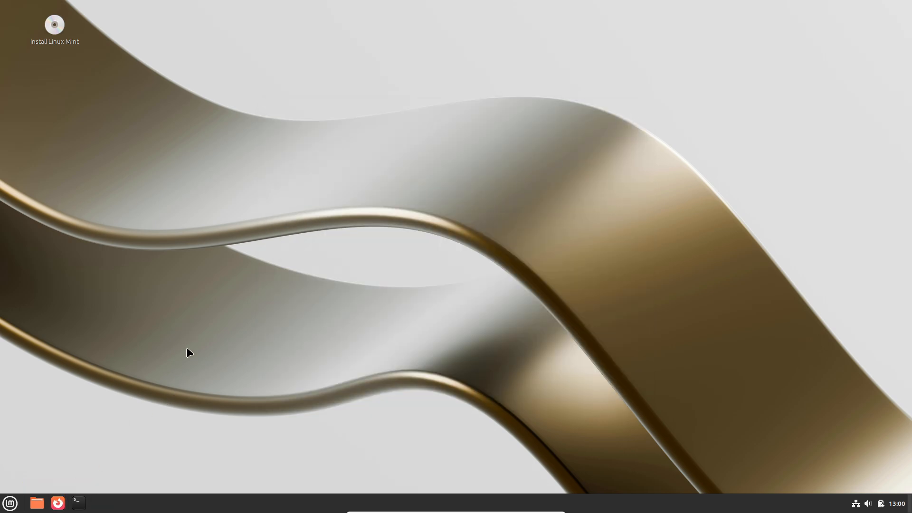
{"action": "mouse_move", "coordinate": [215, 273]}
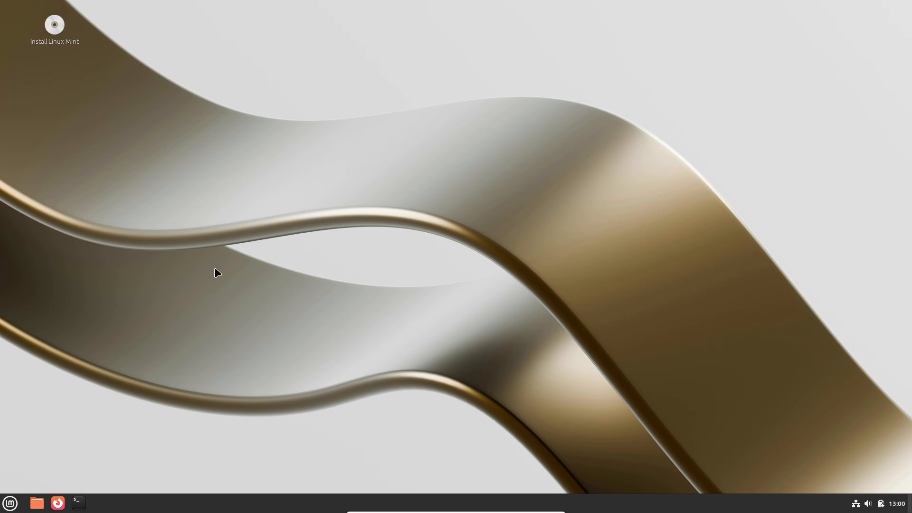
{"action": "mouse_move", "coordinate": [211, 267]}
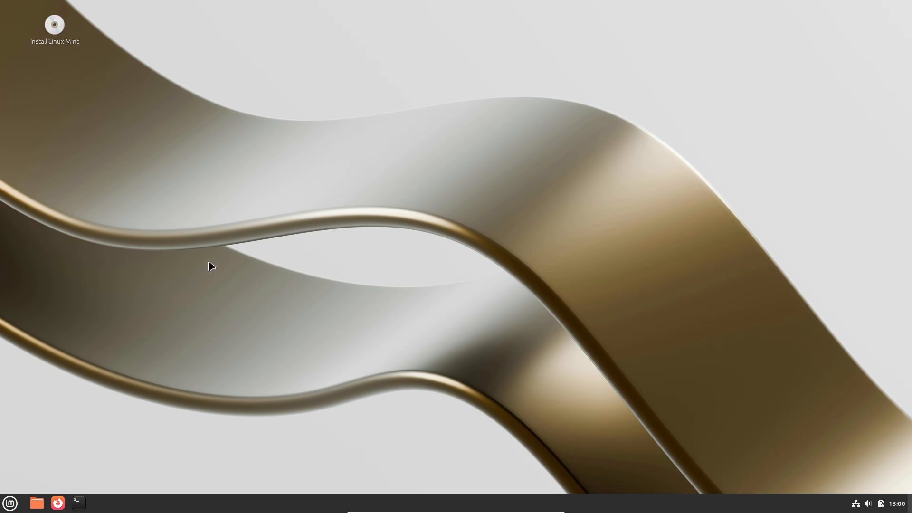
Launch Firefox from the panel, landing on its Welcome to Firefox setup page
{"action": "left_click", "coordinate": [57, 502]}
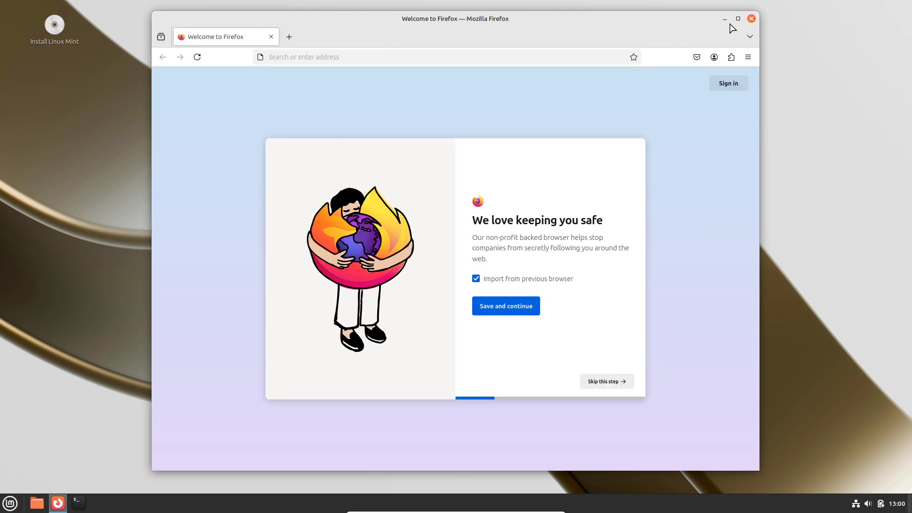
Maximise Firefox and confirm its version is 134.0 (64-bit) in About Firefox
{"action": "left_click", "coordinate": [738, 18]}
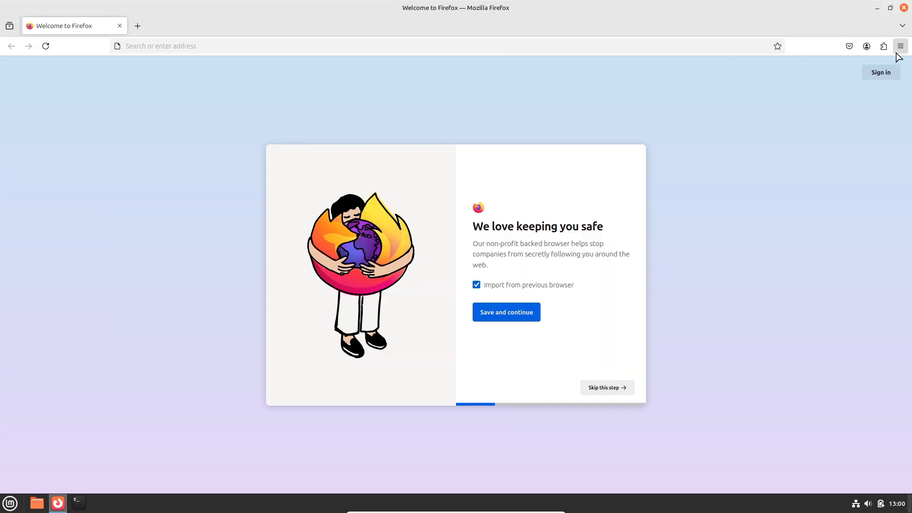
{"action": "left_click", "coordinate": [900, 46]}
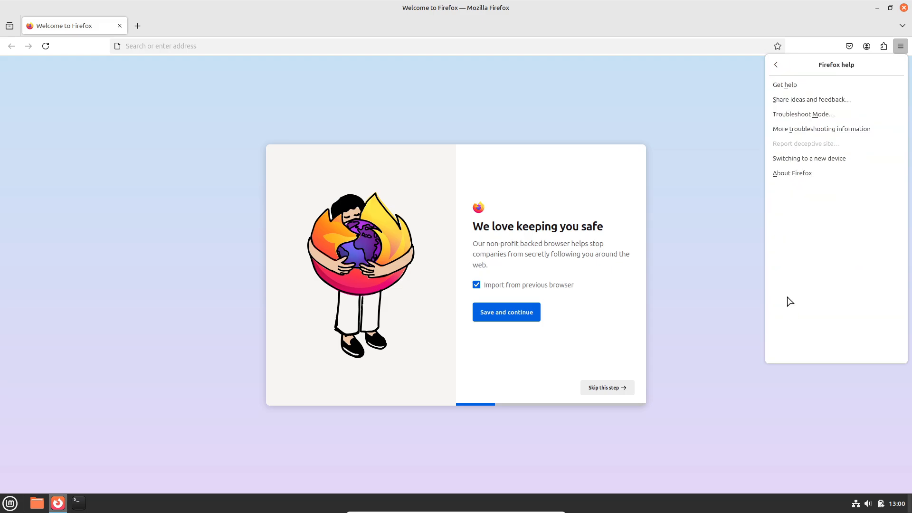
{"action": "left_click", "coordinate": [791, 173]}
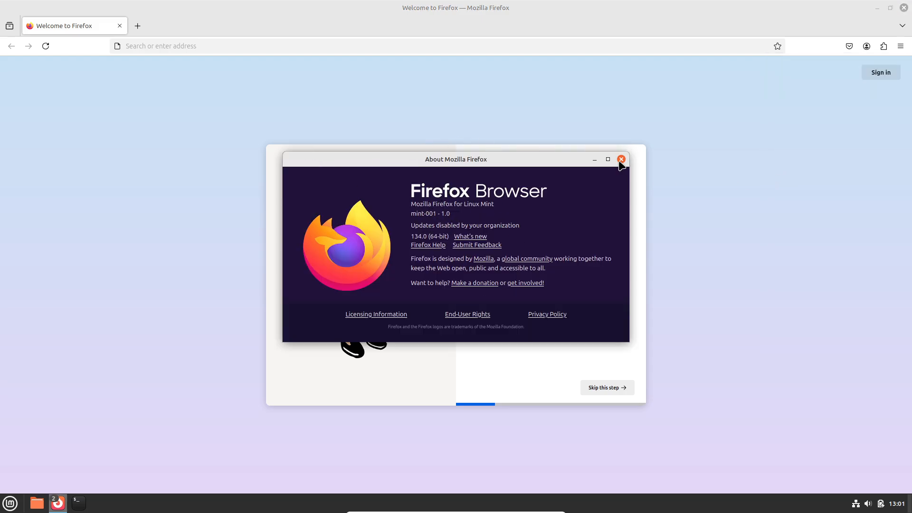
{"action": "left_click", "coordinate": [619, 160]}
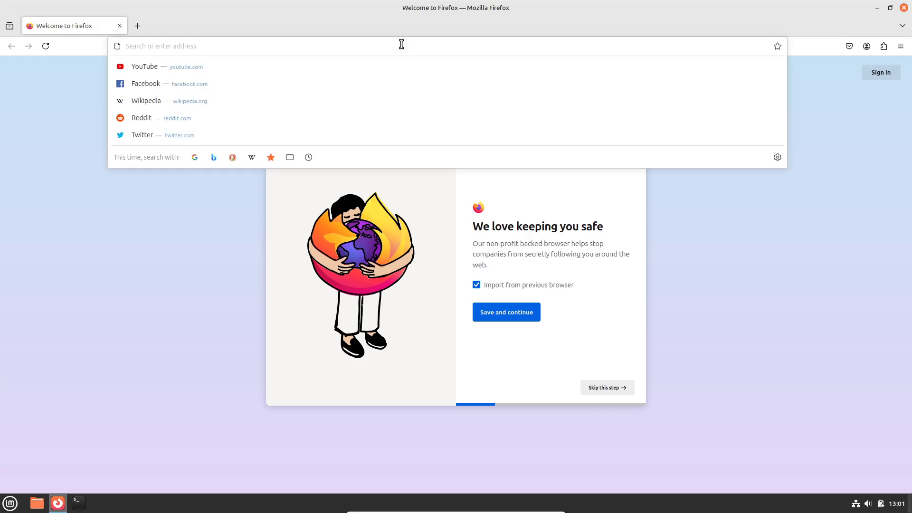
Search for 'linux mint' and load the linuxmint.com home page, rechecking About Firefox
{"action": "type", "text": "linux+mint&sei=lLc1aJuvM4SJ7NYPgLi4qQc"}
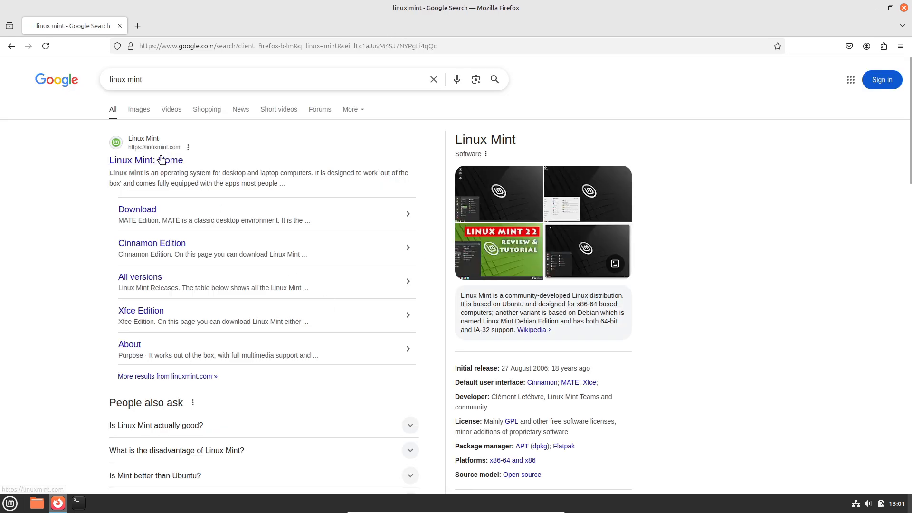
{"action": "left_click", "coordinate": [145, 160]}
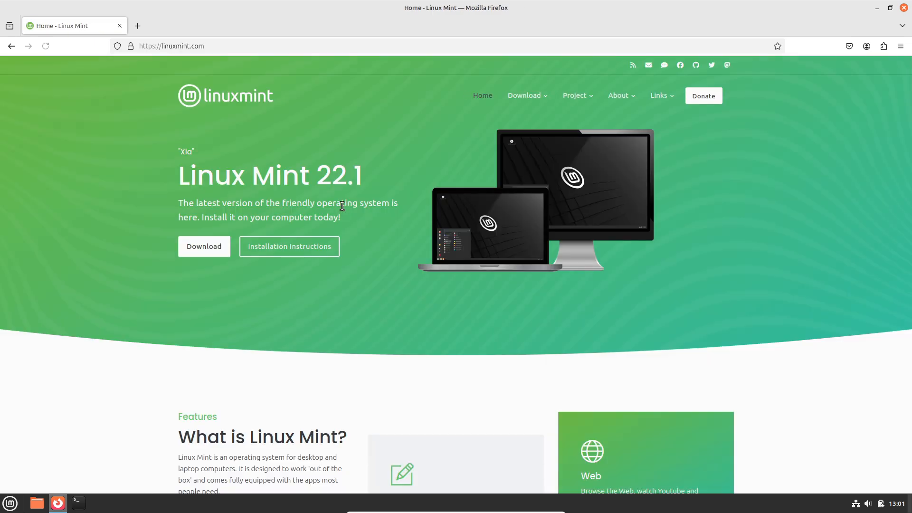
{"action": "left_click", "coordinate": [899, 46]}
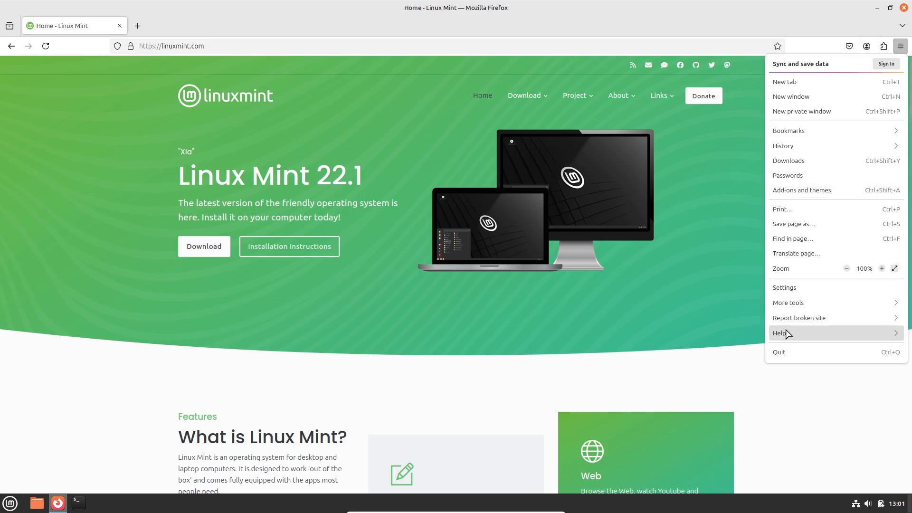
{"action": "left_click", "coordinate": [781, 332]}
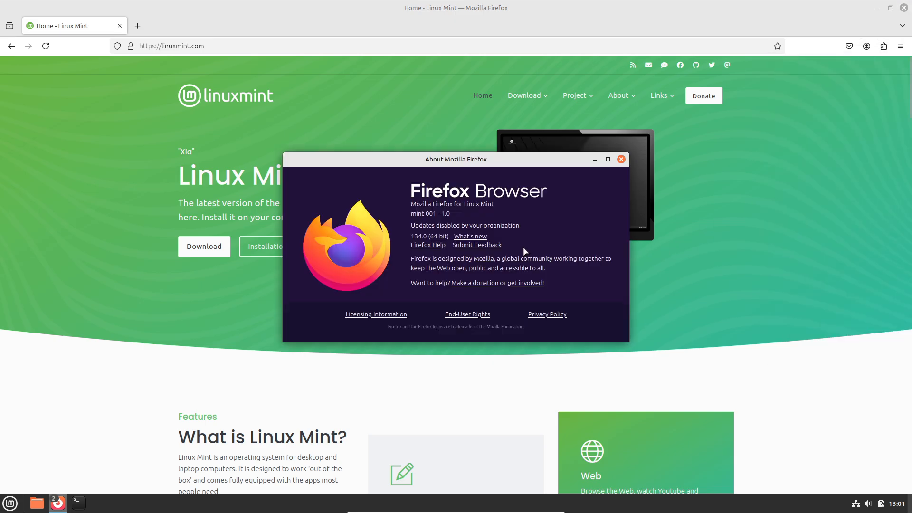
{"action": "left_click", "coordinate": [620, 159]}
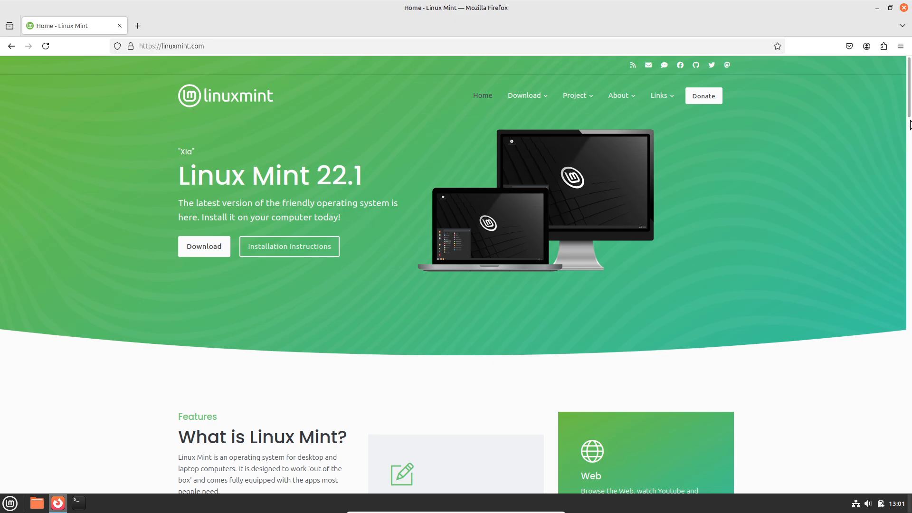
Read down the home page's features, FAQs and latest news, then return to the top
{"action": "scroll", "scroll_direction": "down", "scroll_amount": 3}
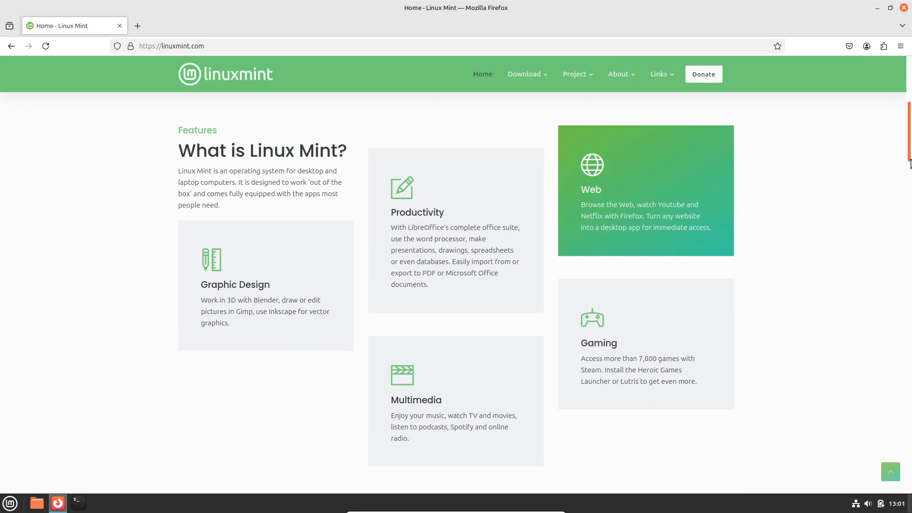
{"action": "scroll", "scroll_direction": "down", "scroll_amount": 3}
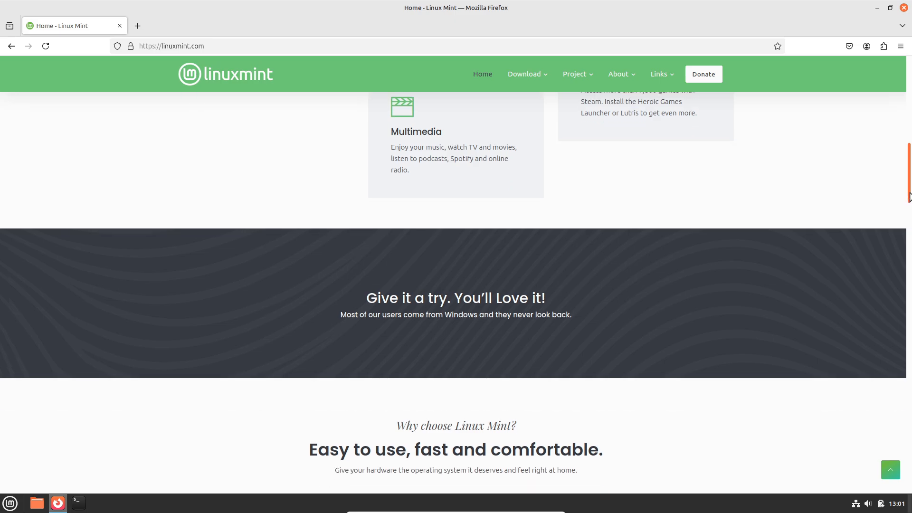
{"action": "scroll", "scroll_direction": "down", "scroll_amount": 3}
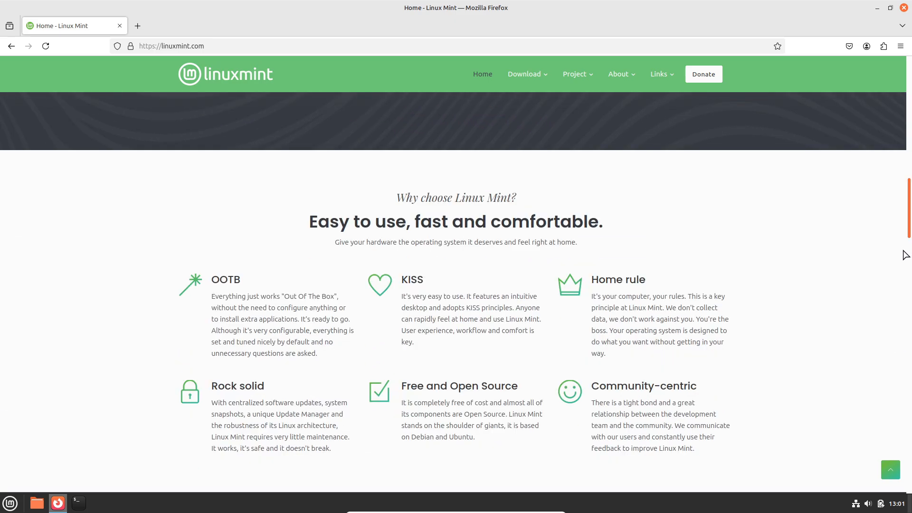
{"action": "scroll", "scroll_direction": "down", "scroll_amount": 3}
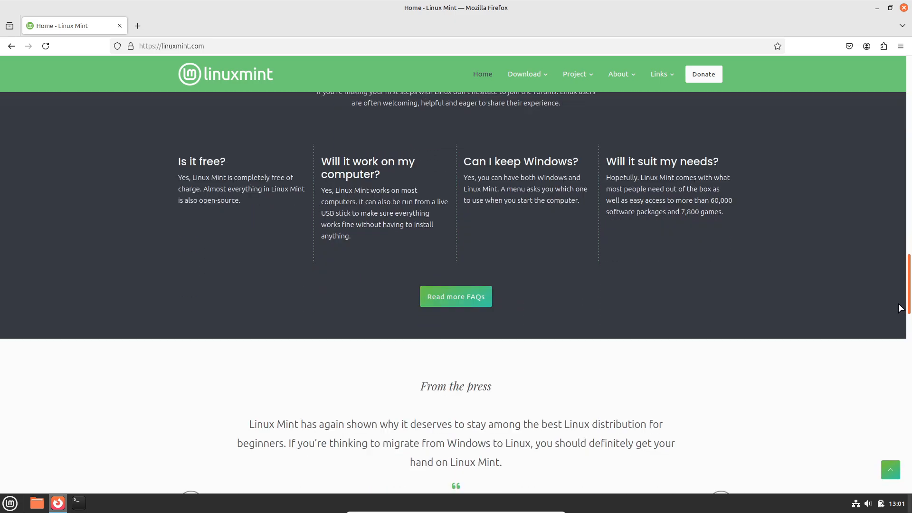
{"action": "scroll", "scroll_direction": "down", "scroll_amount": 3}
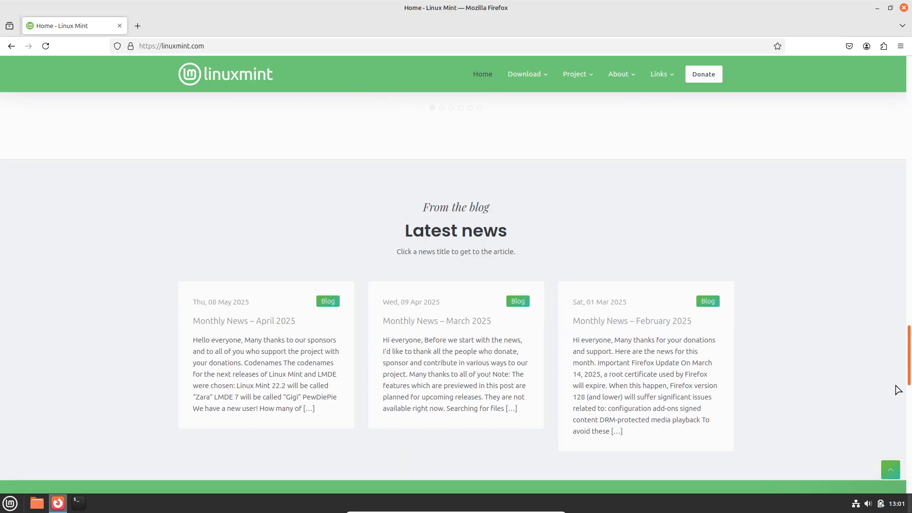
{"action": "scroll", "scroll_direction": "down", "scroll_amount": 3}
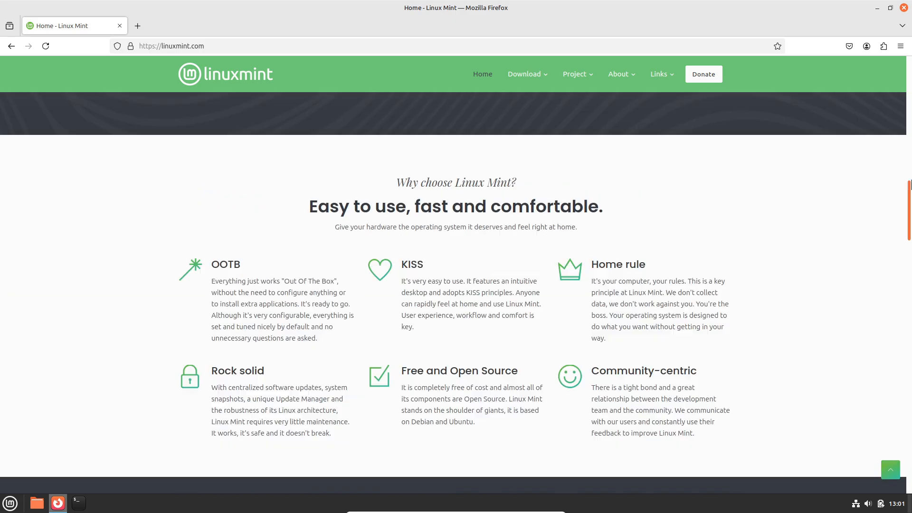
{"action": "scroll", "scroll_direction": "up", "scroll_amount": 3}
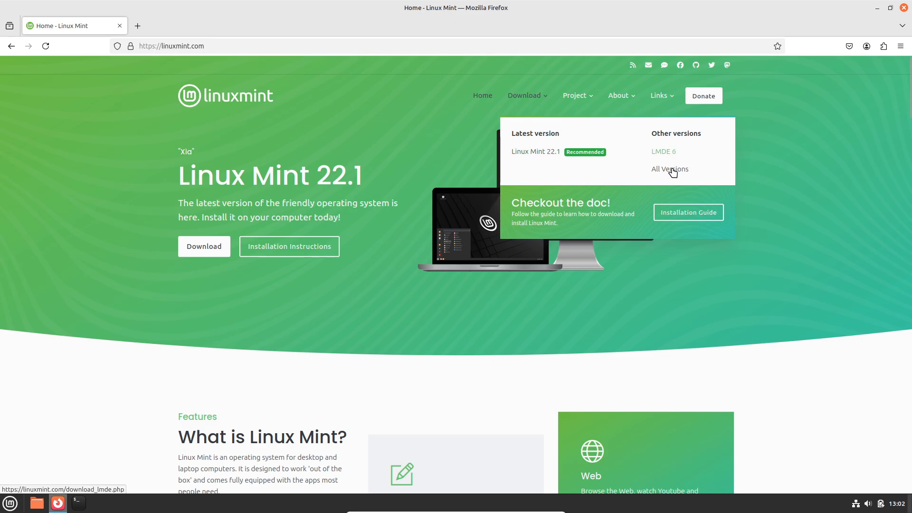
Load the All Versions page and browse through its releases table
{"action": "left_click", "coordinate": [669, 169]}
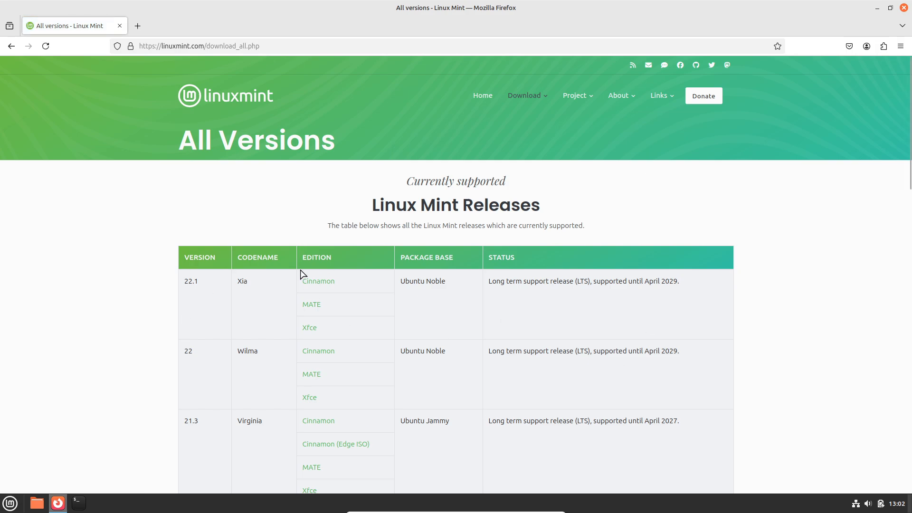
{"action": "scroll", "scroll_direction": "down", "scroll_amount": 3}
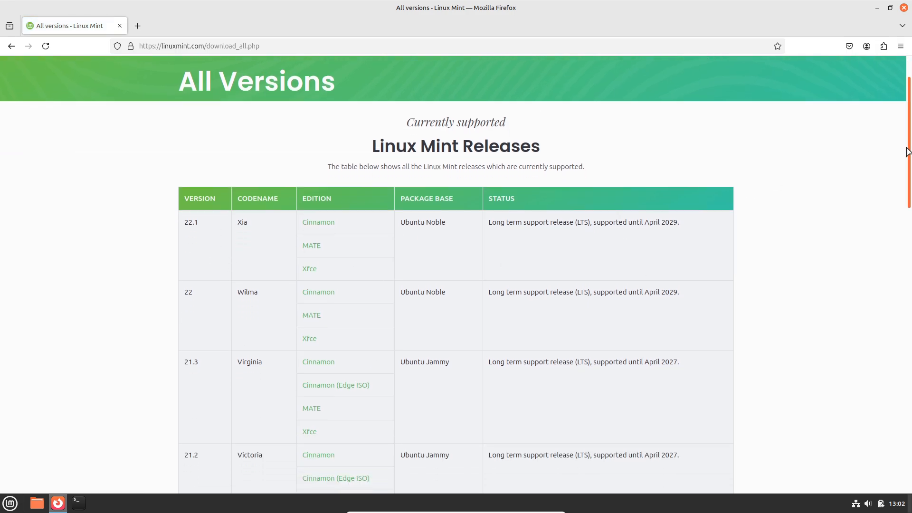
{"action": "scroll", "scroll_direction": "down", "scroll_amount": 3}
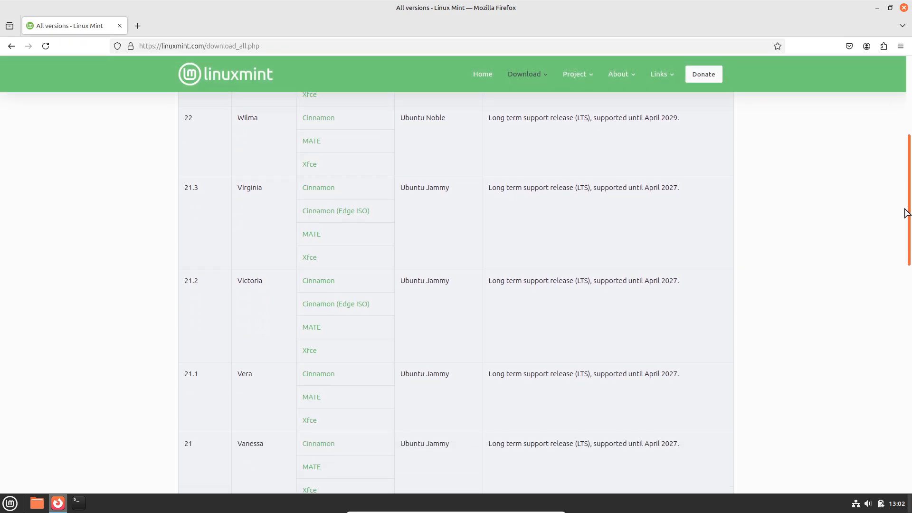
{"action": "scroll", "scroll_direction": "down", "scroll_amount": 3}
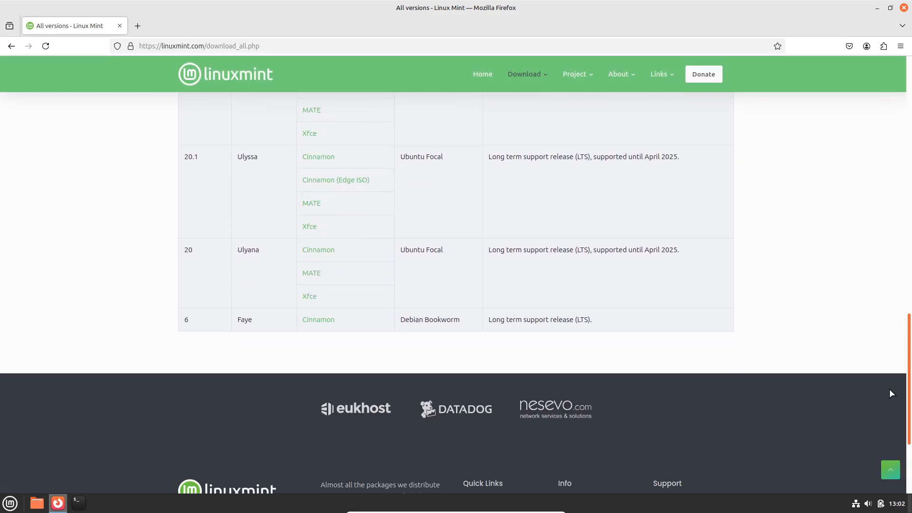
{"action": "scroll", "scroll_direction": "down", "scroll_amount": 3}
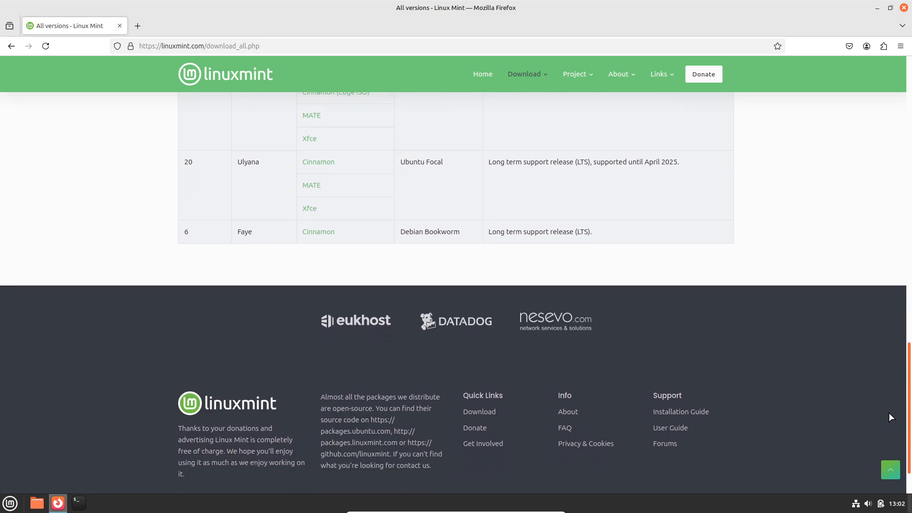
{"action": "scroll", "scroll_direction": "up", "scroll_amount": 3}
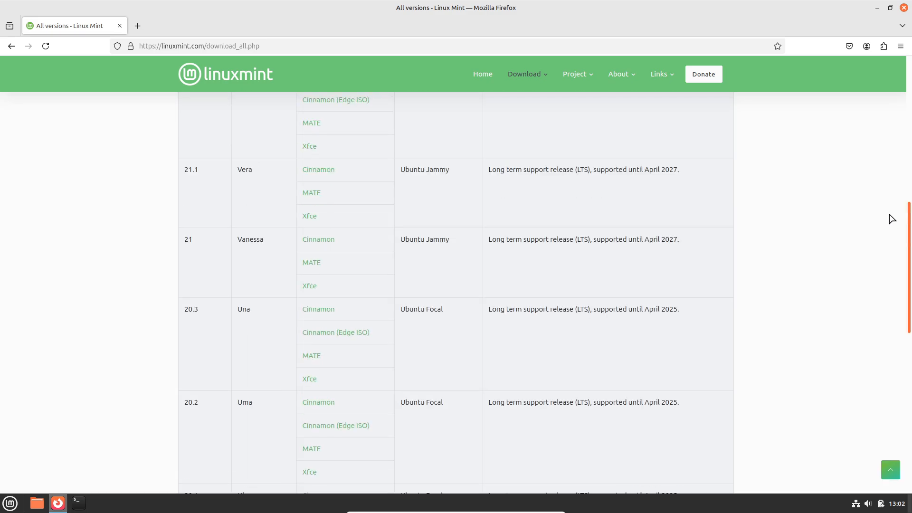
{"action": "scroll", "scroll_direction": "up", "scroll_amount": 3}
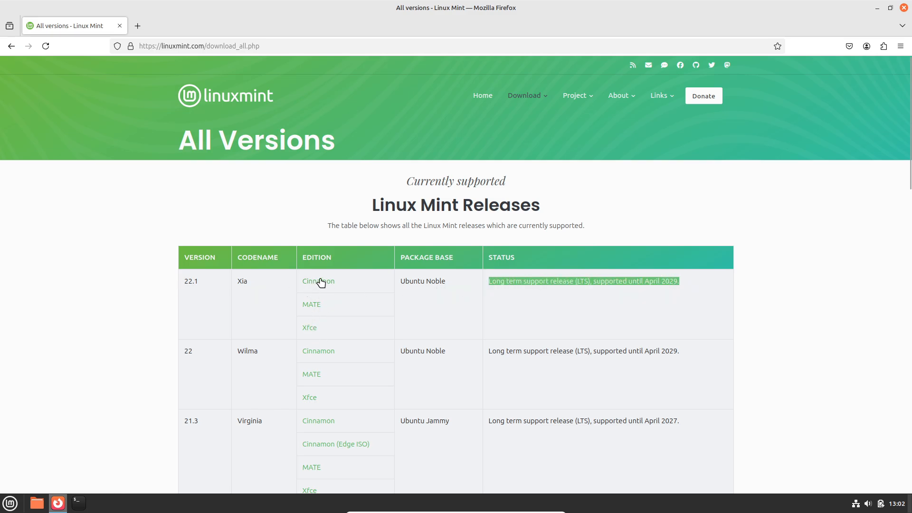
Visit the 22.1 Cinnamon and MATE edition pages, then head to the LMDE download page
{"action": "left_click", "coordinate": [318, 281]}
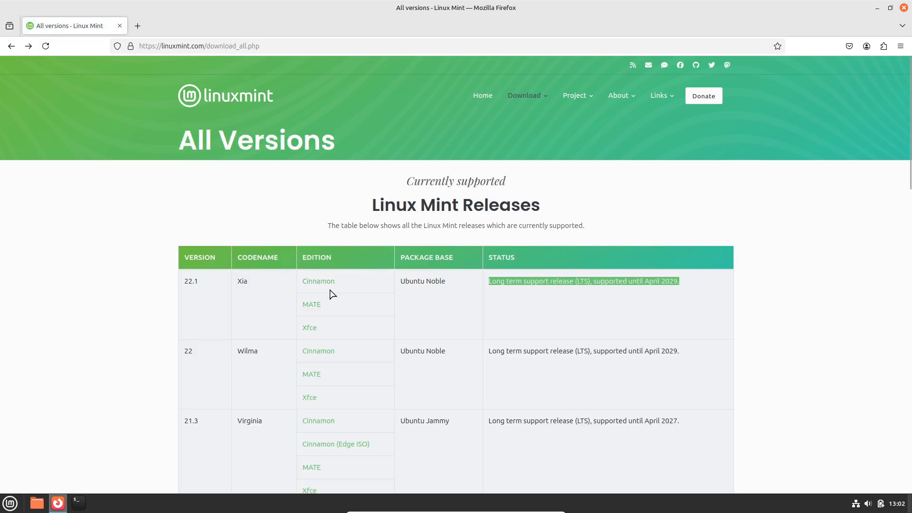
{"action": "left_click", "coordinate": [311, 304]}
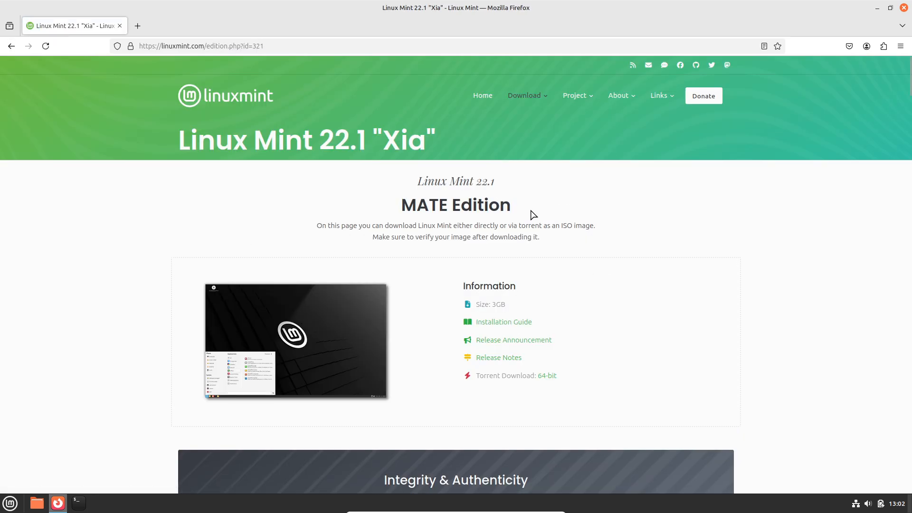
{"action": "scroll", "scroll_direction": "down", "scroll_amount": 3}
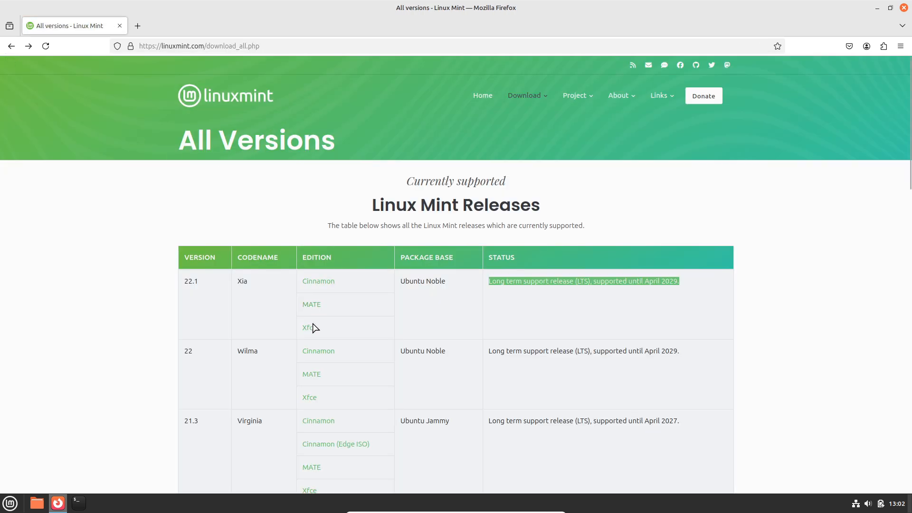
{"action": "left_click", "coordinate": [309, 327]}
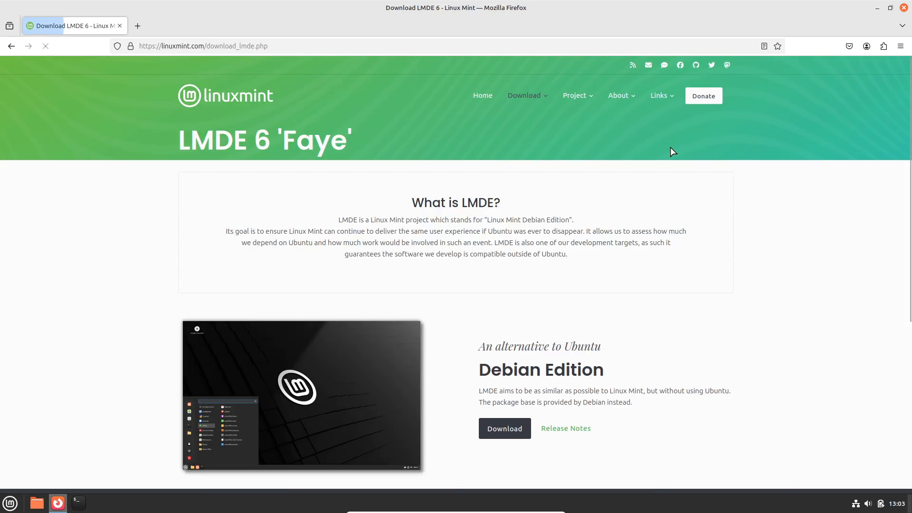
Highlight the Debian Edition heading and open the LMDE 6 'Faye' Cinnamon Edition download page
{"action": "left_click_drag", "start_coordinate": [478, 345], "coordinate": [603, 377]}
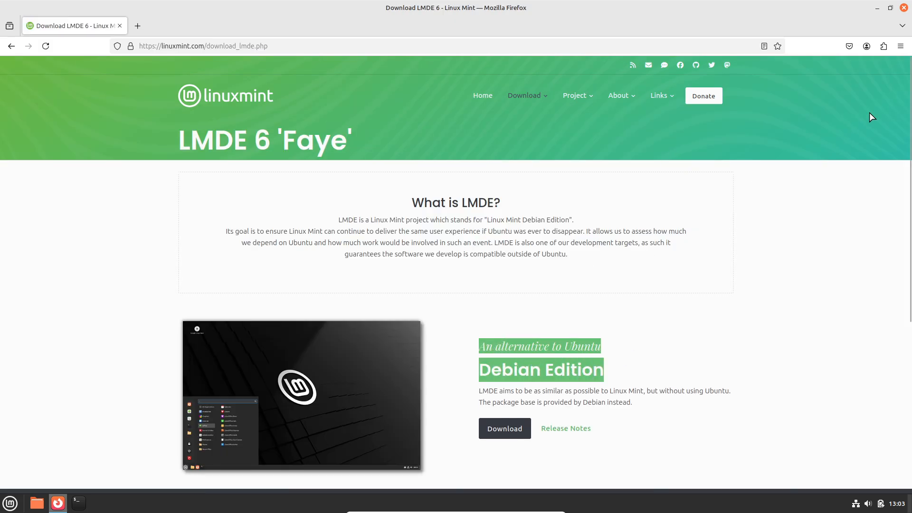
{"action": "scroll", "scroll_direction": "down", "scroll_amount": 3}
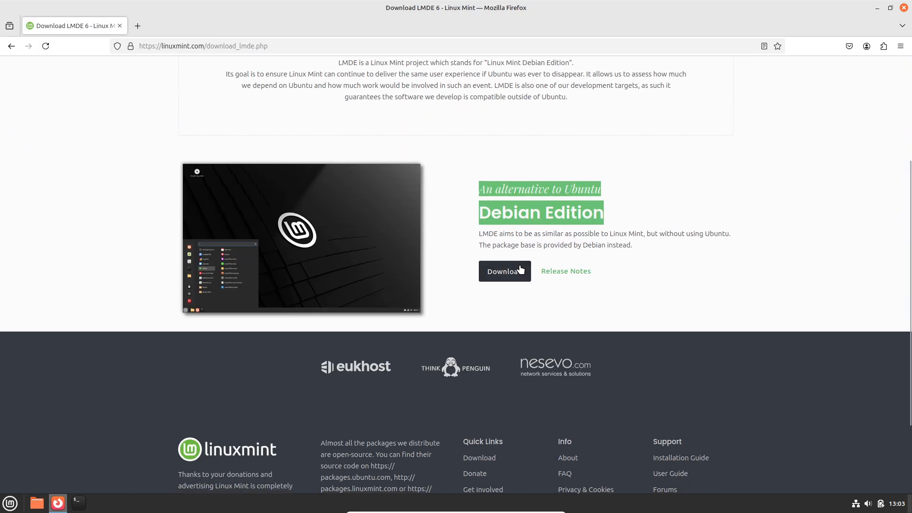
{"action": "left_click", "coordinate": [504, 271]}
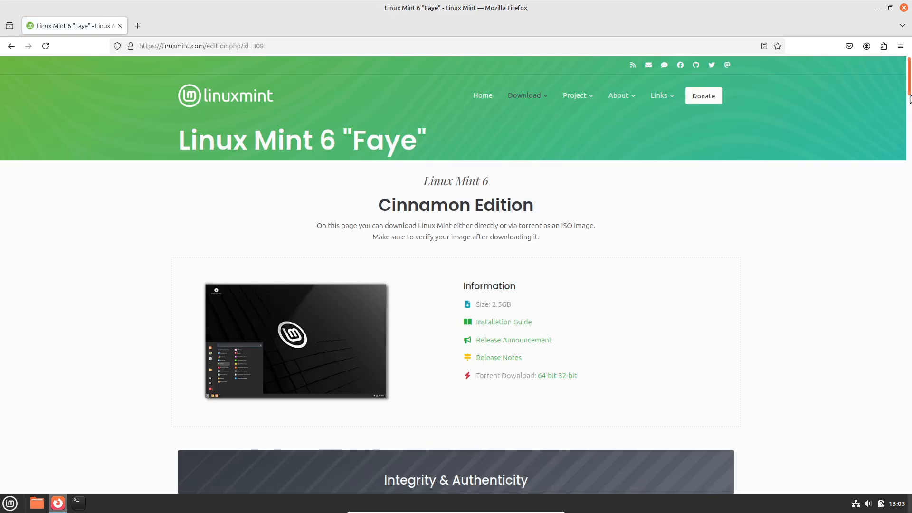
{"action": "scroll", "scroll_direction": "down", "scroll_amount": 3}
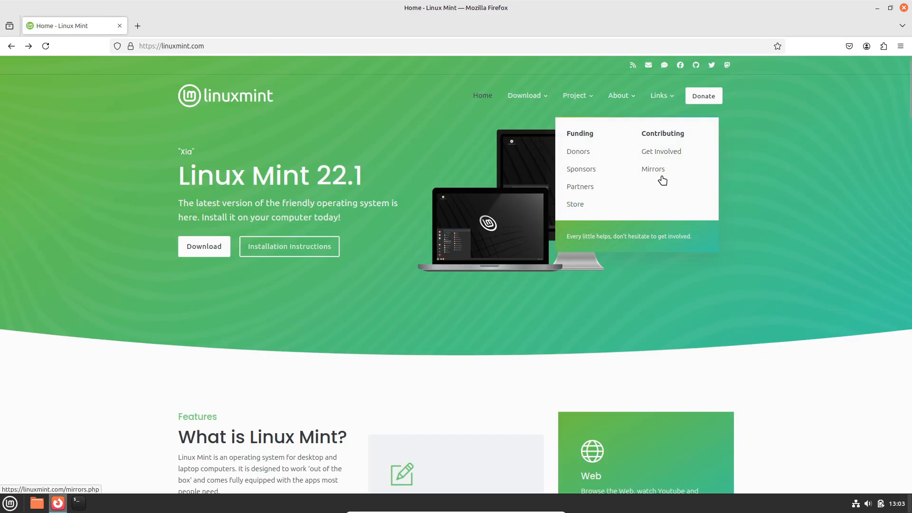
Visit the Mirrors page, browse the kernel.org mirror's stable/ folders, and go back home
{"action": "left_click", "coordinate": [652, 169]}
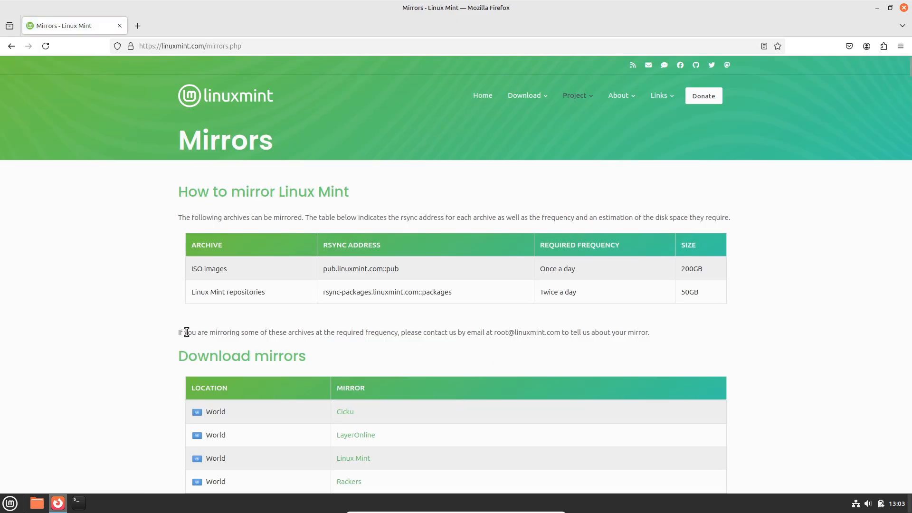
{"action": "scroll", "scroll_direction": "down", "scroll_amount": 3}
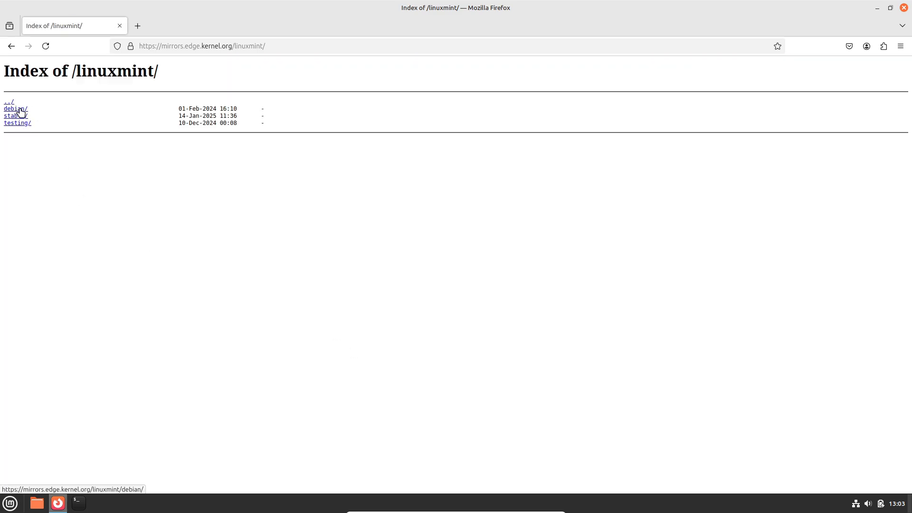
{"action": "left_click", "coordinate": [14, 109]}
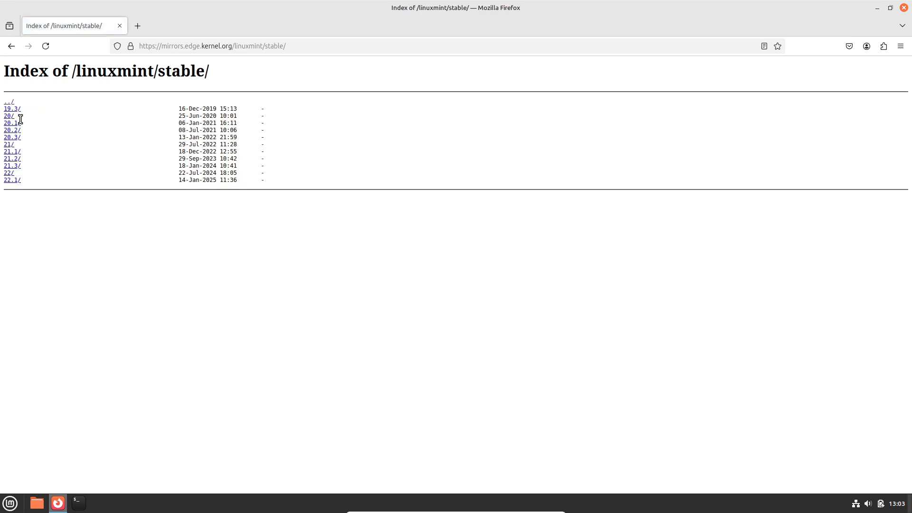
{"action": "mouse_move", "coordinate": [15, 92]}
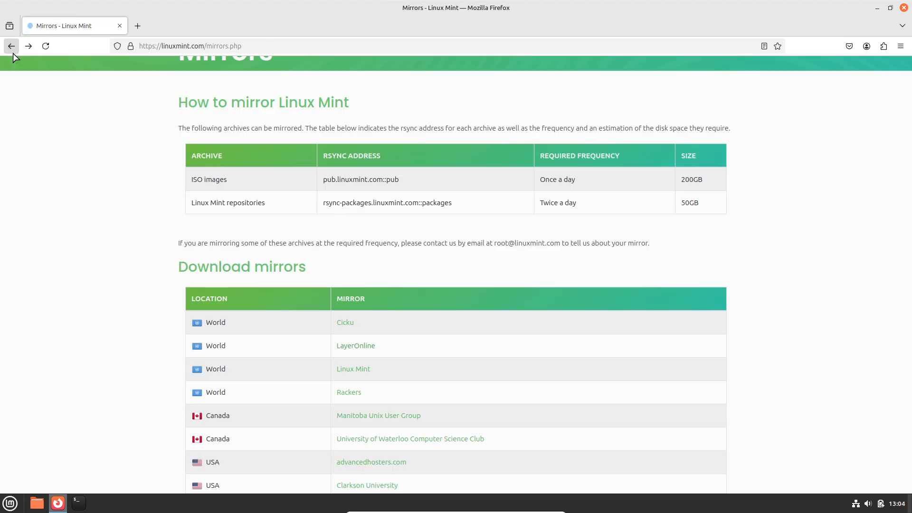
{"action": "left_click", "coordinate": [11, 46]}
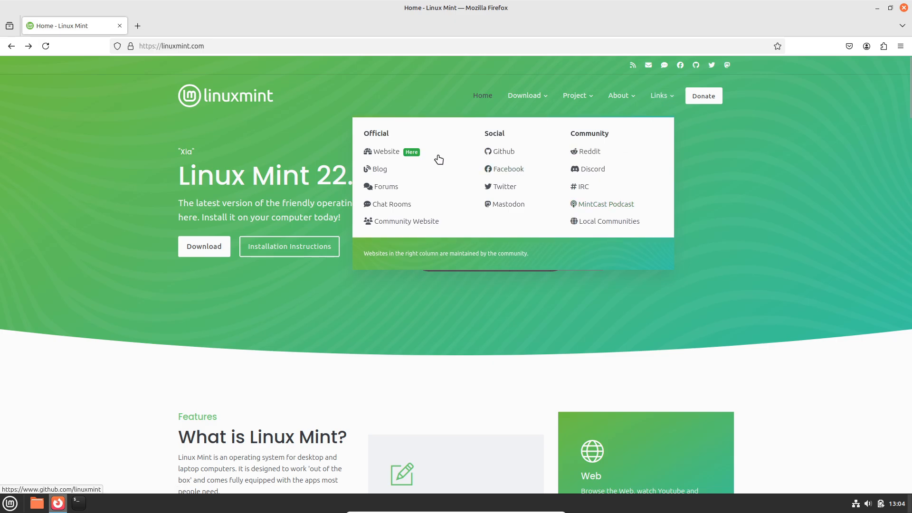
Open the Linux Mint Blog, highlight the two upcoming release codenames, and view the first screenshot
{"action": "left_click", "coordinate": [379, 168]}
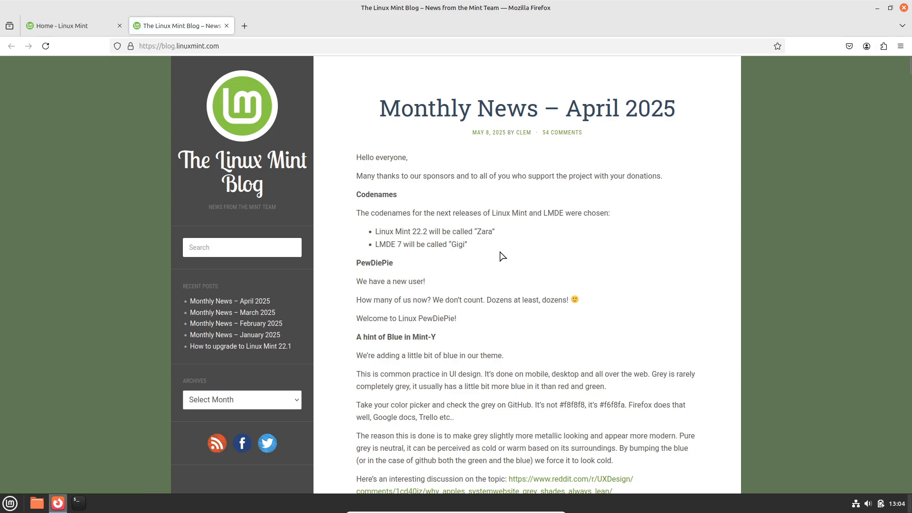
{"action": "left_click_drag", "start_coordinate": [379, 108], "coordinate": [604, 108]}
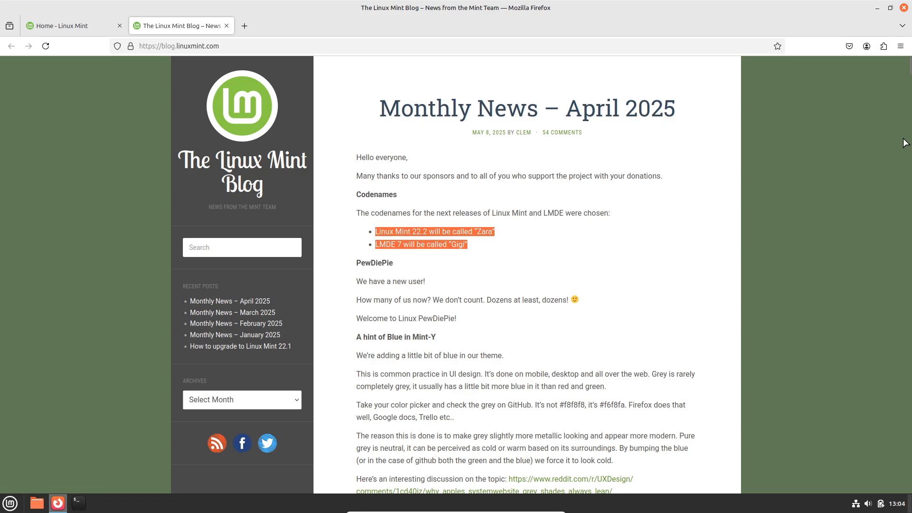
{"action": "scroll", "scroll_direction": "down", "scroll_amount": 3}
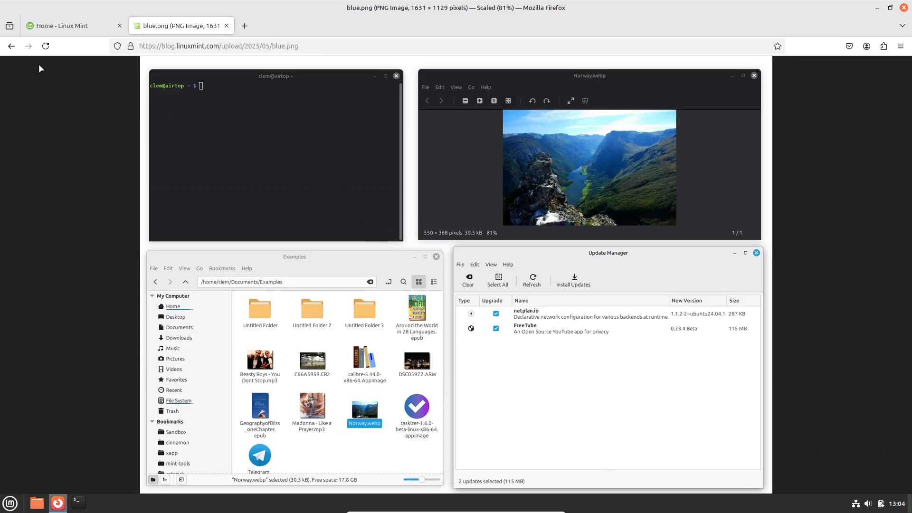
{"action": "left_click", "coordinate": [181, 26]}
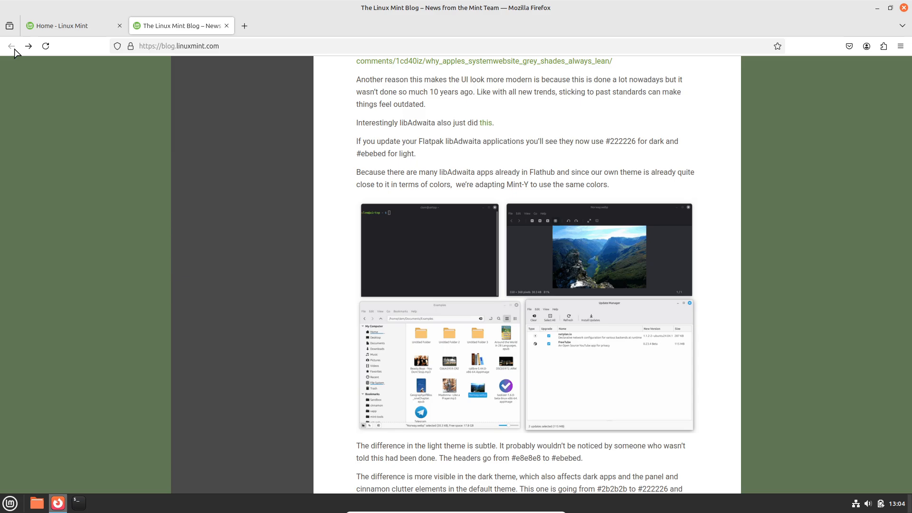
{"action": "mouse_move", "coordinate": [344, 165]}
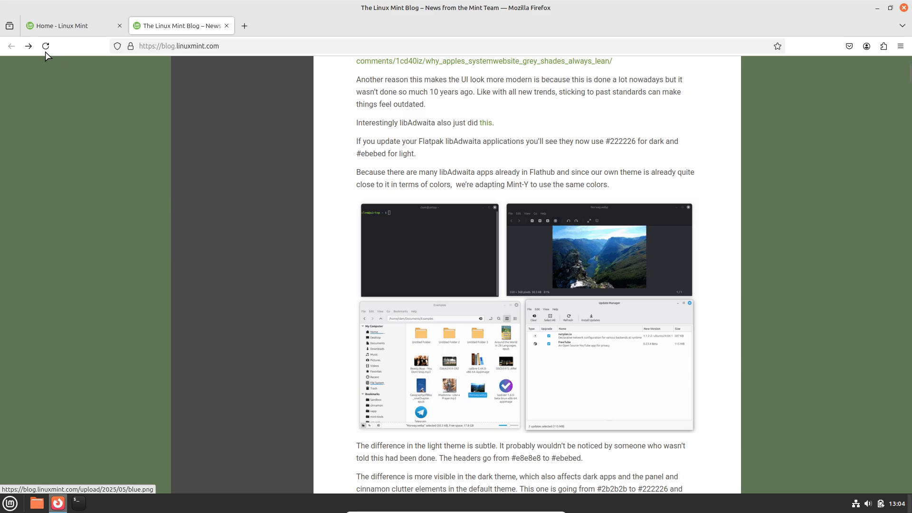
{"action": "mouse_move", "coordinate": [356, 173]}
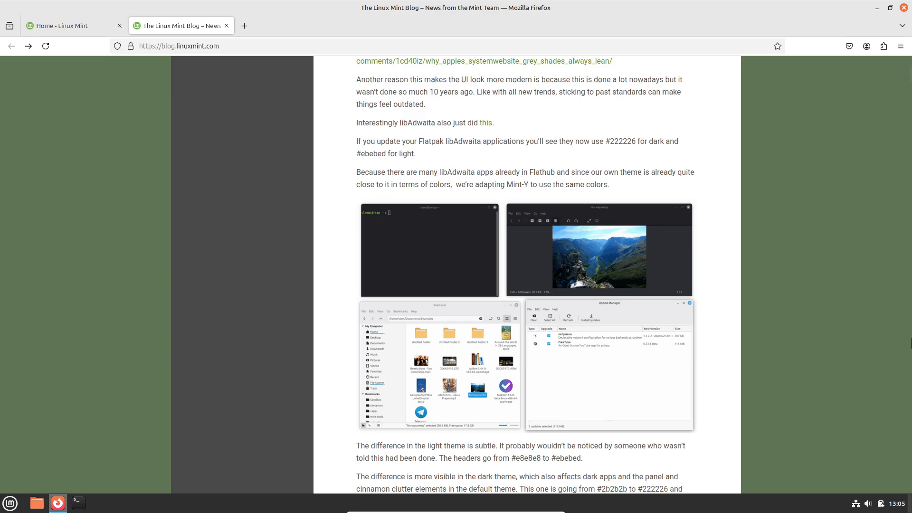
View the accent colours screenshot full size and read further through the April 2025 news post
{"action": "scroll", "scroll_direction": "down", "scroll_amount": 3}
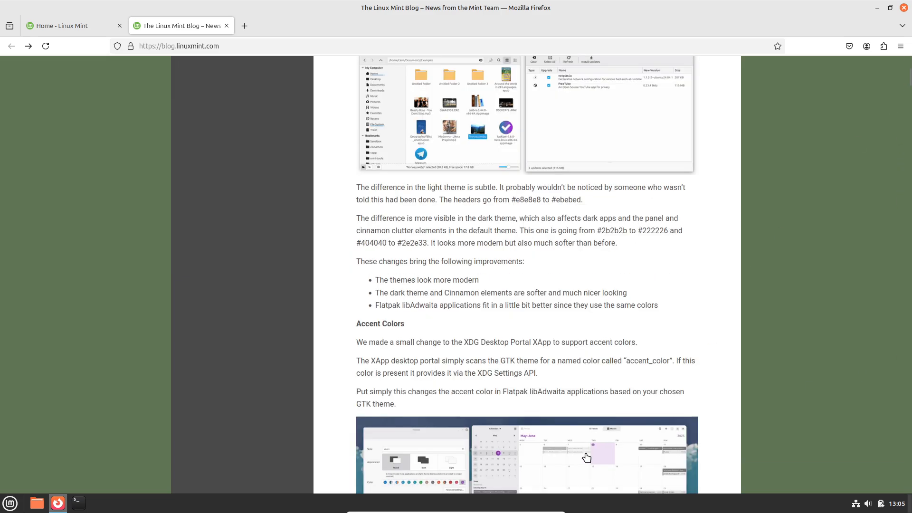
{"action": "left_click", "coordinate": [586, 458]}
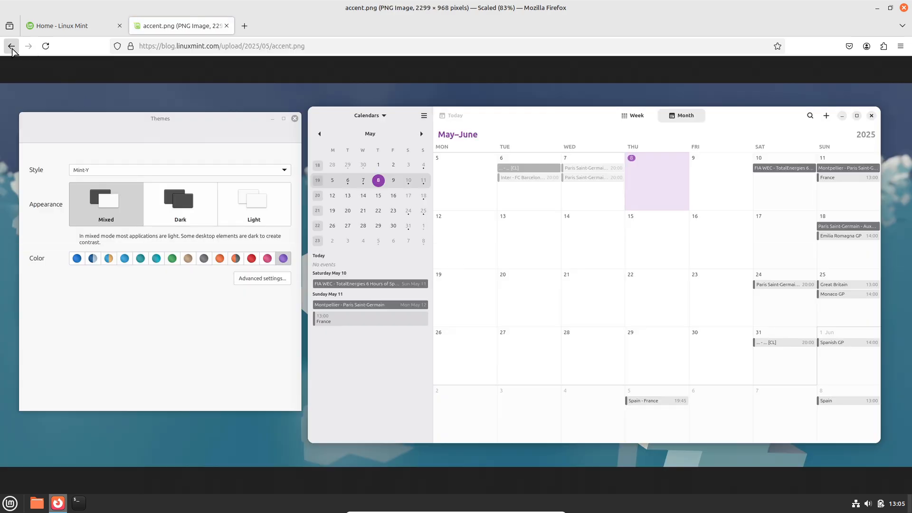
{"action": "left_click", "coordinate": [11, 46]}
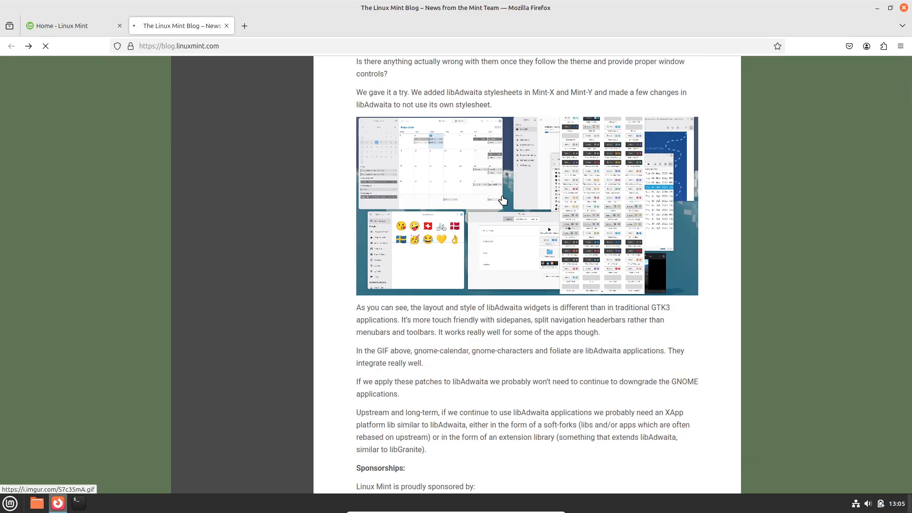
{"action": "left_click", "coordinate": [502, 200]}
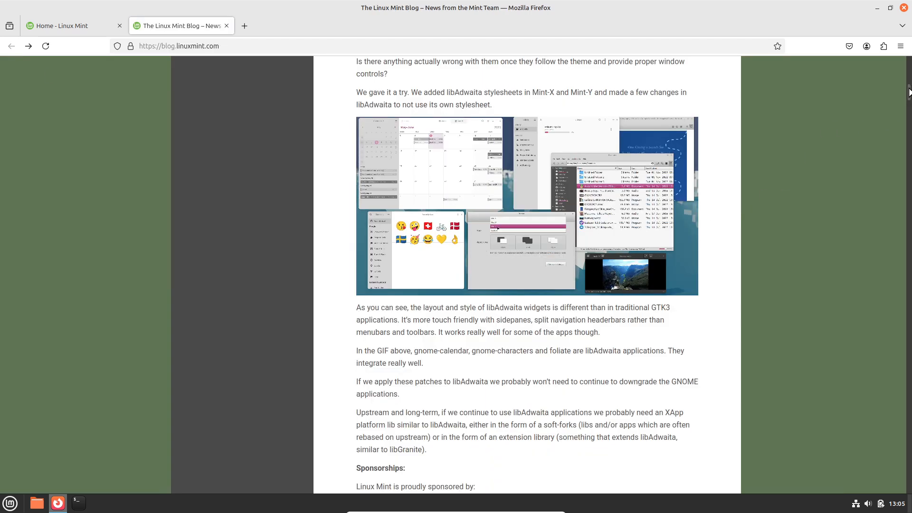
{"action": "scroll", "scroll_direction": "down", "scroll_amount": 3}
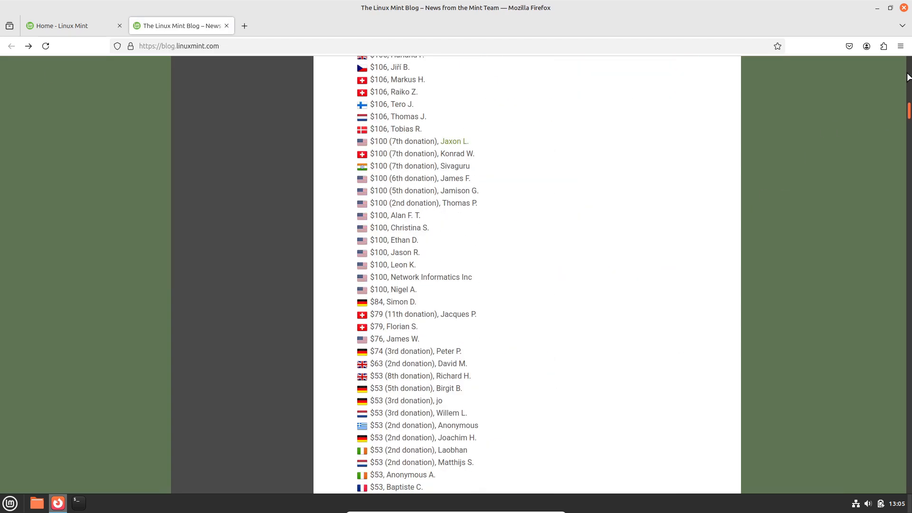
{"action": "scroll", "scroll_direction": "up", "scroll_amount": 3}
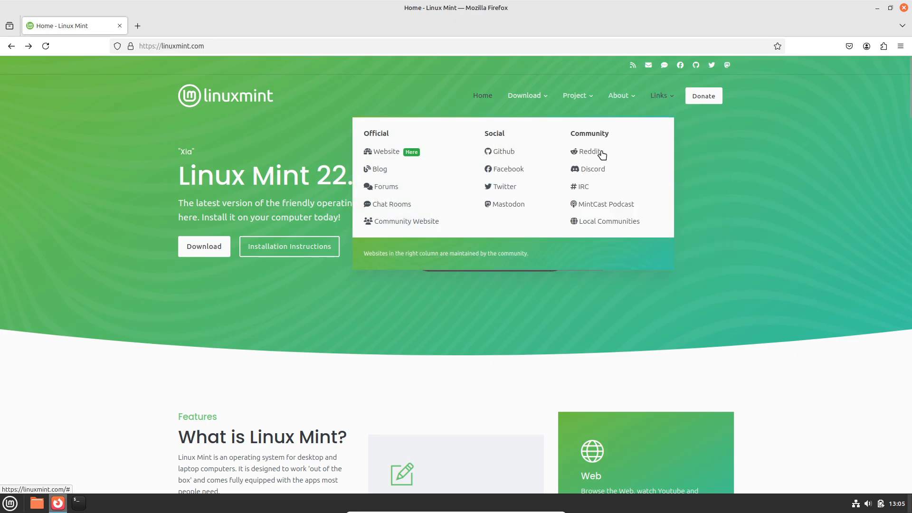
Finish with the blog tab, return to the desktop and show the applications menu
{"action": "left_click", "coordinate": [378, 168]}
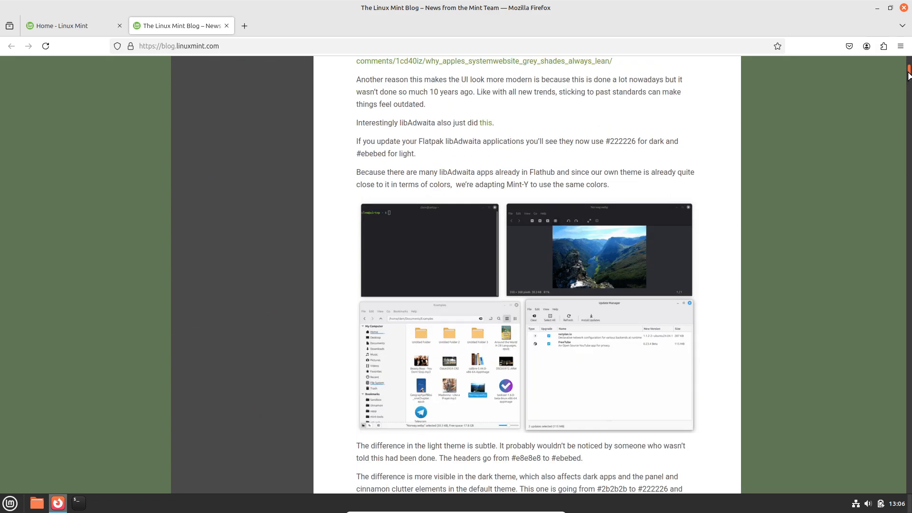
{"action": "scroll", "scroll_direction": "down", "scroll_amount": 3}
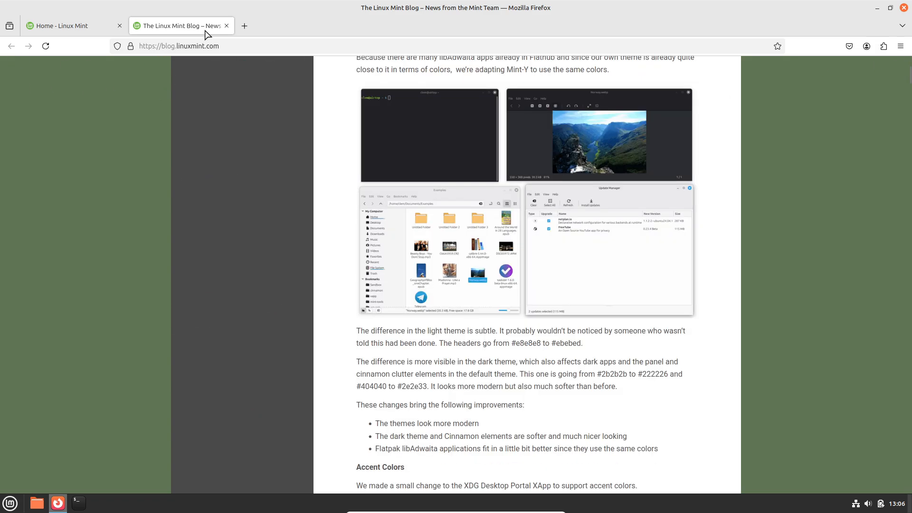
{"action": "mouse_move", "coordinate": [180, 26]}
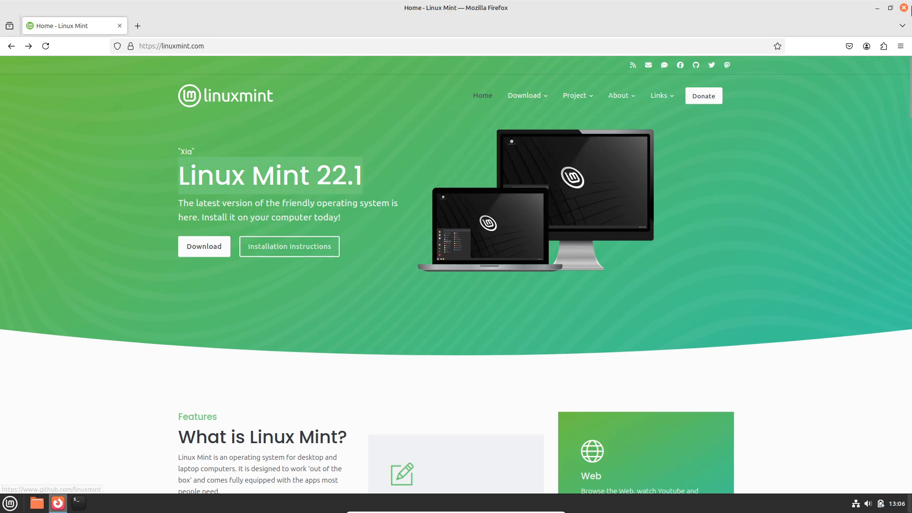
{"action": "left_click", "coordinate": [10, 502]}
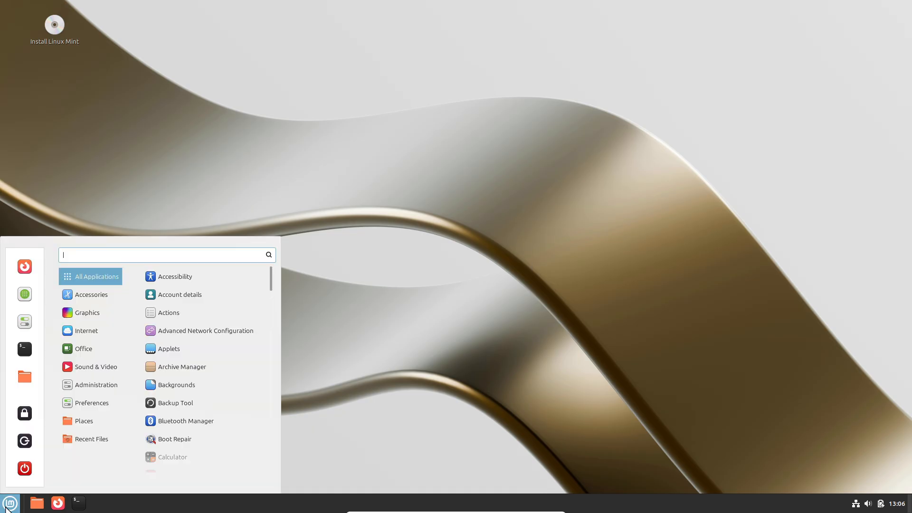